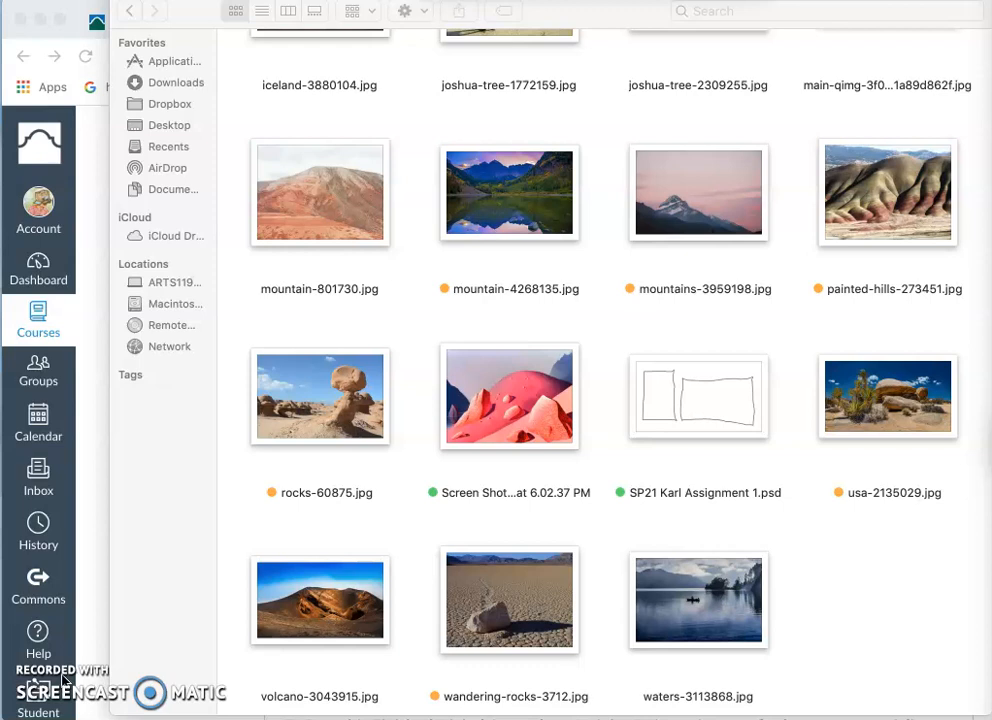
{"action": "mouse_move", "coordinate": [436, 632]}
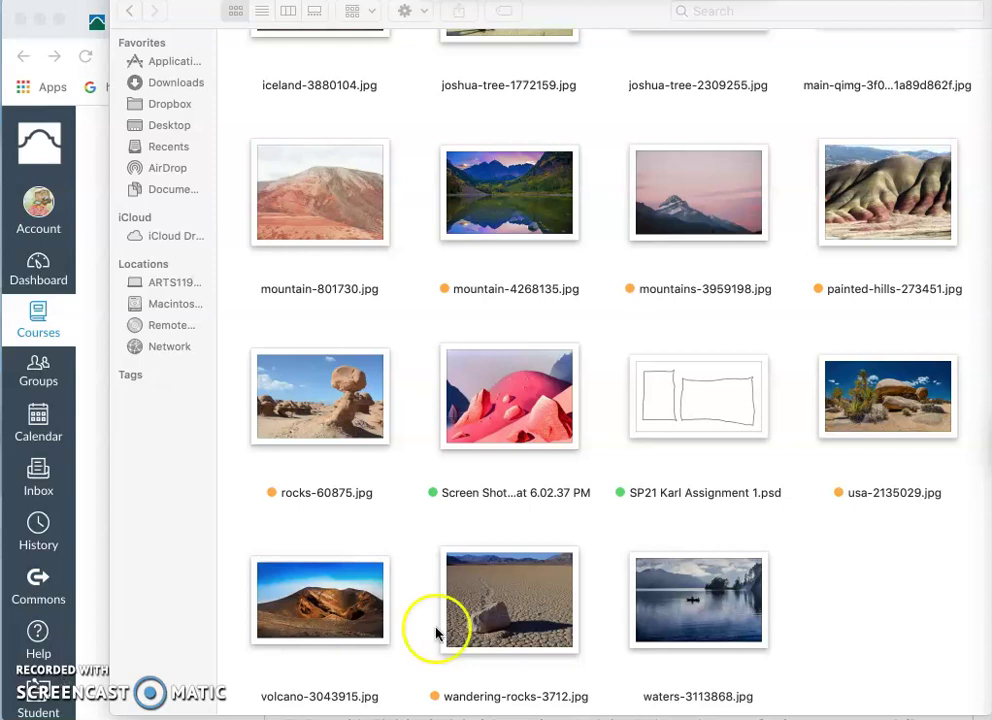
{"action": "mouse_move", "coordinate": [700, 420]}
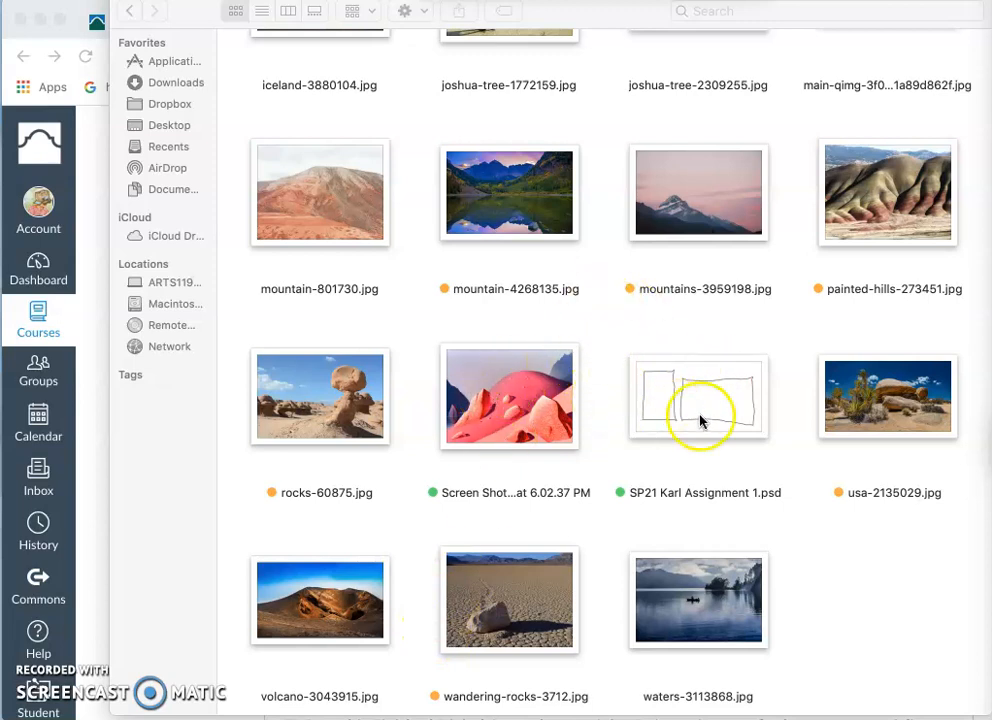
{"action": "mouse_move", "coordinate": [658, 392]}
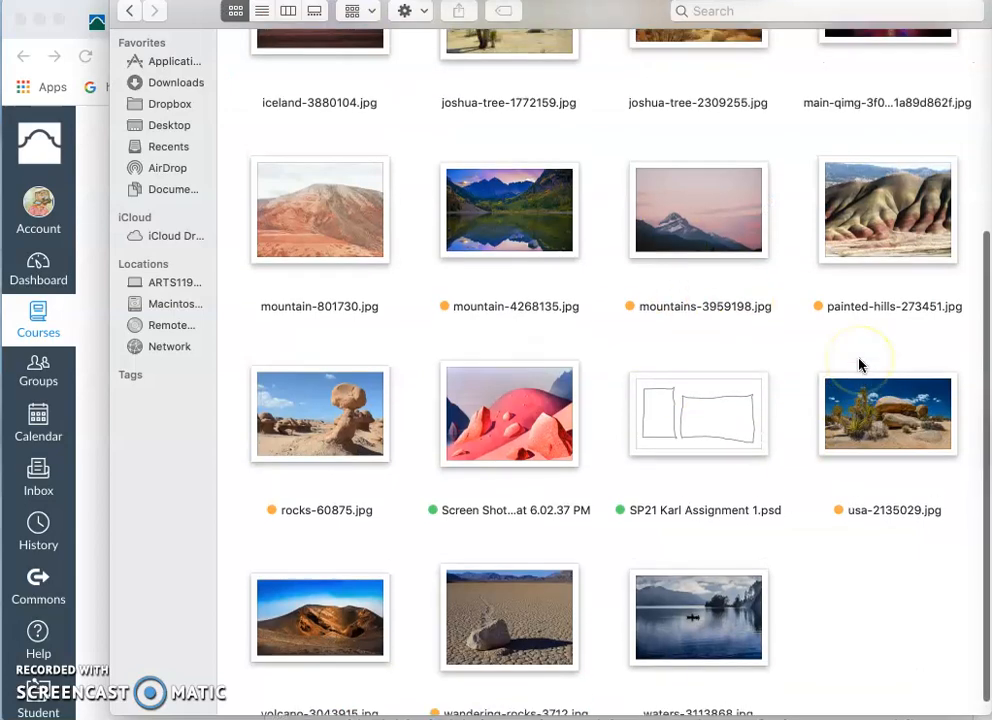
Step: Leave the assignment page and bring the Photopea editor page to the front
{"action": "scroll", "scroll_direction": "up", "scroll_amount": 3}
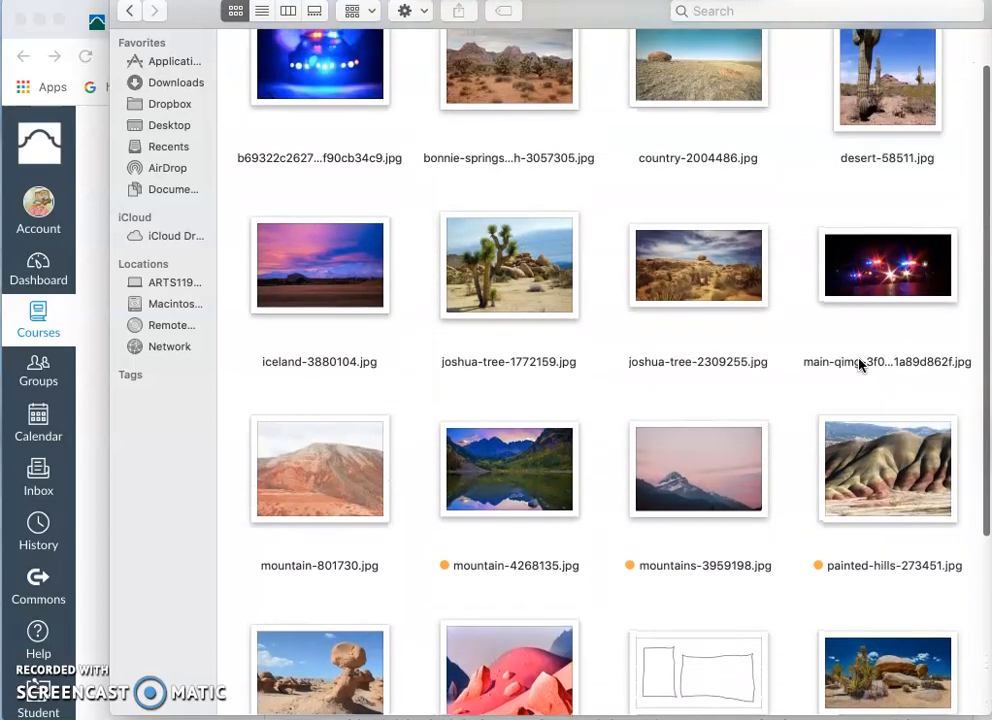
{"action": "scroll", "scroll_direction": "up", "scroll_amount": 3}
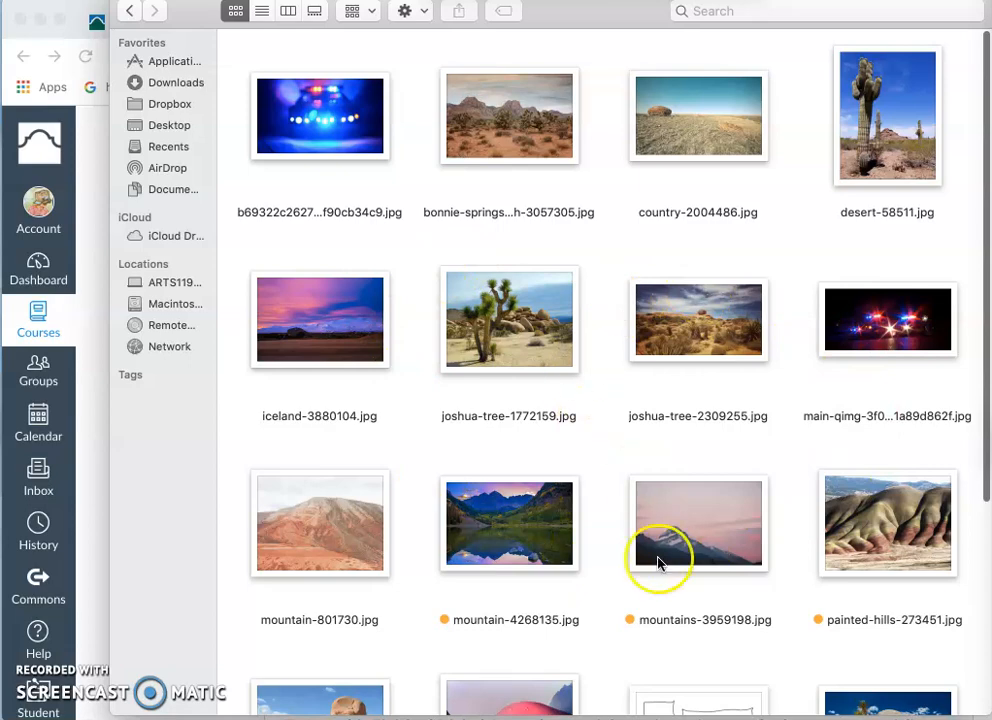
{"action": "scroll", "scroll_direction": "down", "scroll_amount": 3}
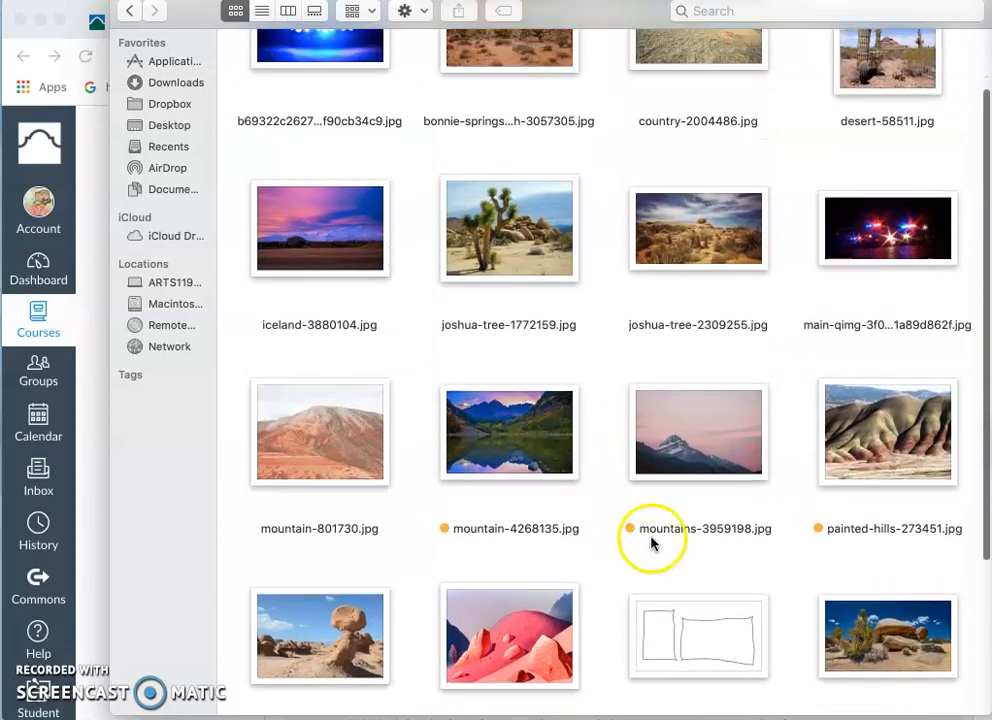
{"action": "scroll", "scroll_direction": "up", "scroll_amount": 3}
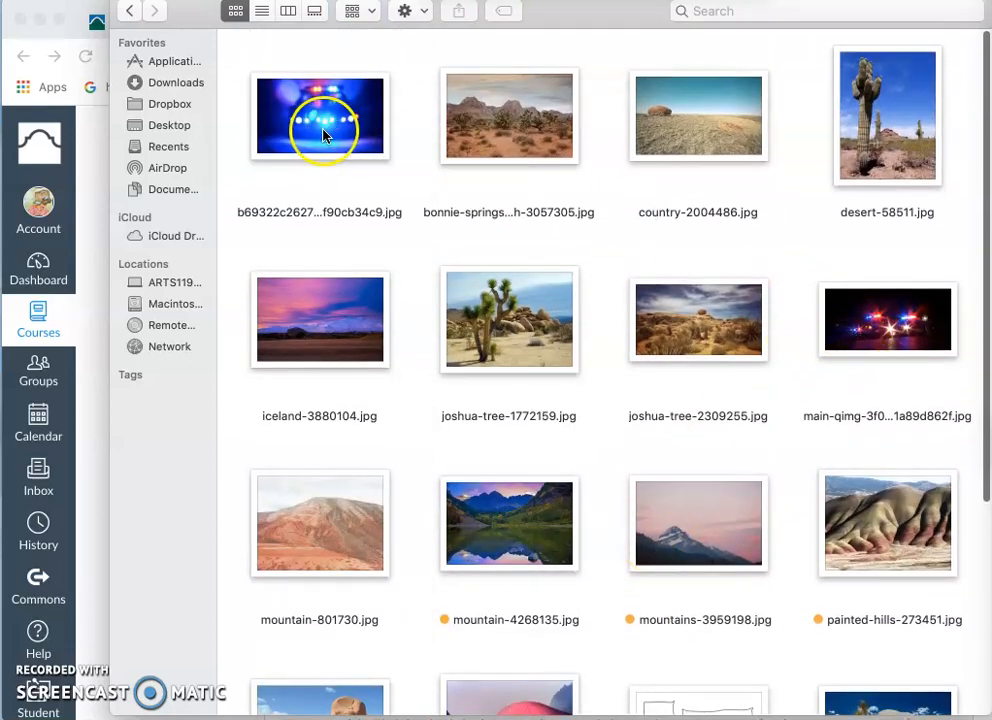
{"action": "mouse_move", "coordinate": [850, 324]}
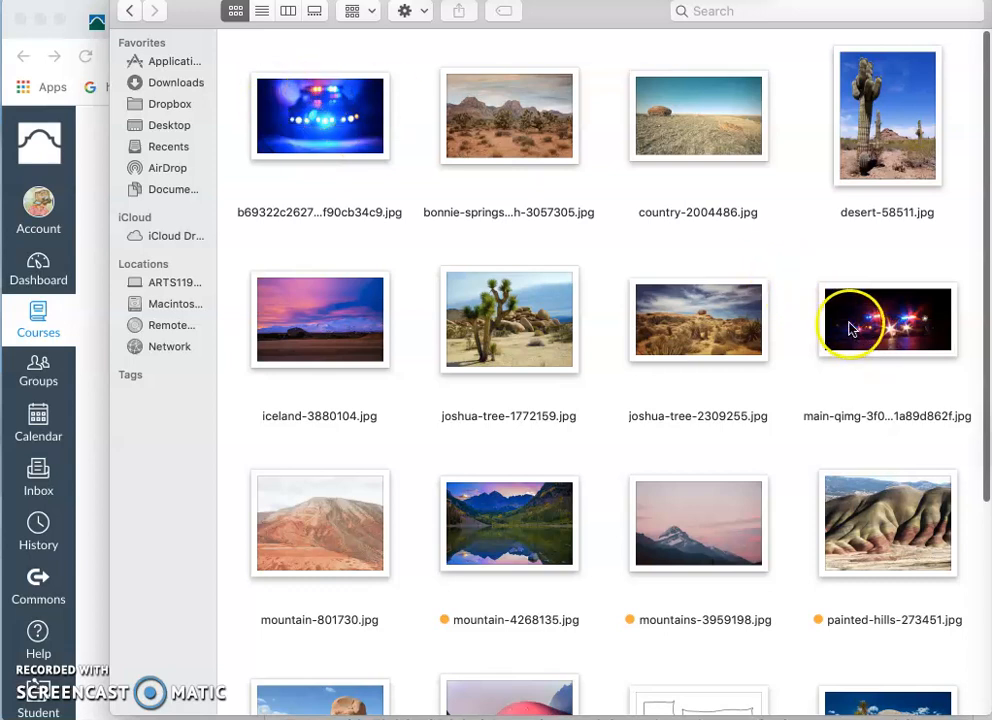
{"action": "mouse_move", "coordinate": [610, 256]}
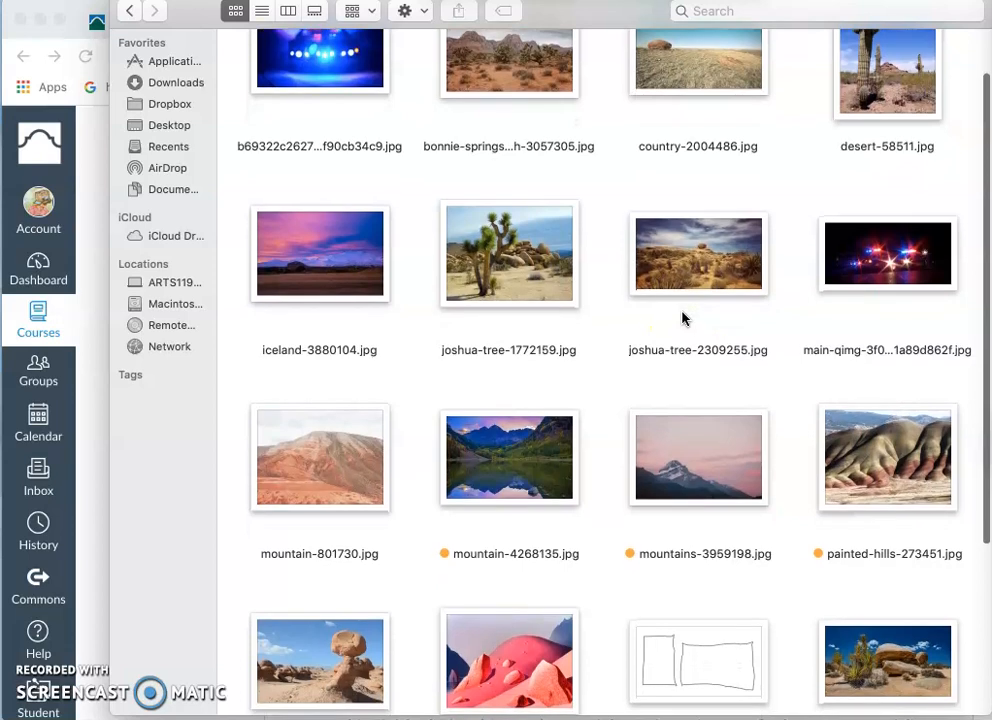
{"action": "scroll", "scroll_direction": "down", "scroll_amount": 3}
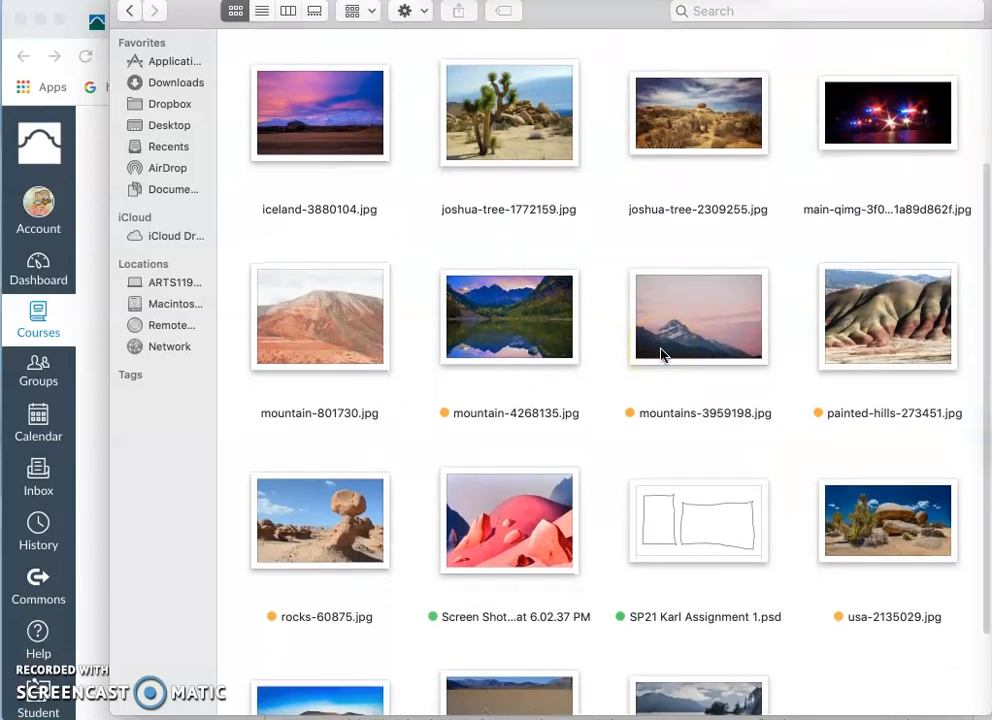
{"action": "scroll", "scroll_direction": "down", "scroll_amount": 3}
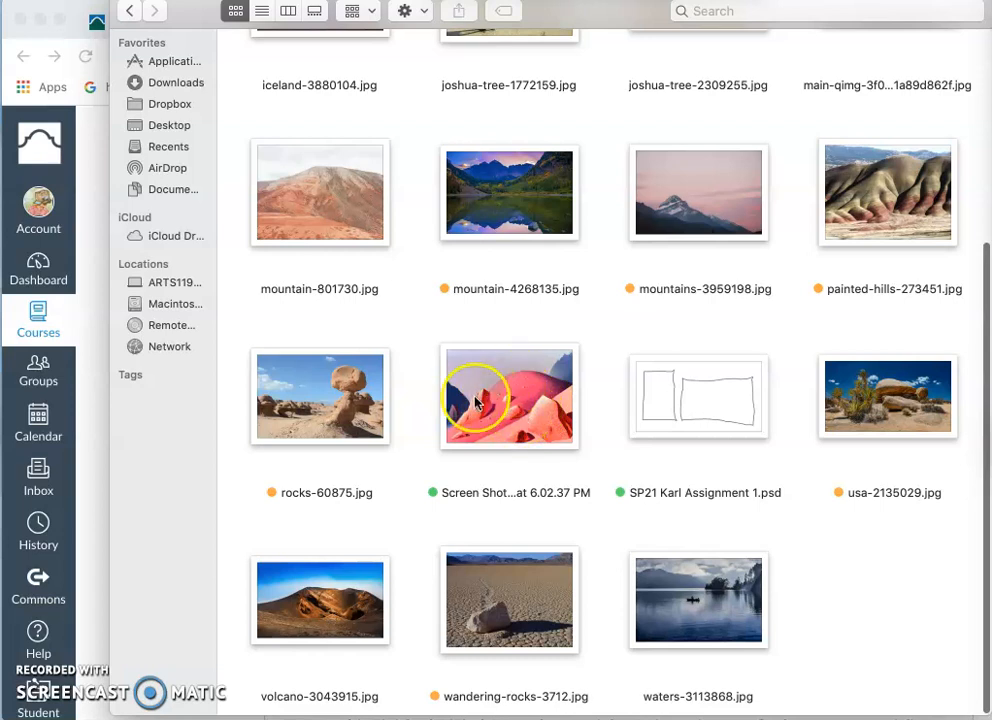
{"action": "mouse_move", "coordinate": [480, 384]}
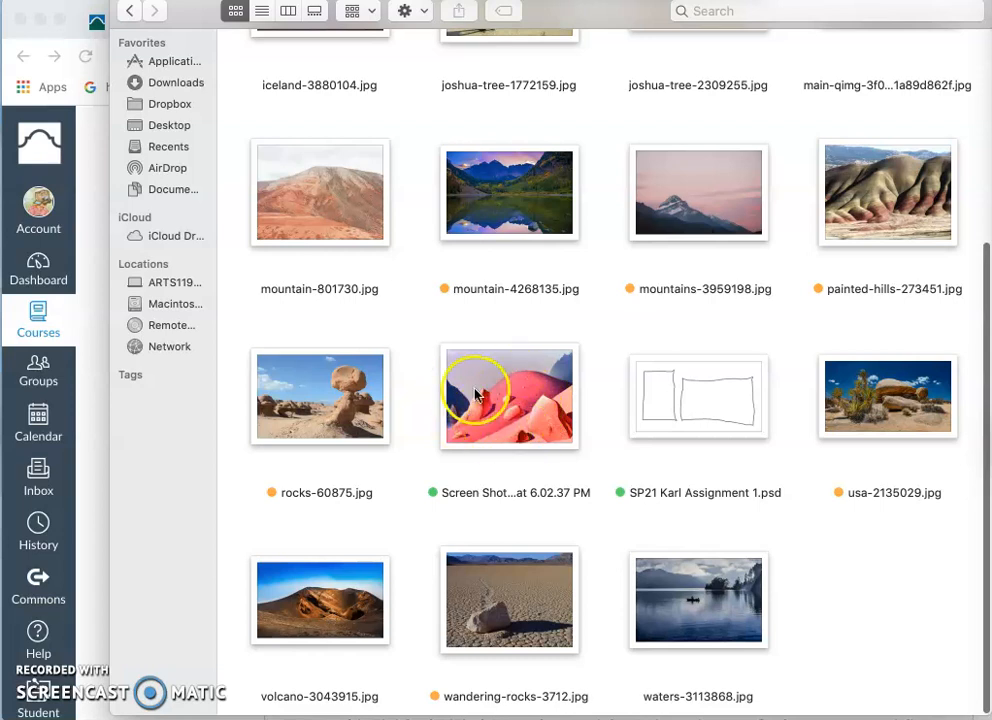
{"action": "mouse_move", "coordinate": [254, 358]}
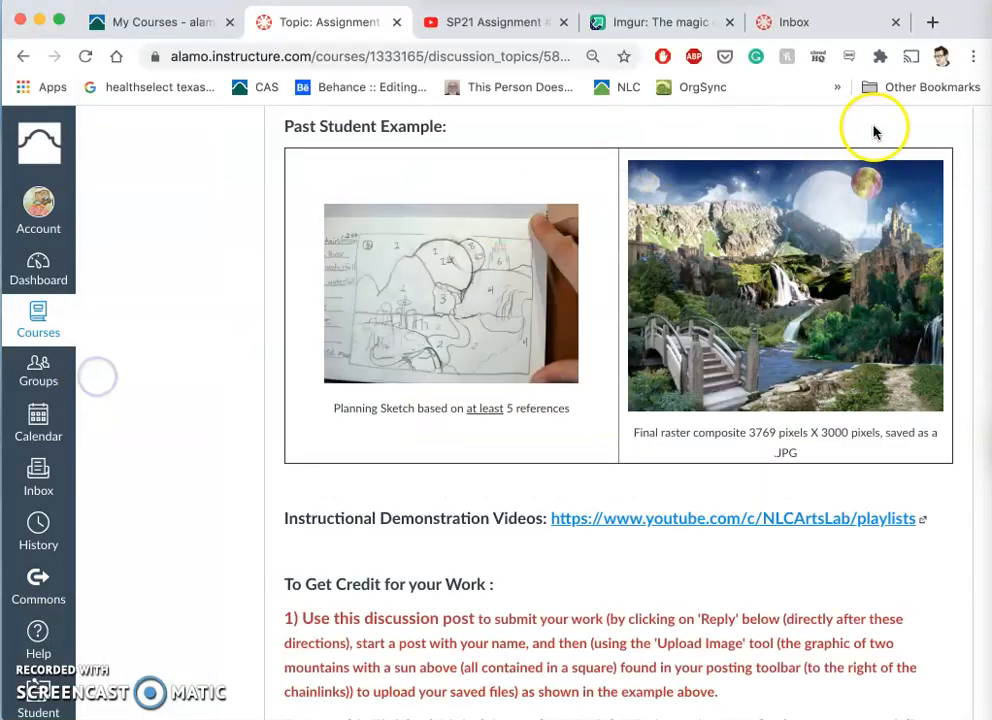
{"action": "left_click", "coordinate": [932, 20]}
{"action": "type", "text": "photopea.com"}
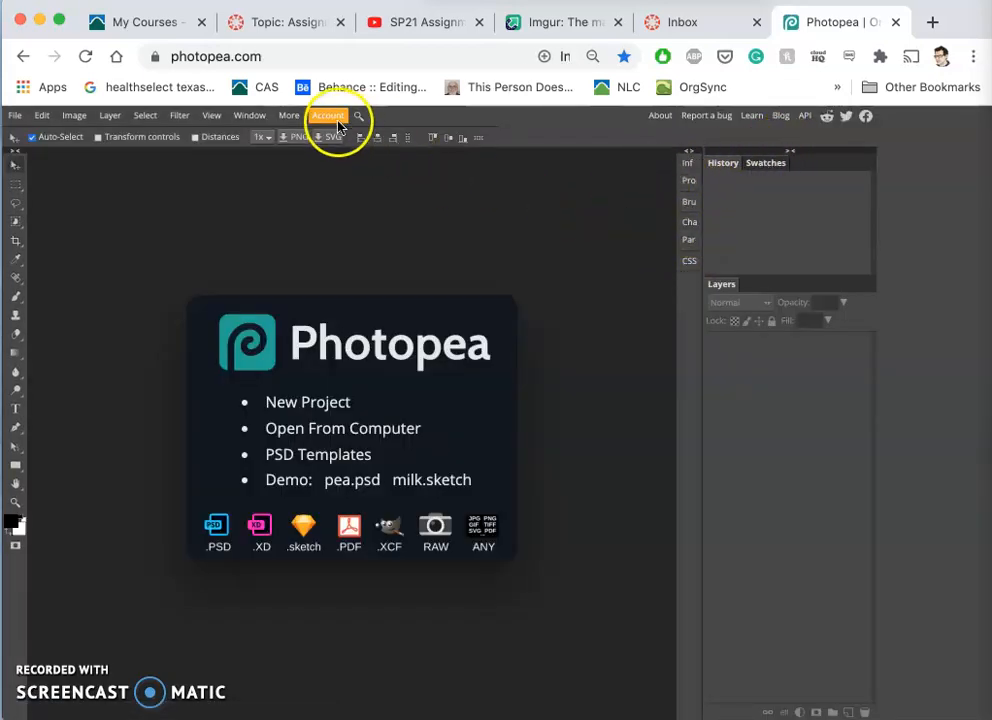
Step: View the free versus premium account details and dismiss them, staying on the start screen
{"action": "left_click", "coordinate": [328, 114]}
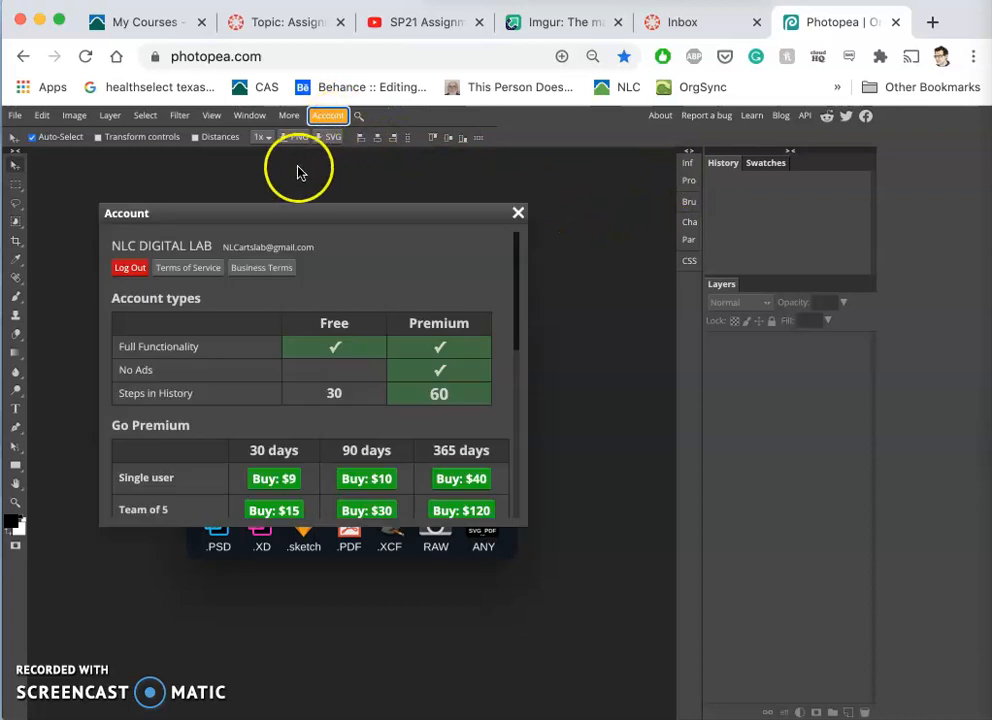
{"action": "mouse_move", "coordinate": [320, 114]}
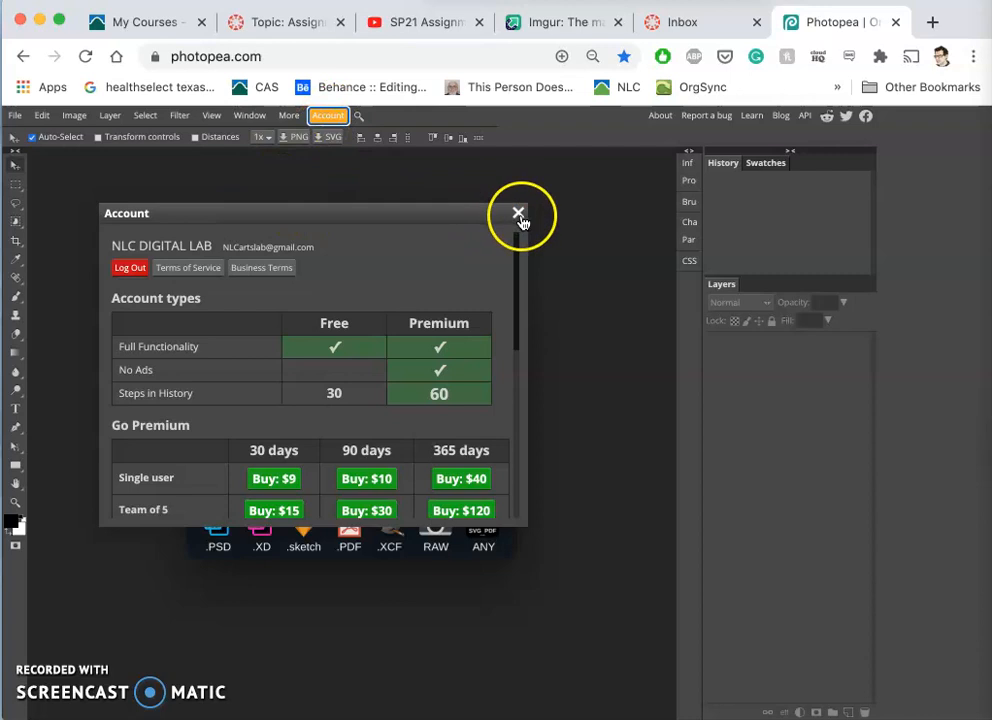
{"action": "left_click", "coordinate": [518, 212]}
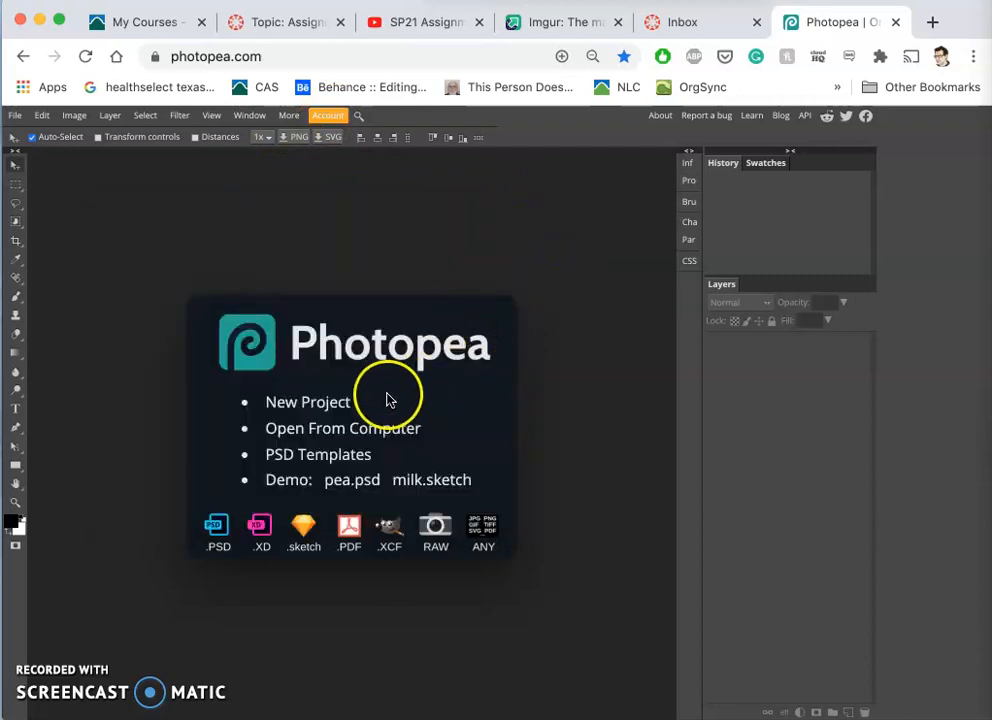
Step: Start opening a file from the computer and browse into the SP21 DIGITAL ART I / Assignment #1 folder
{"action": "left_click", "coordinate": [344, 428]}
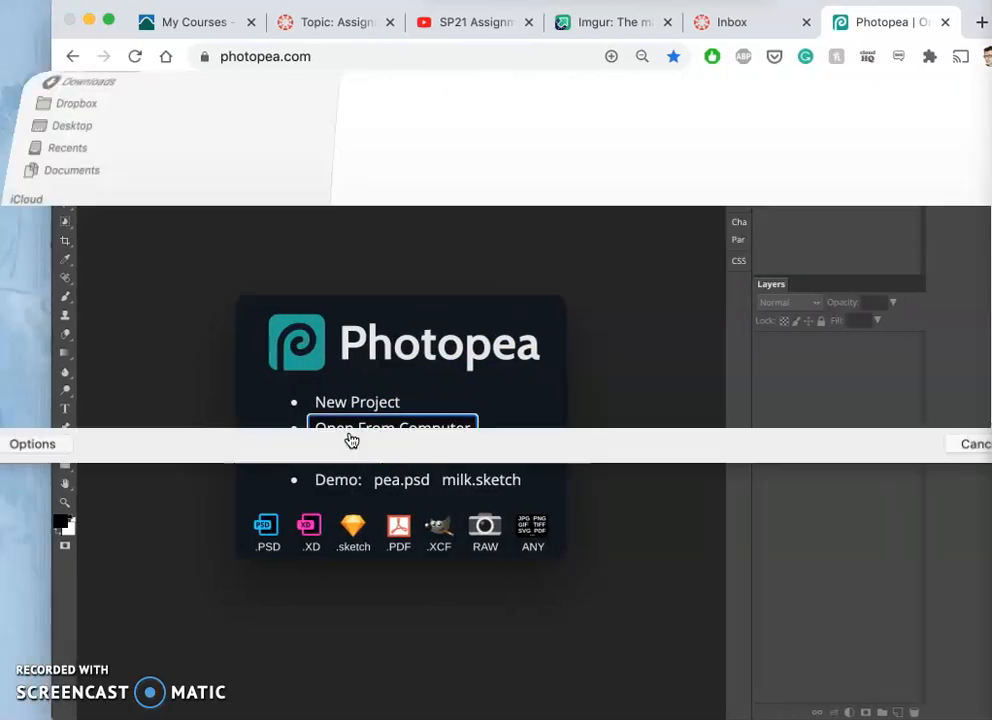
{"action": "left_click", "coordinate": [392, 428]}
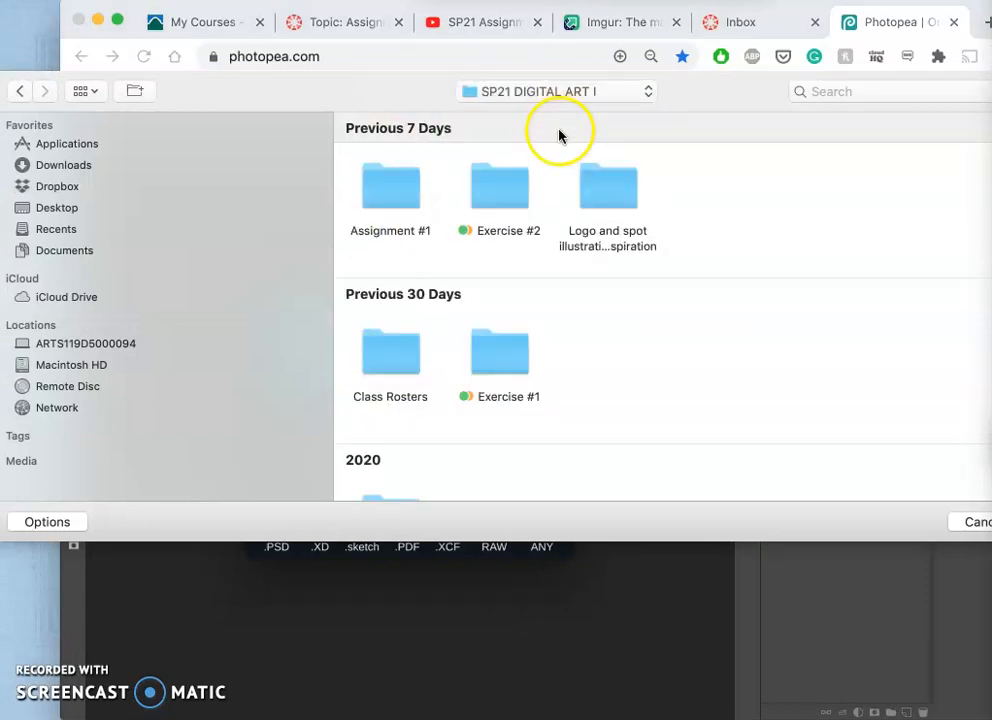
{"action": "left_click", "coordinate": [390, 188]}
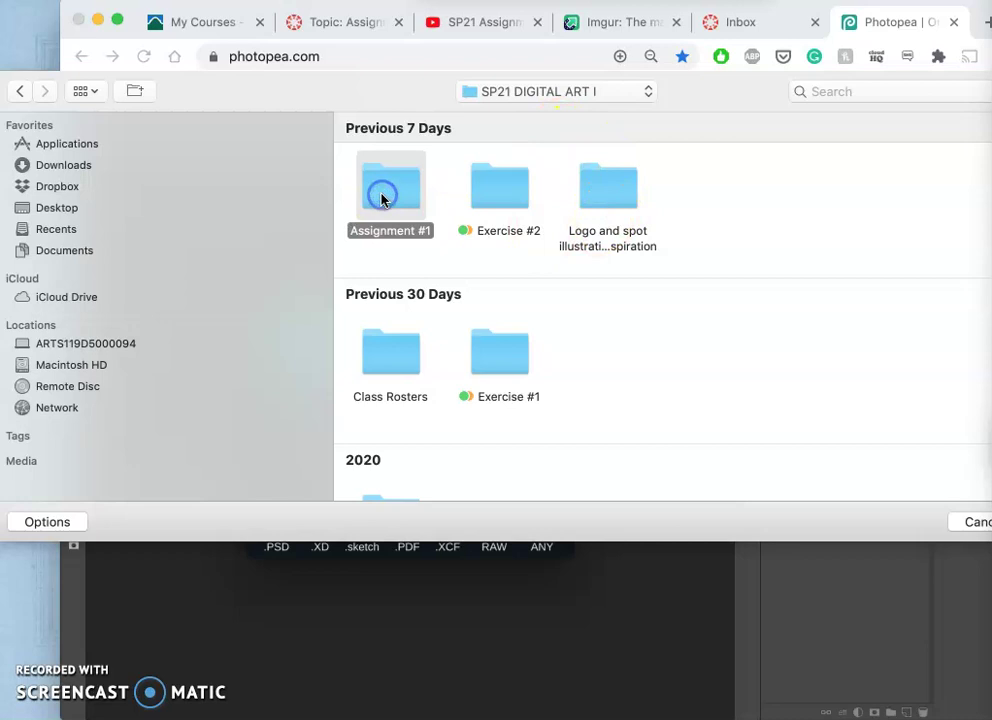
{"action": "double_click", "coordinate": [390, 188]}
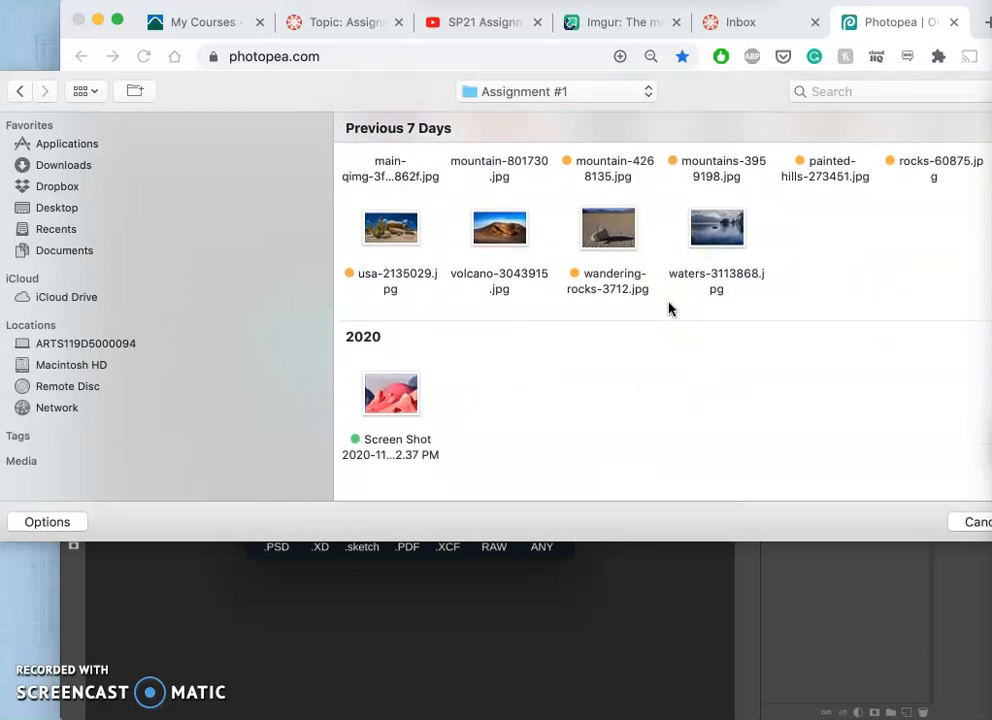
{"action": "scroll", "scroll_direction": "up", "scroll_amount": 3}
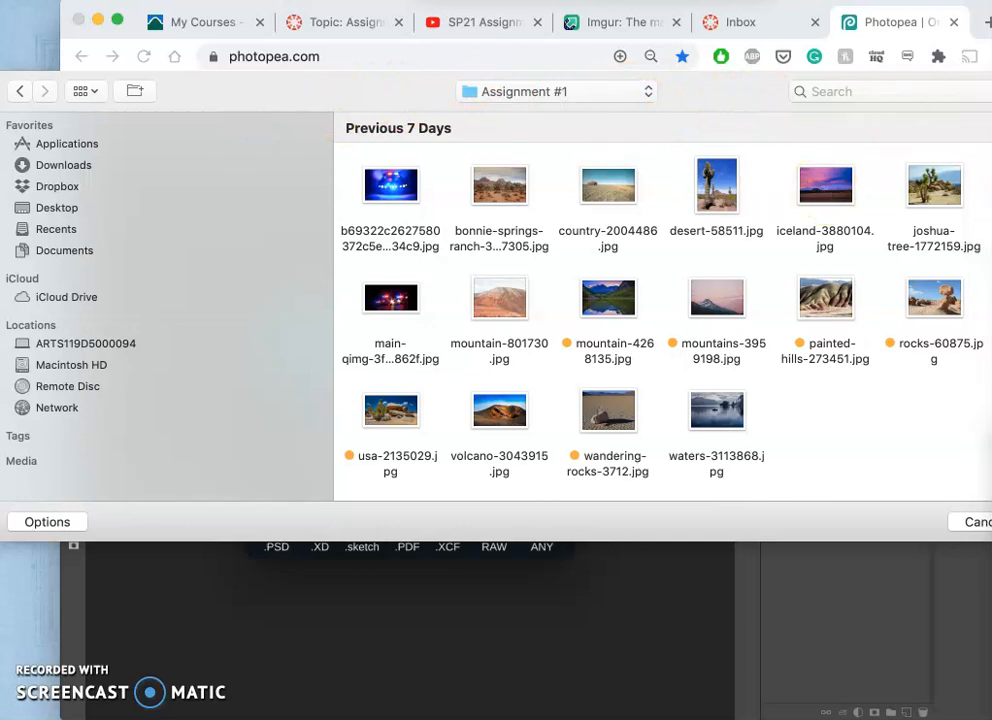
{"action": "mouse_move", "coordinate": [632, 284]}
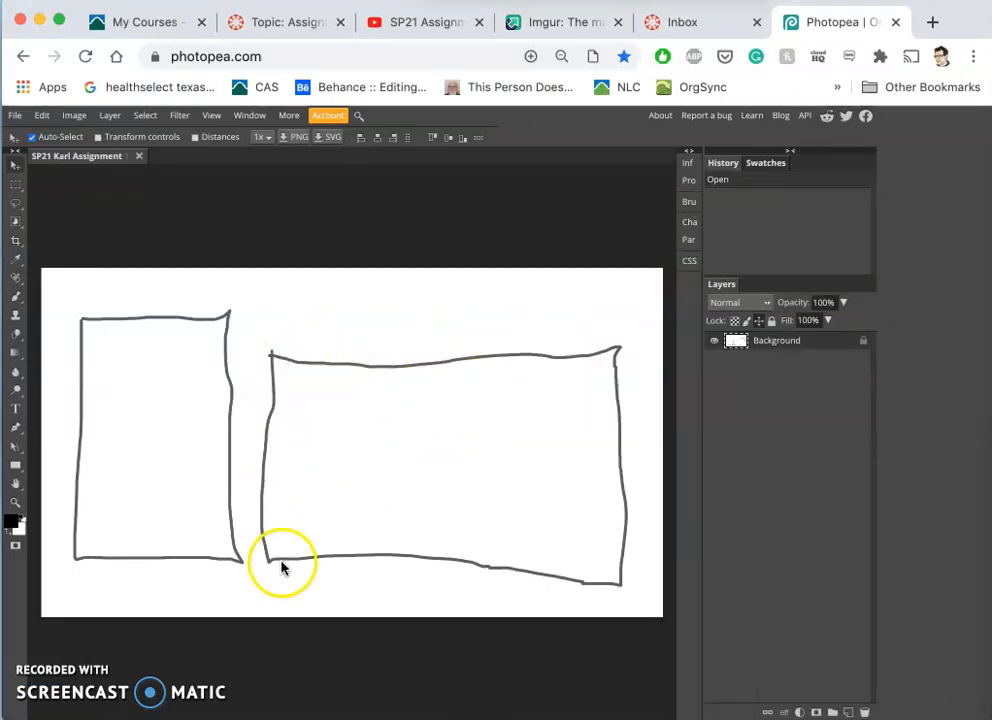
{"action": "mouse_move", "coordinate": [280, 236]}
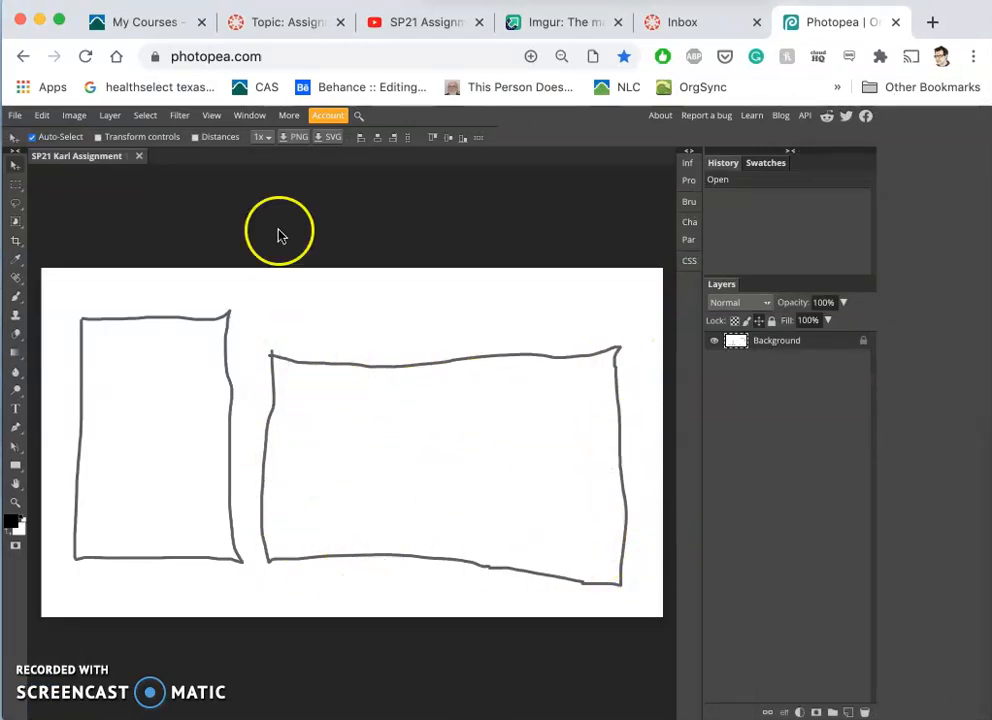
{"action": "mouse_move", "coordinate": [300, 338]}
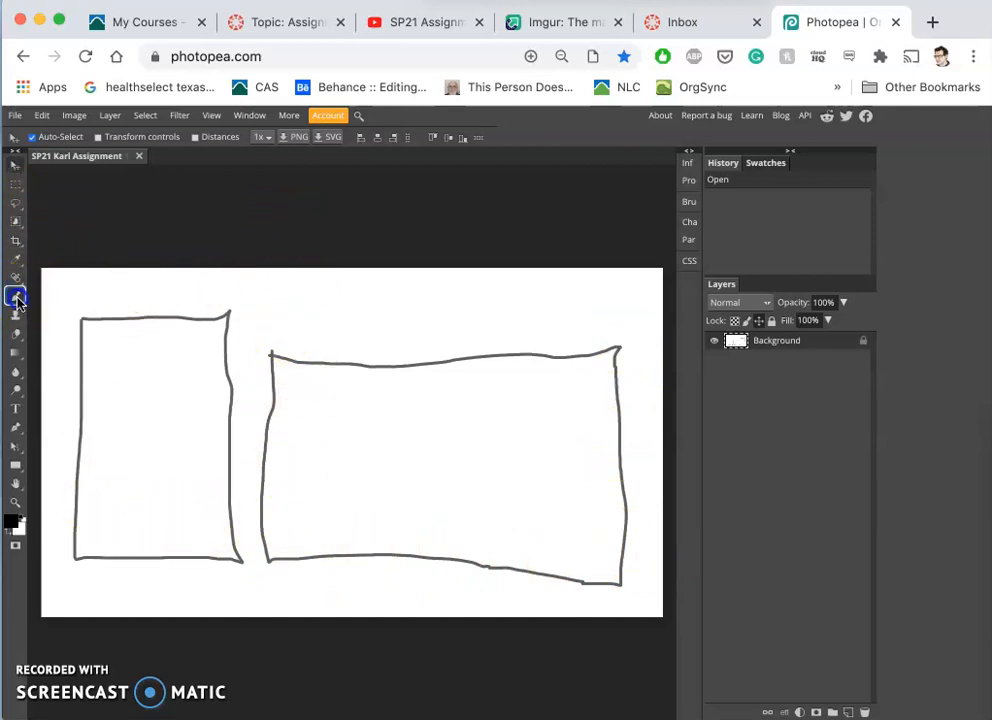
Step: Switch to the brush and reduce its size with the Size slider for sketching the frames
{"action": "left_click", "coordinate": [16, 296]}
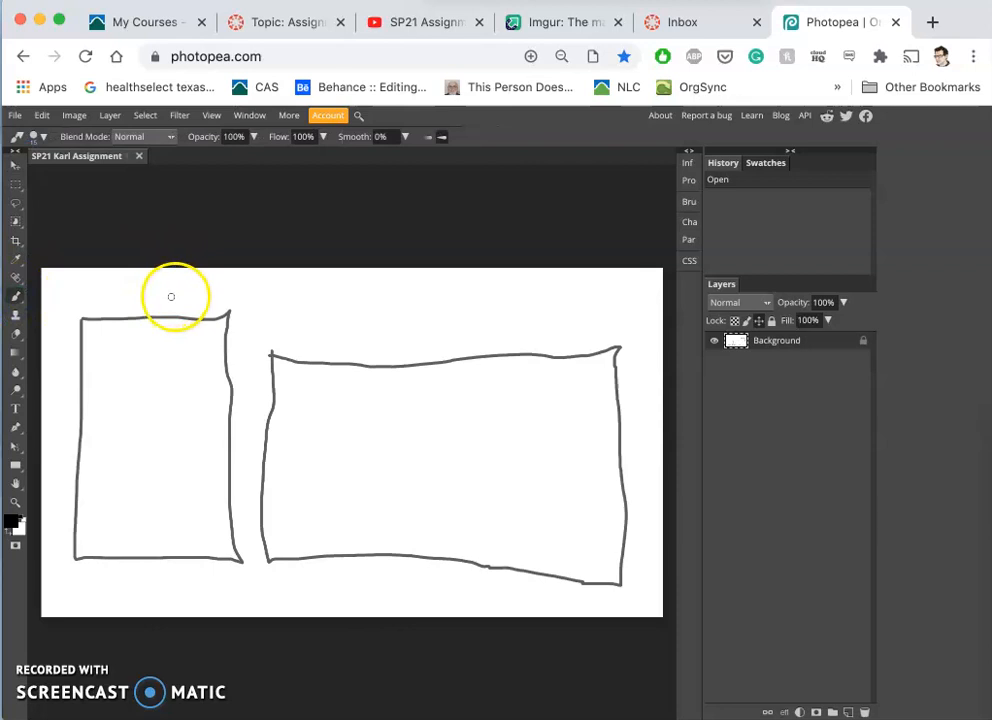
{"action": "left_click", "coordinate": [254, 136]}
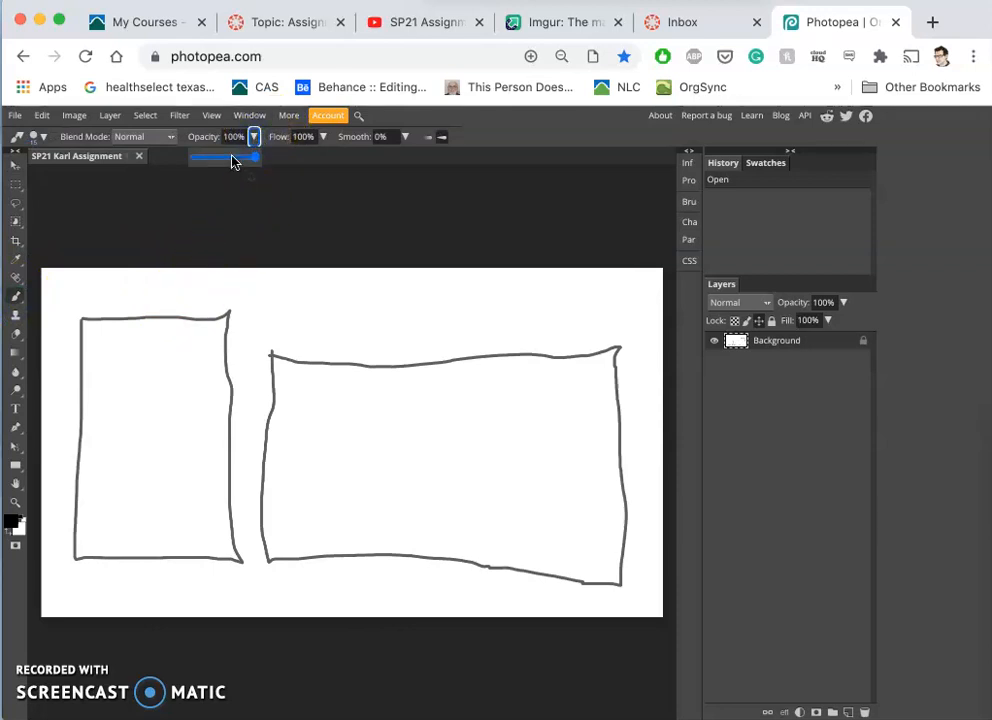
{"action": "left_click_drag", "start_coordinate": [256, 158], "coordinate": [224, 158]}
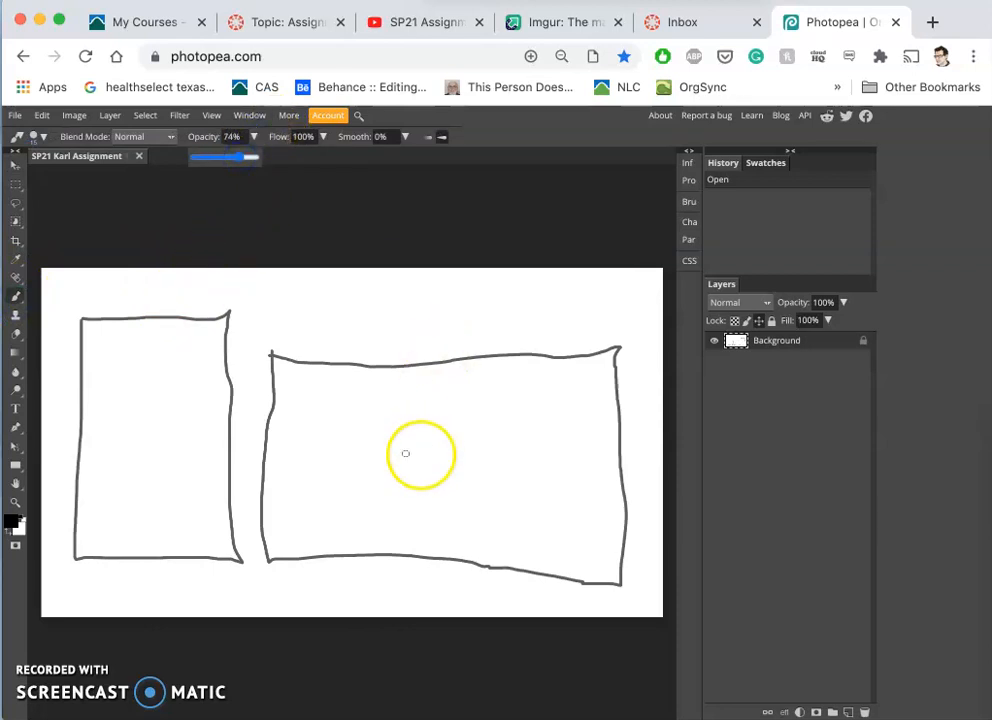
{"action": "mouse_move", "coordinate": [344, 538]}
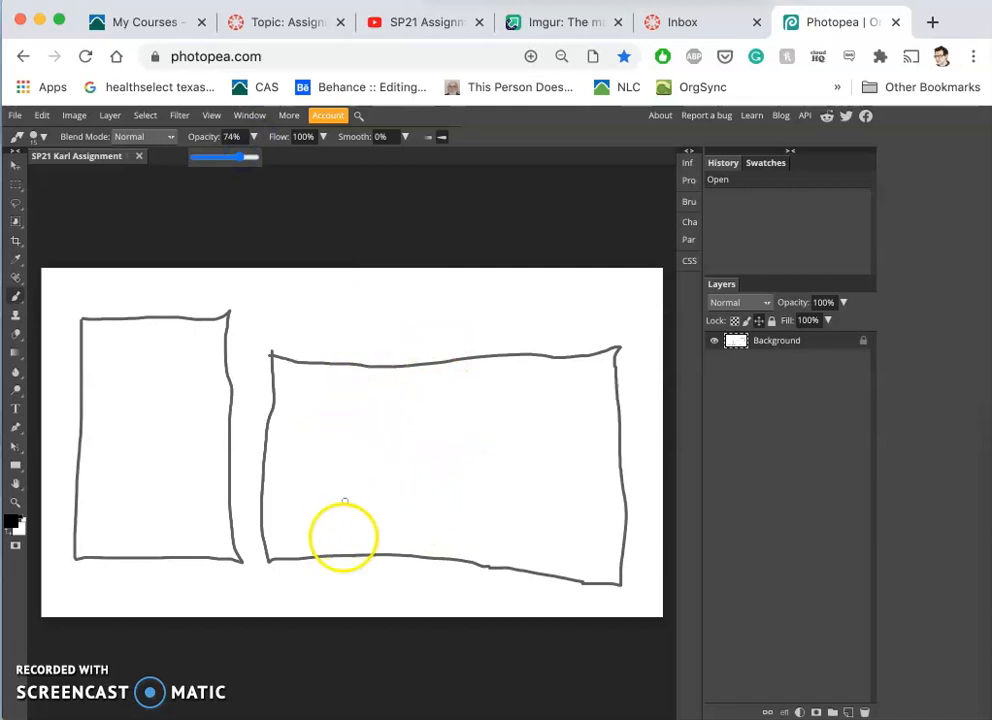
{"action": "mouse_move", "coordinate": [472, 412]}
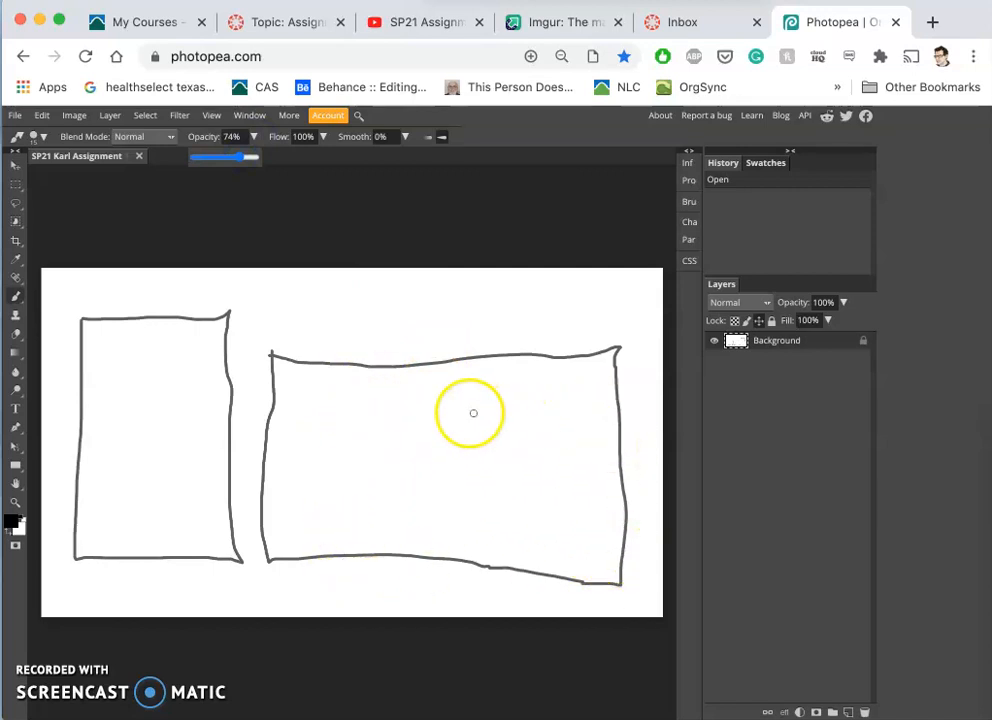
{"action": "mouse_move", "coordinate": [112, 508]}
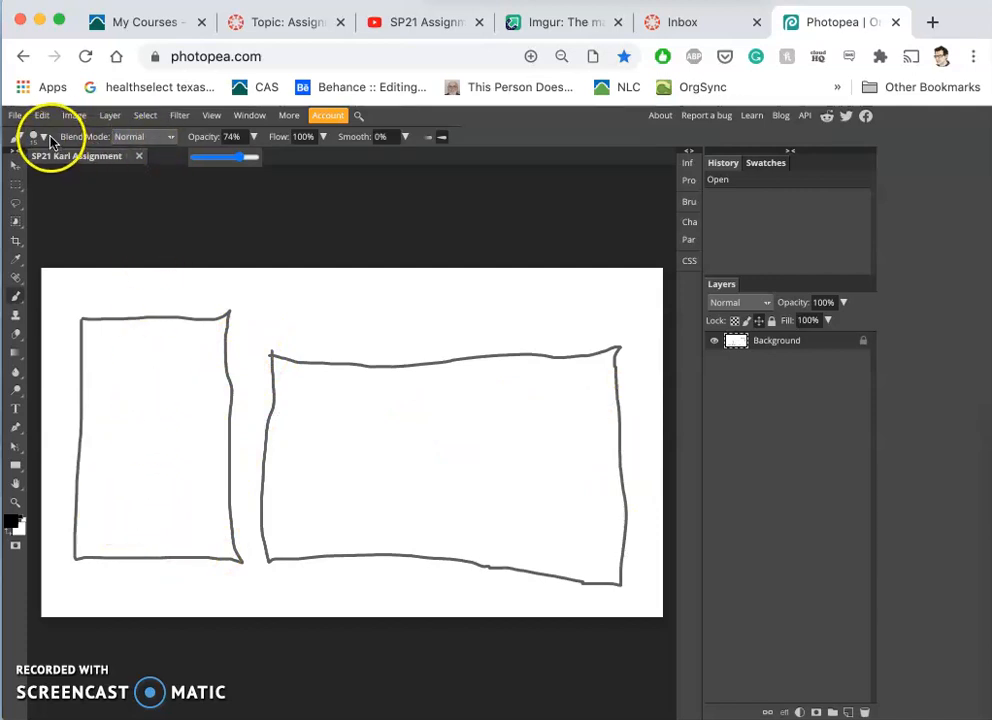
{"action": "left_click", "coordinate": [44, 136]}
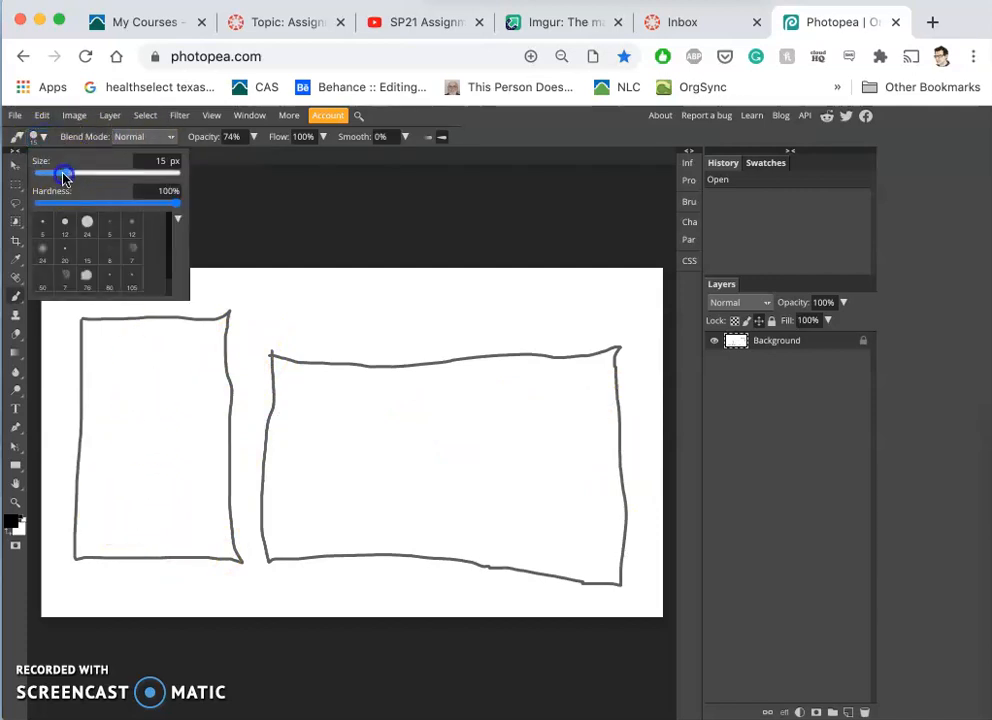
{"action": "left_click_drag", "start_coordinate": [64, 174], "coordinate": [52, 174]}
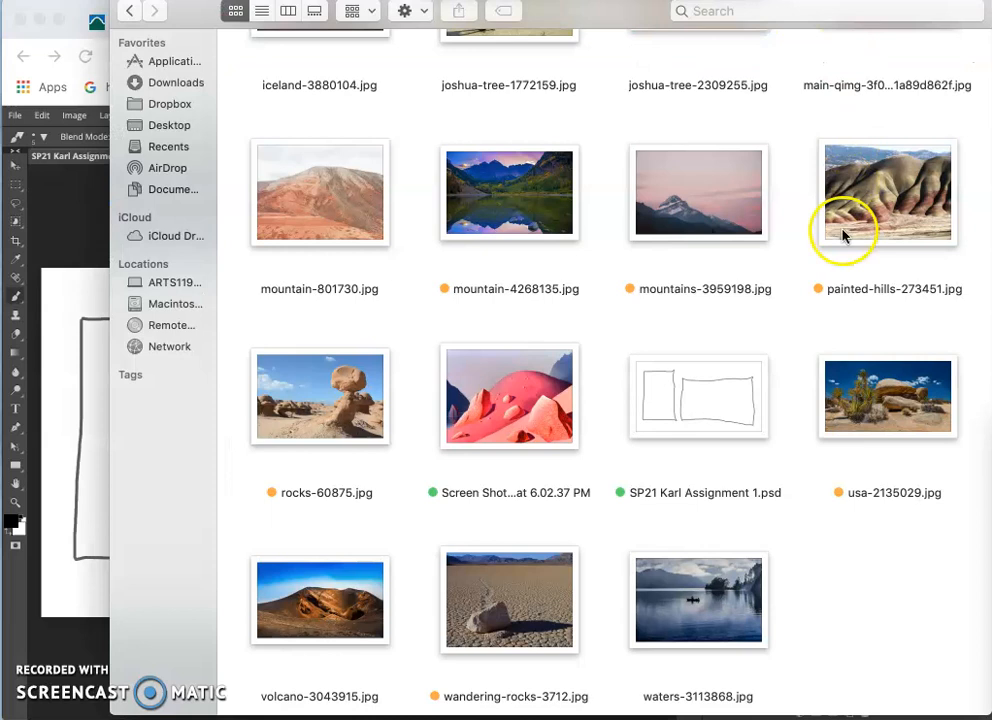
Step: Place the pink rocks photo into the sketch and move it small above the wide rectangle
{"action": "left_click", "coordinate": [508, 396]}
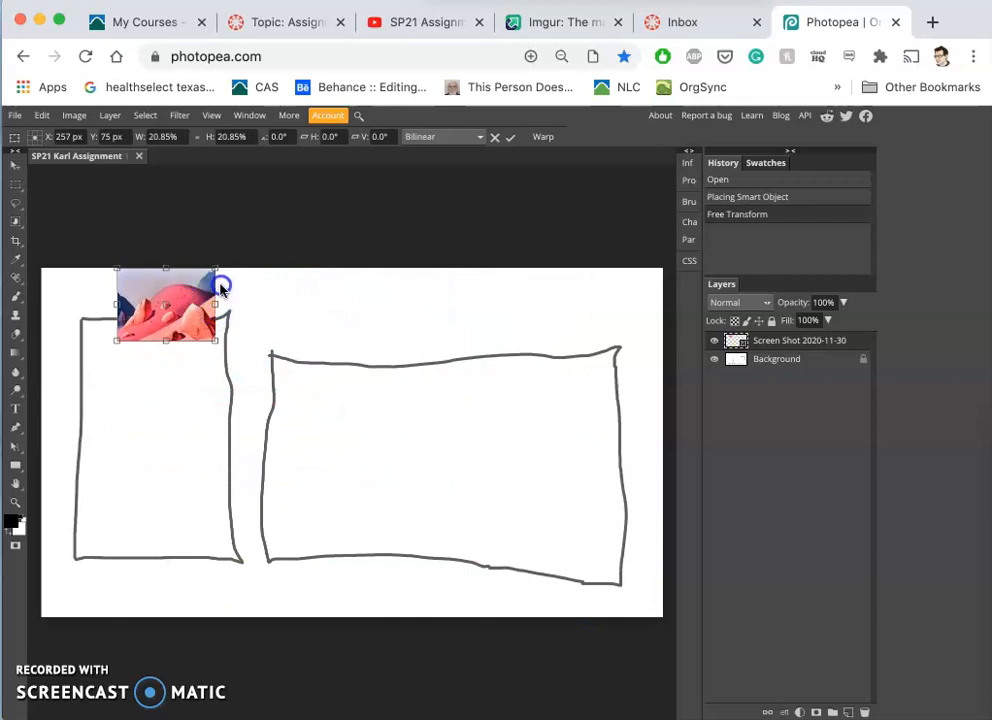
{"action": "left_click_drag", "start_coordinate": [168, 304], "coordinate": [324, 316]}
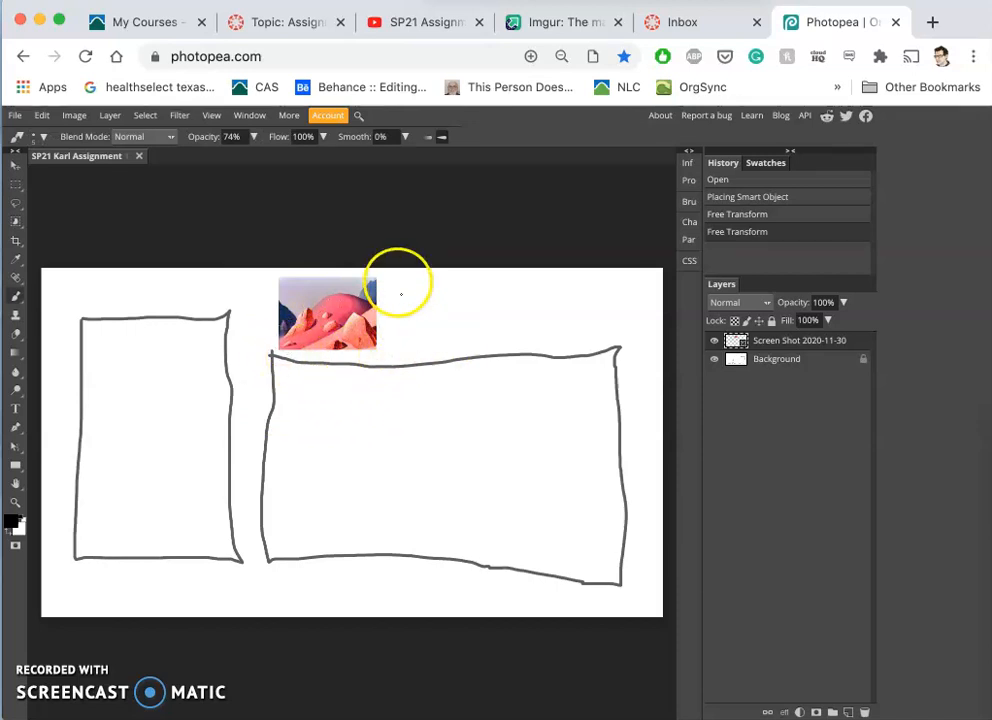
{"action": "mouse_move", "coordinate": [298, 312]}
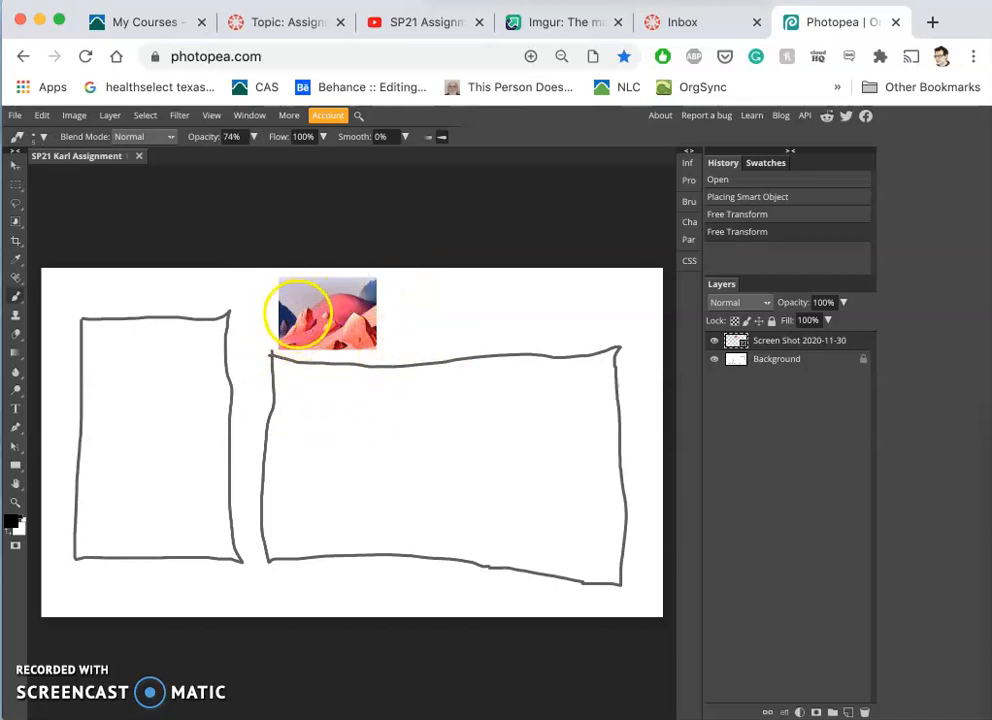
{"action": "mouse_move", "coordinate": [448, 402]}
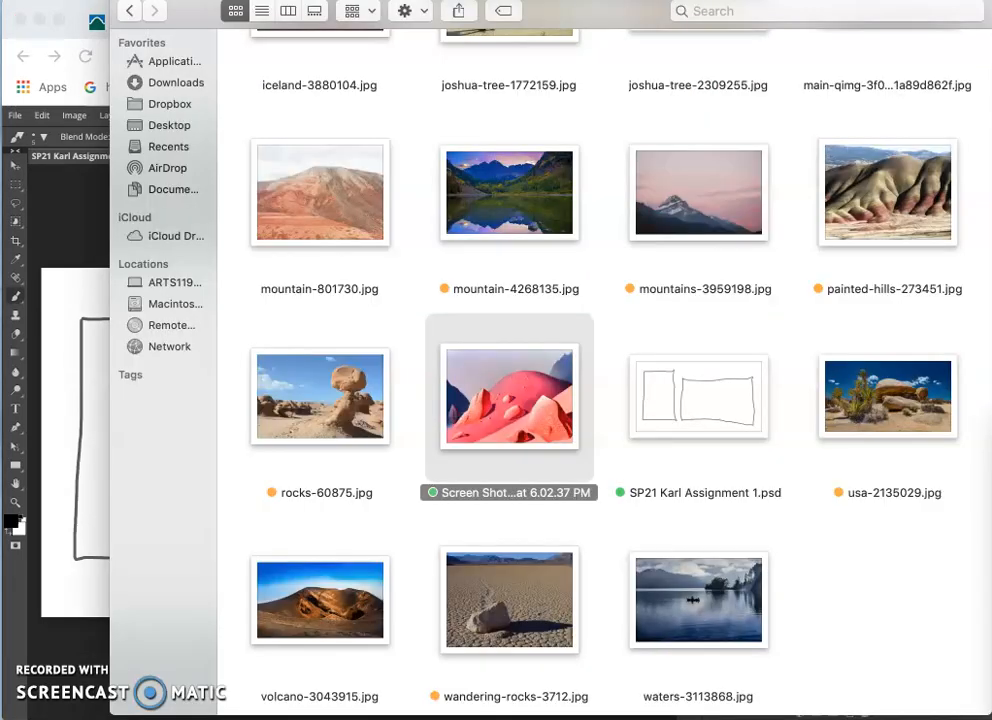
{"action": "mouse_move", "coordinate": [764, 324]}
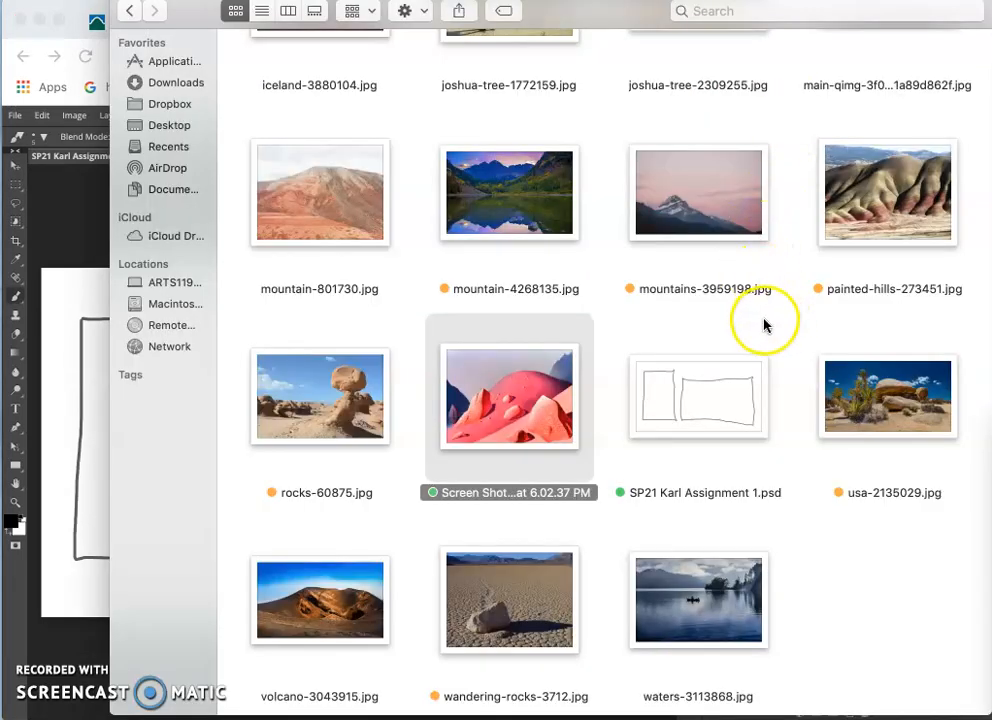
{"action": "mouse_move", "coordinate": [976, 710]}
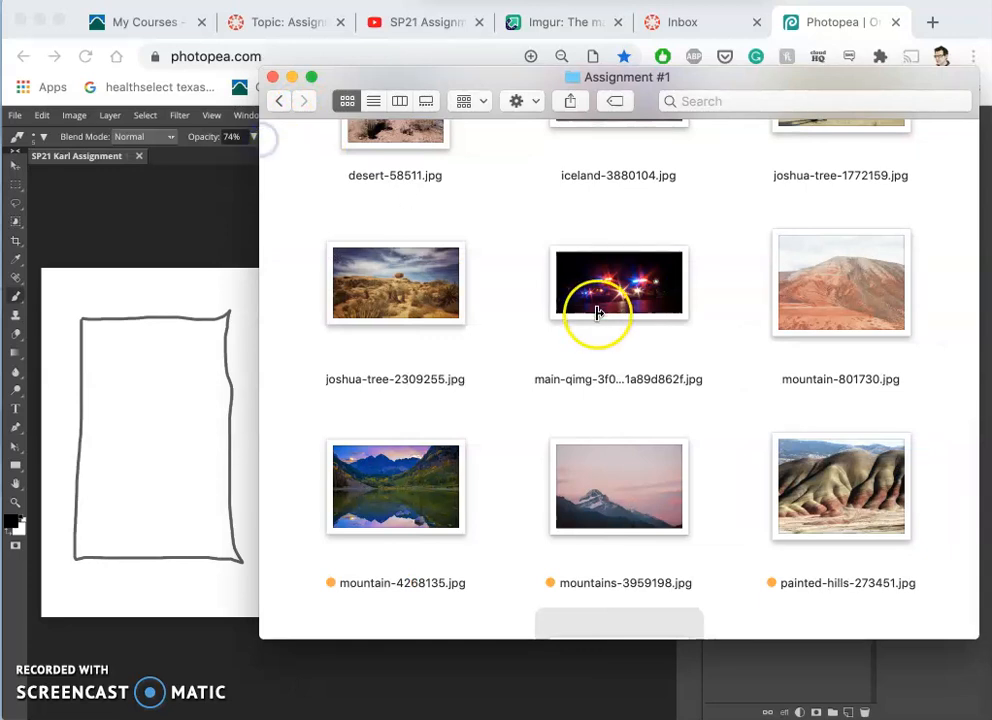
{"action": "mouse_move", "coordinate": [772, 392]}
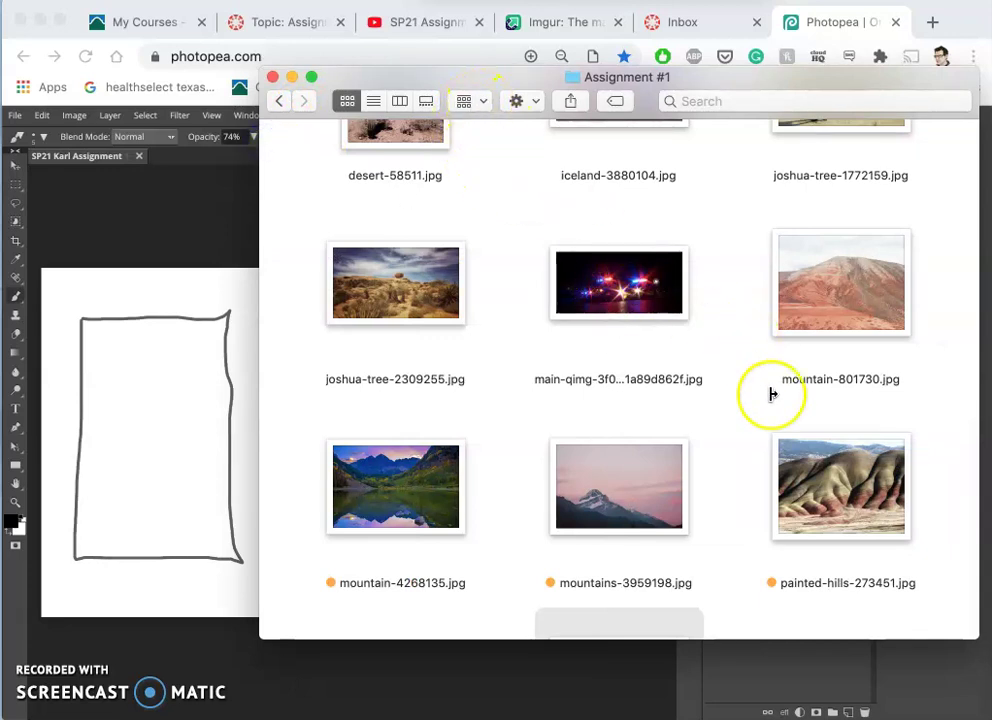
Step: Arrange the Assignment #1 photos by Tags so the orange-tagged references group together
{"action": "left_click", "coordinate": [840, 486]}
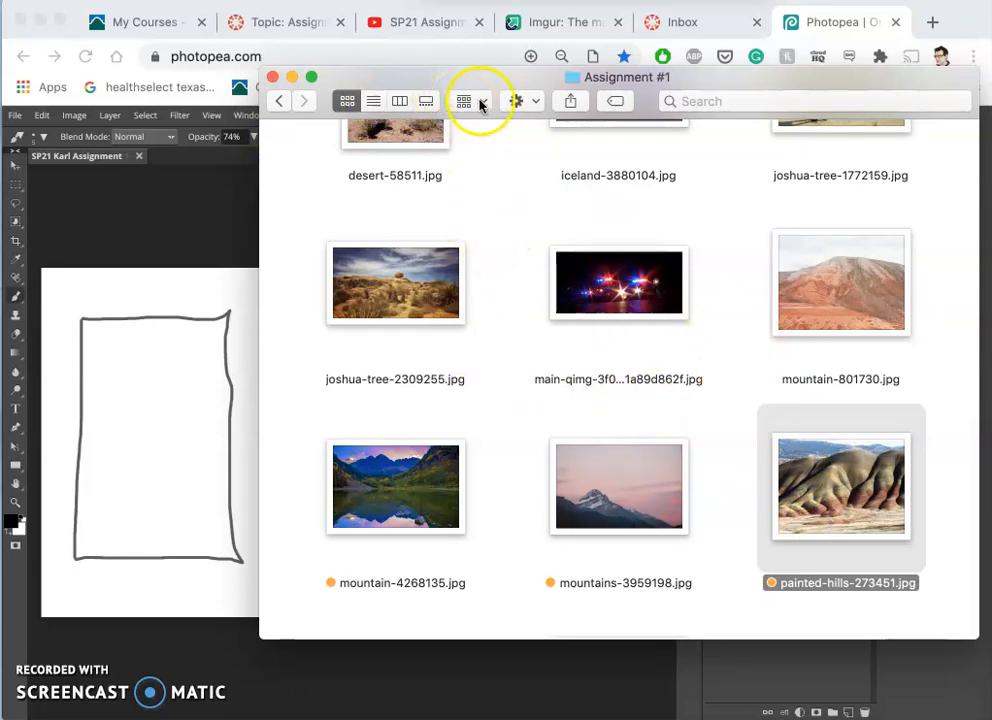
{"action": "left_click", "coordinate": [472, 100]}
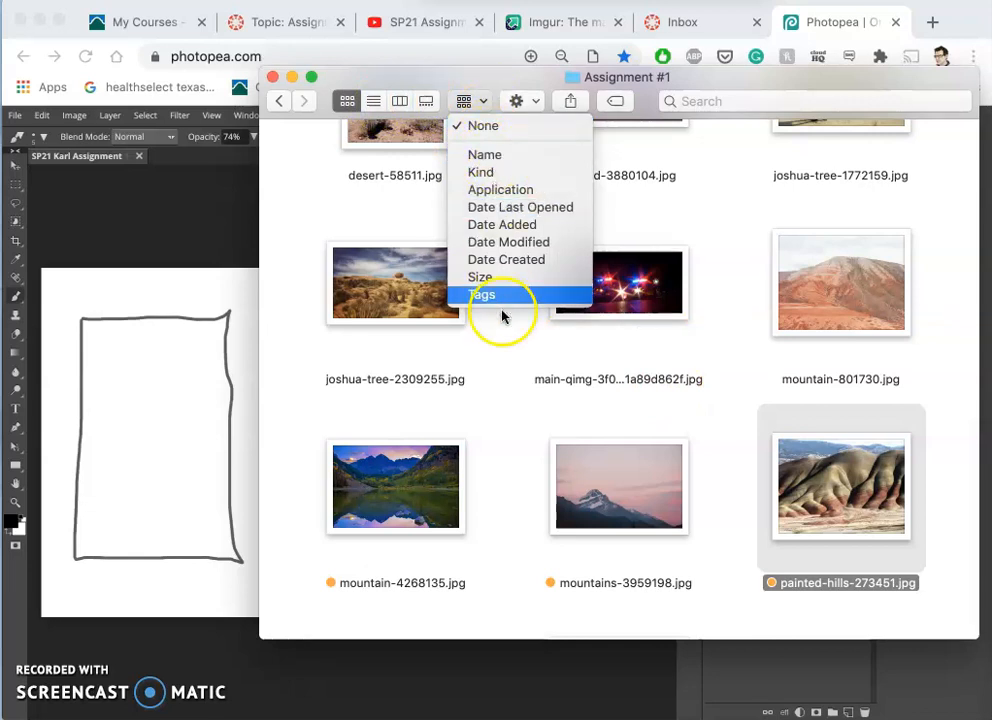
{"action": "left_click", "coordinate": [484, 294]}
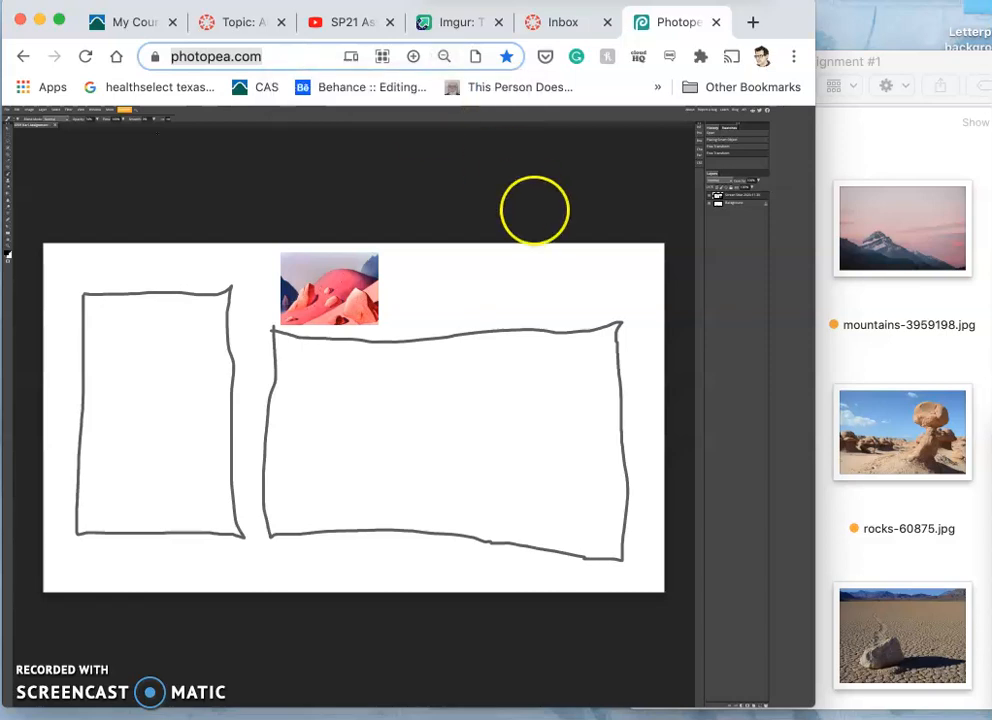
Step: Return to the Photopea sketch with the tall and wide frames and pink-hills thumbnail
{"action": "left_click", "coordinate": [828, 60]}
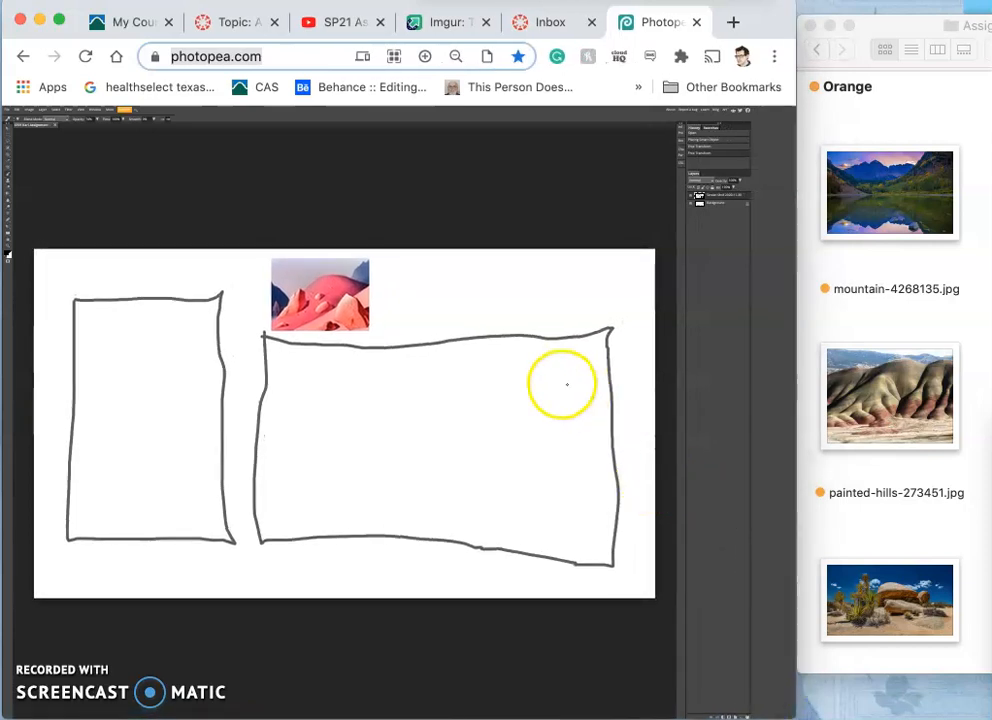
{"action": "mouse_move", "coordinate": [756, 170]}
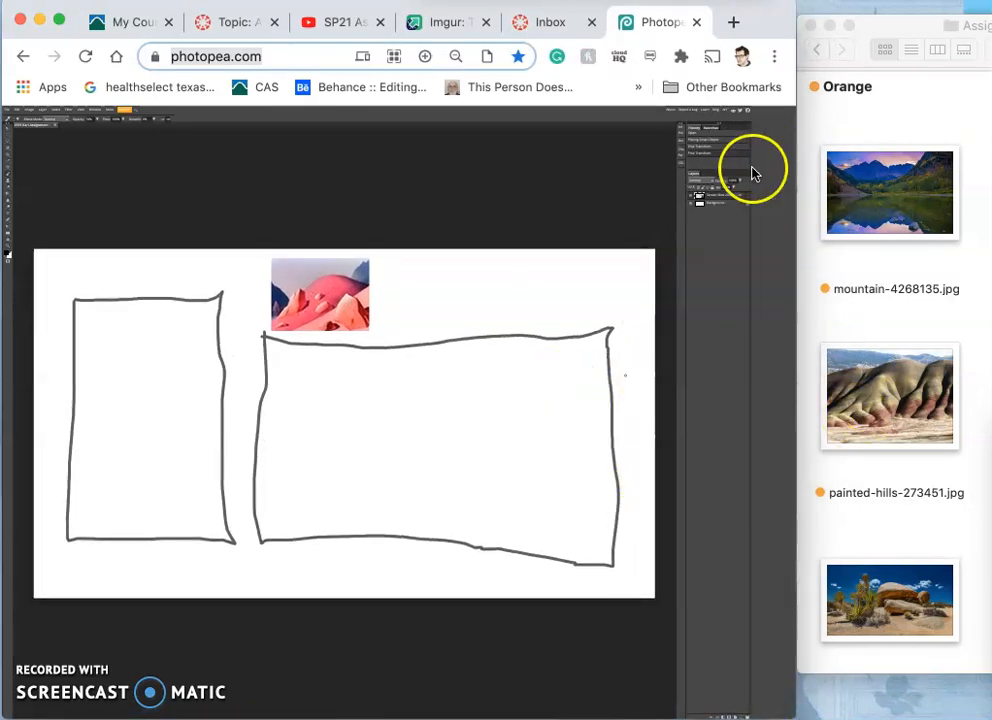
{"action": "mouse_move", "coordinate": [764, 320]}
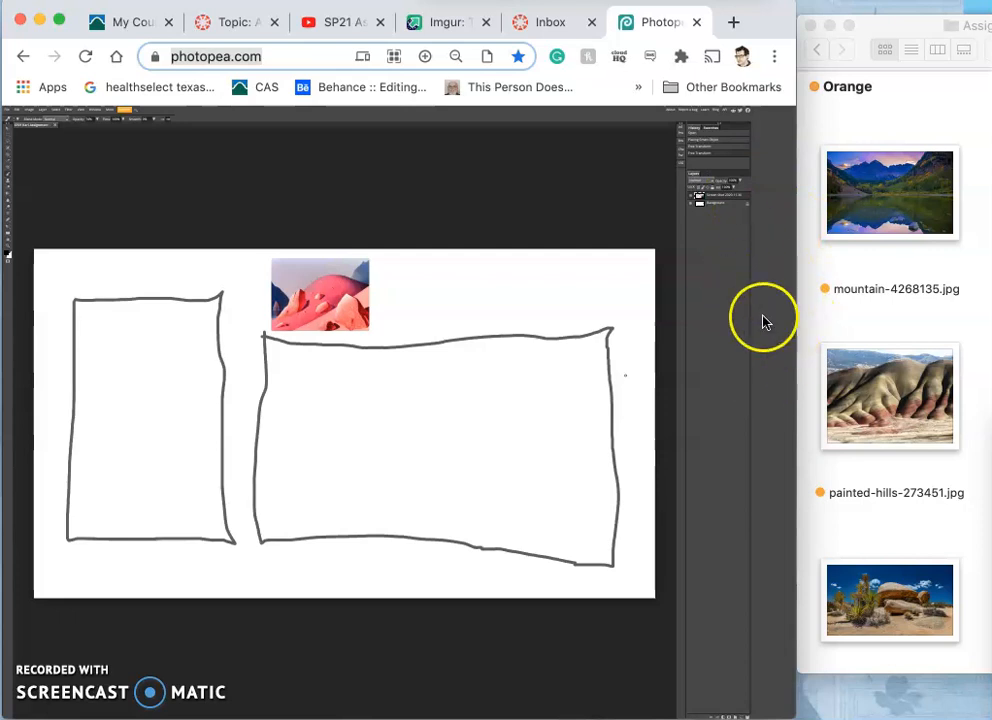
{"action": "mouse_move", "coordinate": [718, 304]}
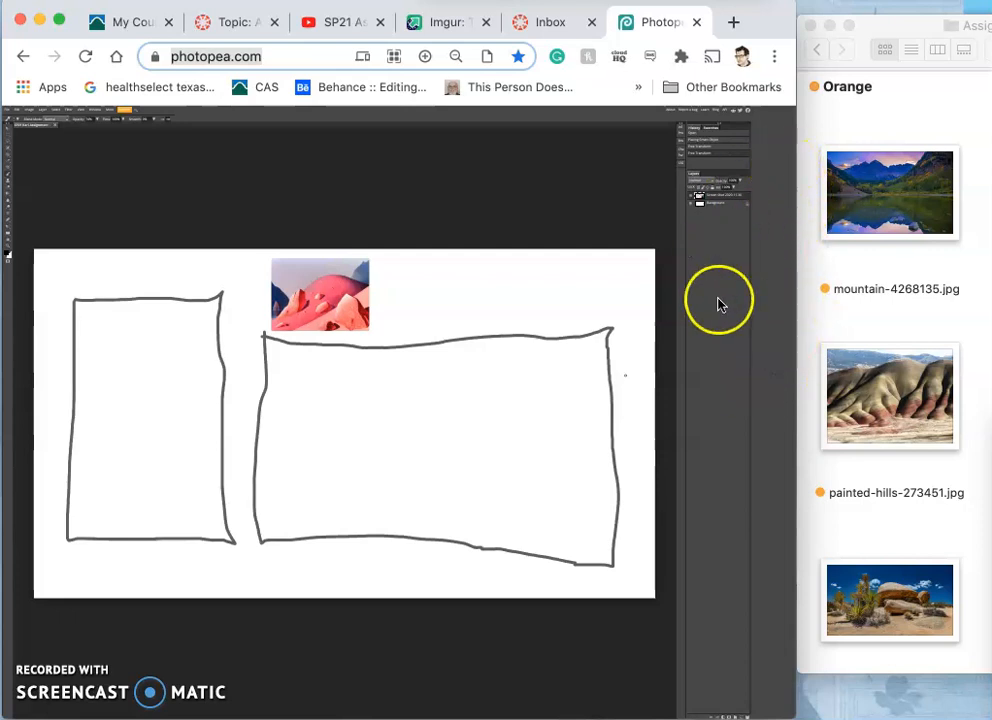
{"action": "mouse_move", "coordinate": [730, 164]}
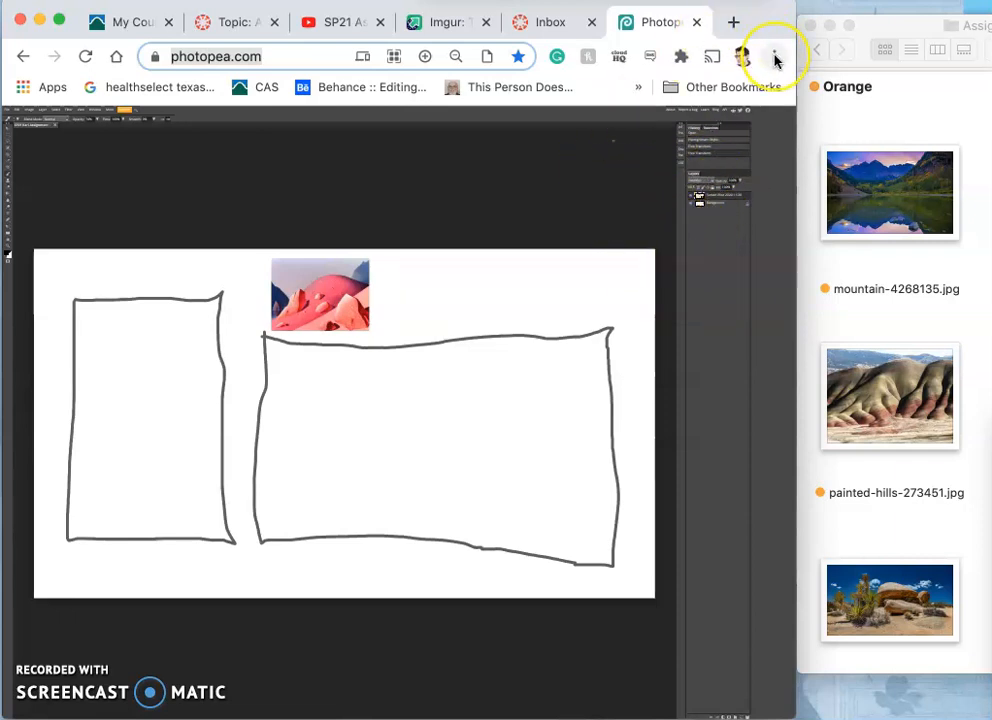
{"action": "mouse_move", "coordinate": [776, 56]}
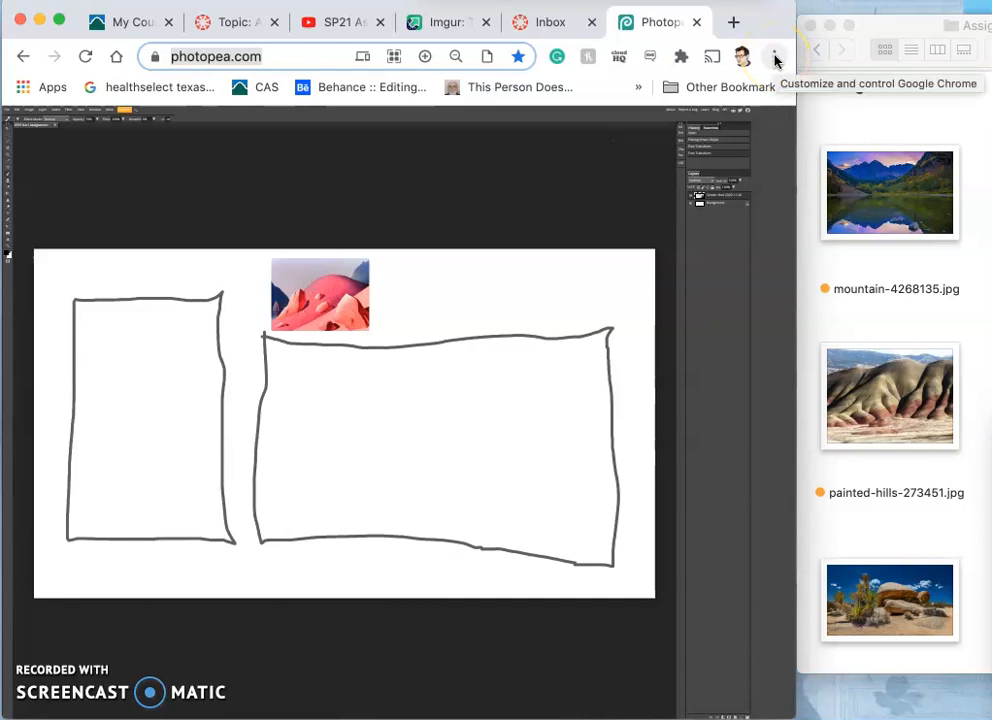
{"action": "left_click", "coordinate": [776, 56]}
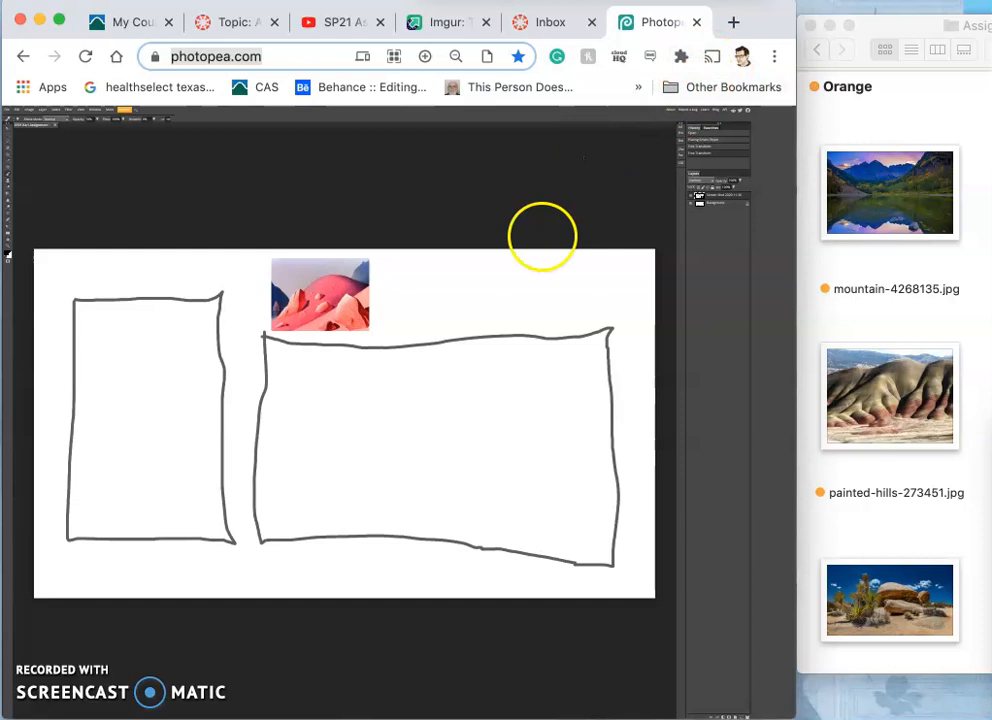
{"action": "mouse_move", "coordinate": [370, 336]}
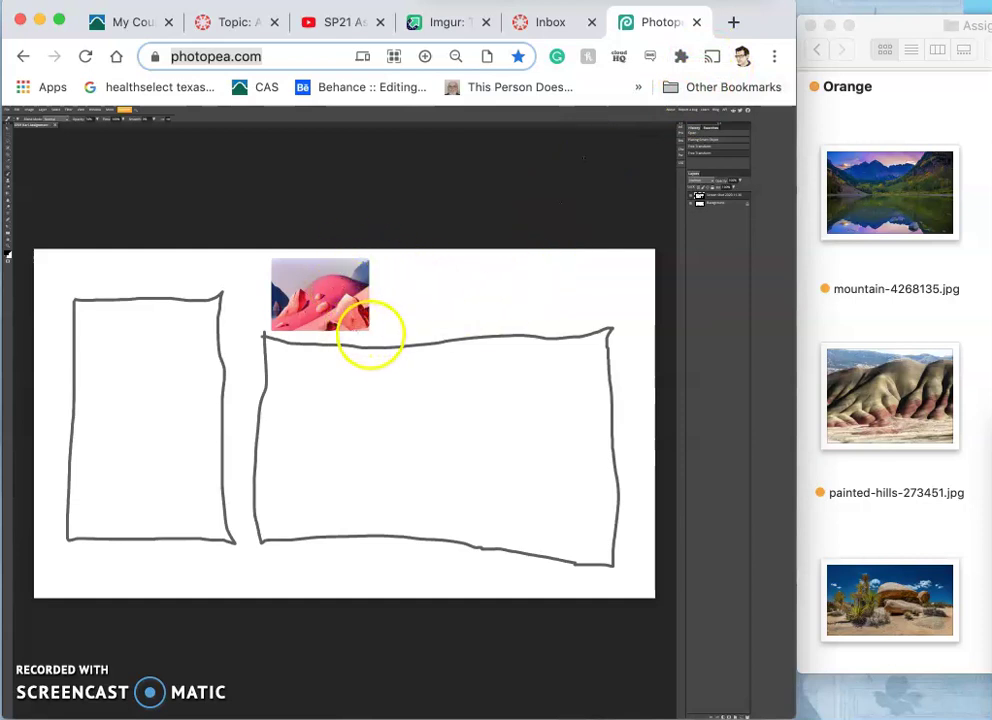
{"action": "mouse_move", "coordinate": [826, 238]}
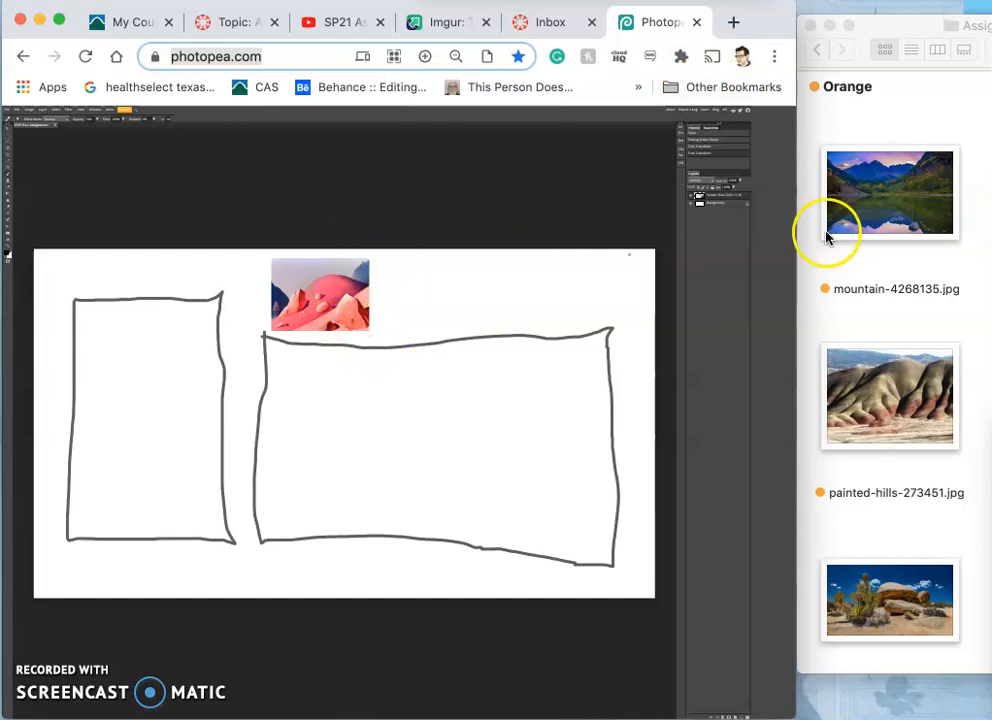
{"action": "mouse_move", "coordinate": [922, 422]}
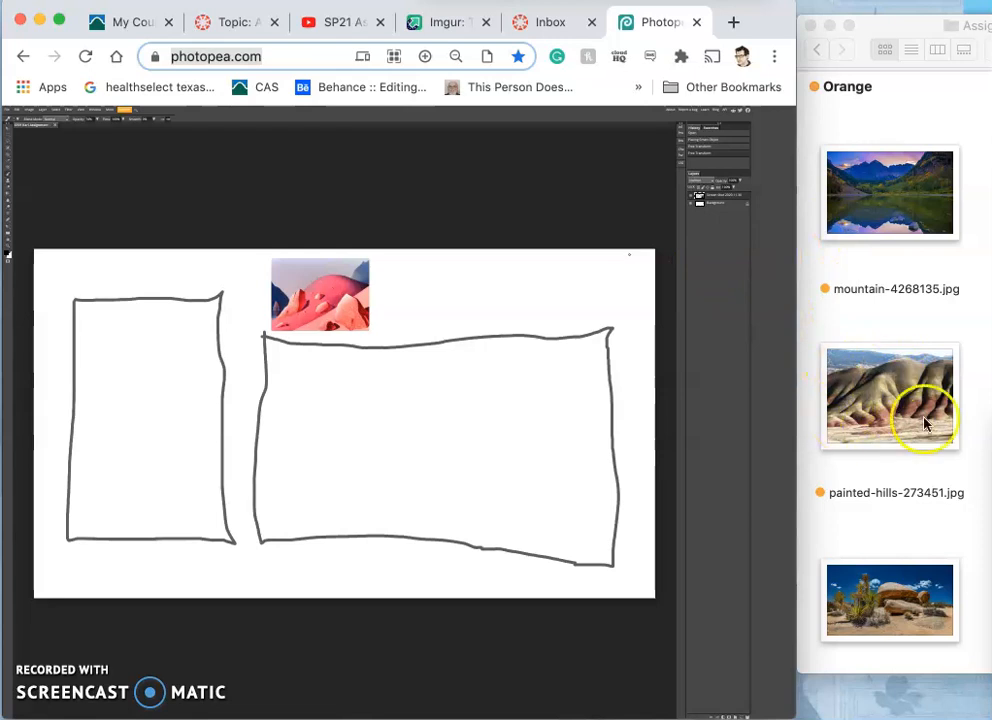
{"action": "mouse_move", "coordinate": [864, 390]}
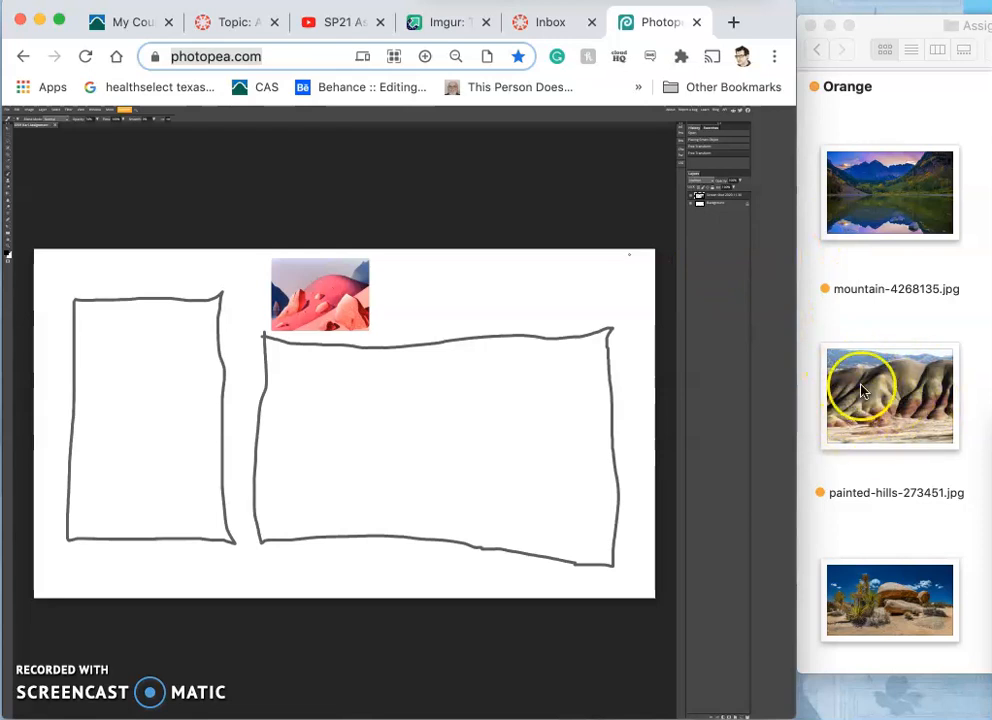
{"action": "mouse_move", "coordinate": [910, 376]}
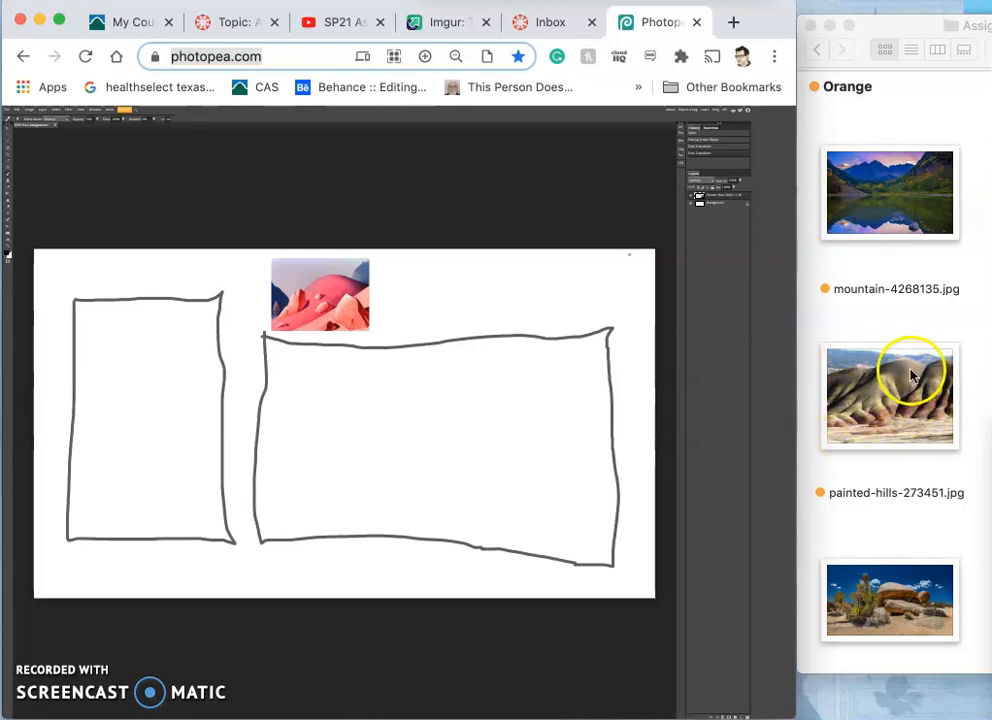
{"action": "mouse_move", "coordinate": [858, 424]}
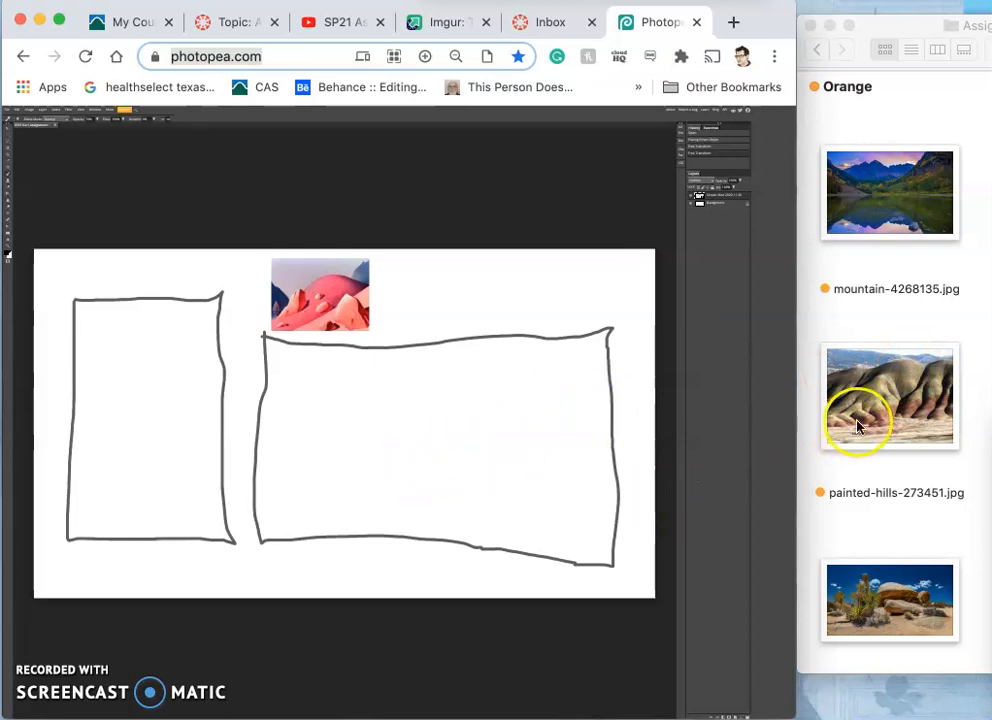
{"action": "mouse_move", "coordinate": [880, 404]}
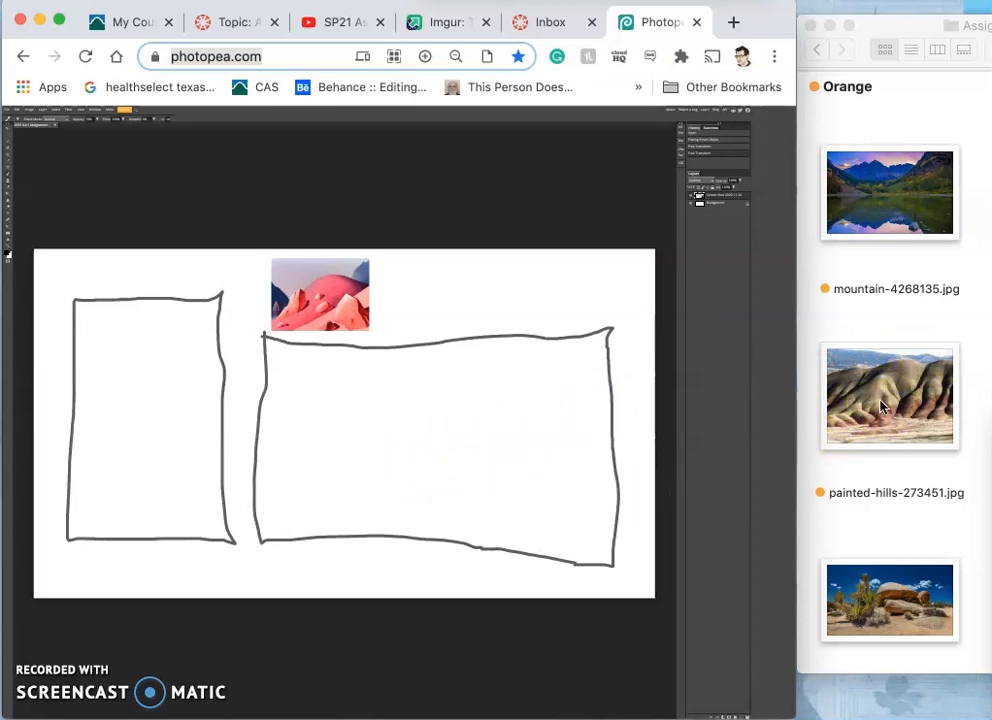
{"action": "mouse_move", "coordinate": [868, 376]}
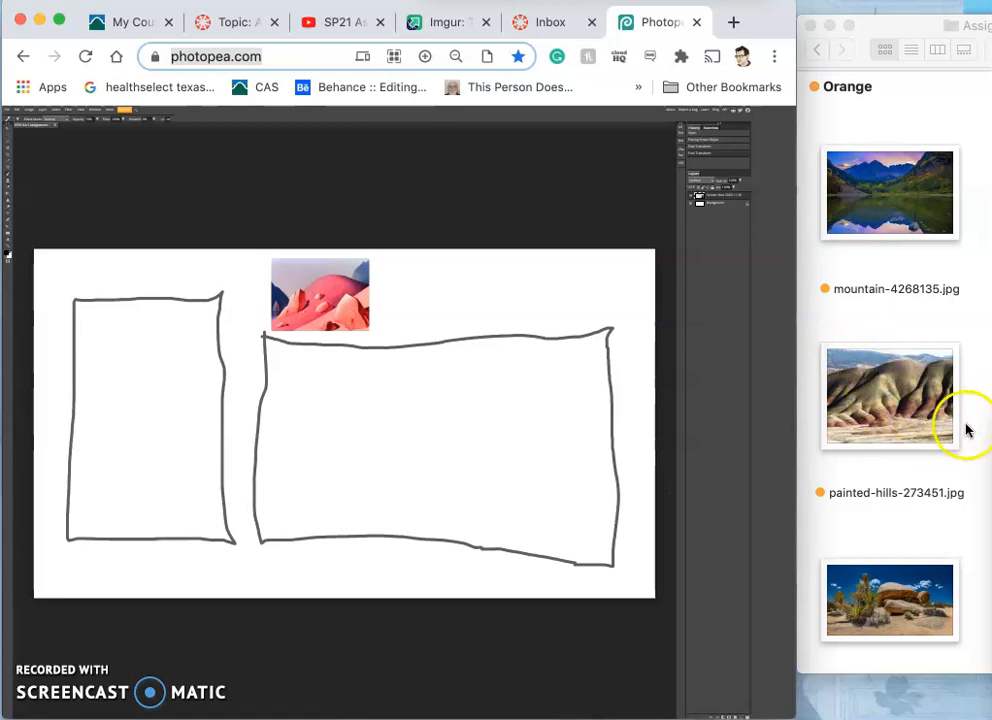
{"action": "mouse_move", "coordinate": [876, 386]}
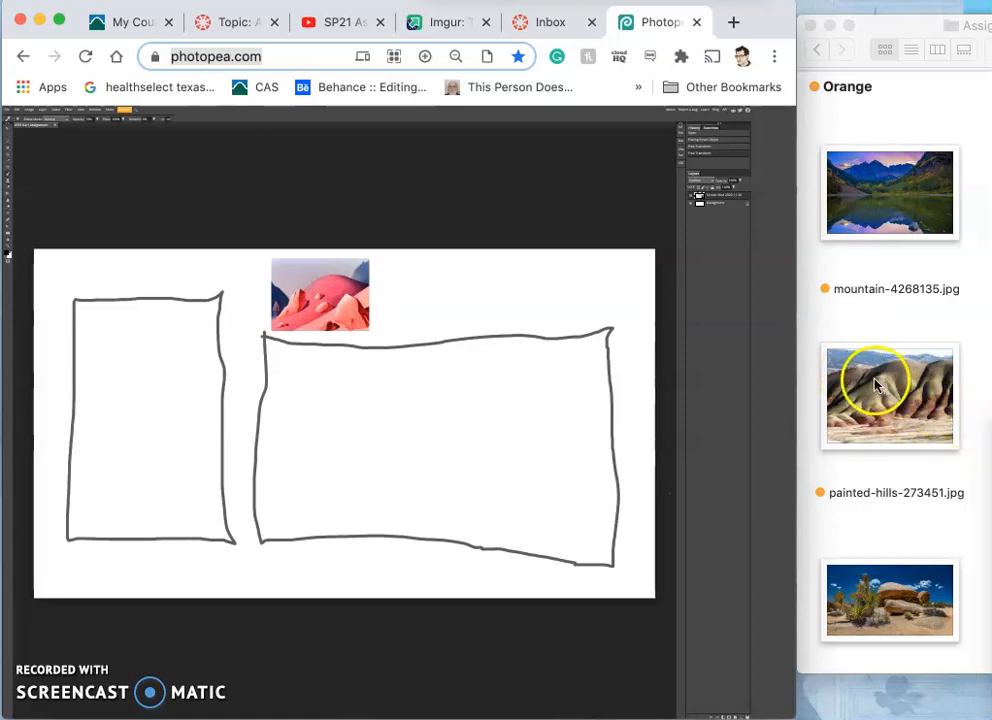
{"action": "mouse_move", "coordinate": [820, 376]}
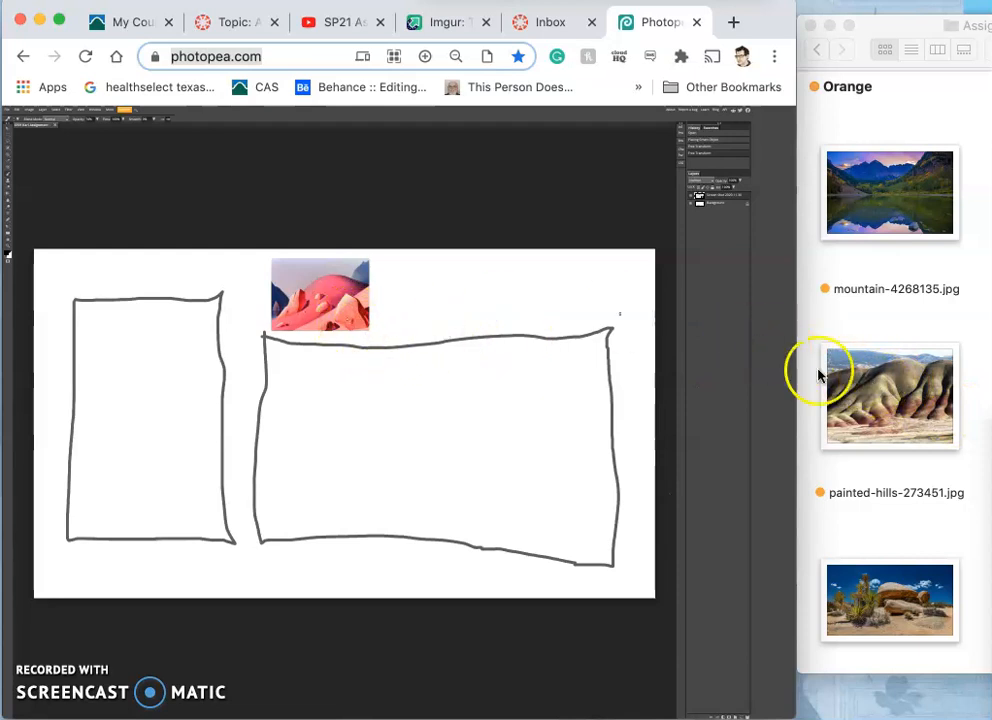
{"action": "mouse_move", "coordinate": [224, 200]}
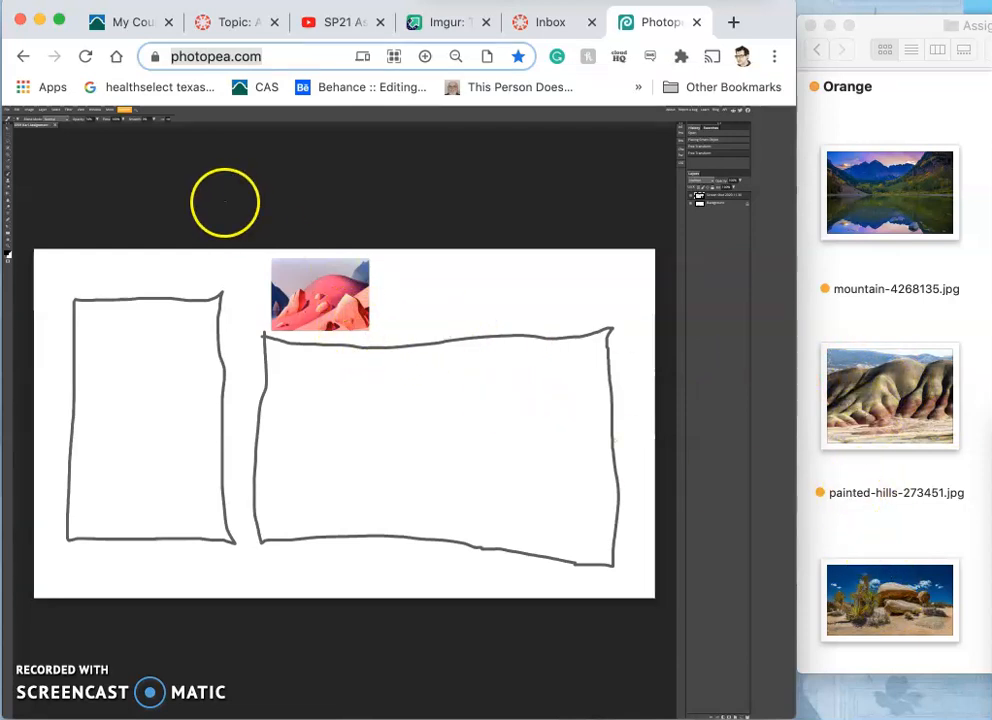
Step: Open painted-hills in Preview and flip it horizontally
{"action": "left_click", "coordinate": [888, 396]}
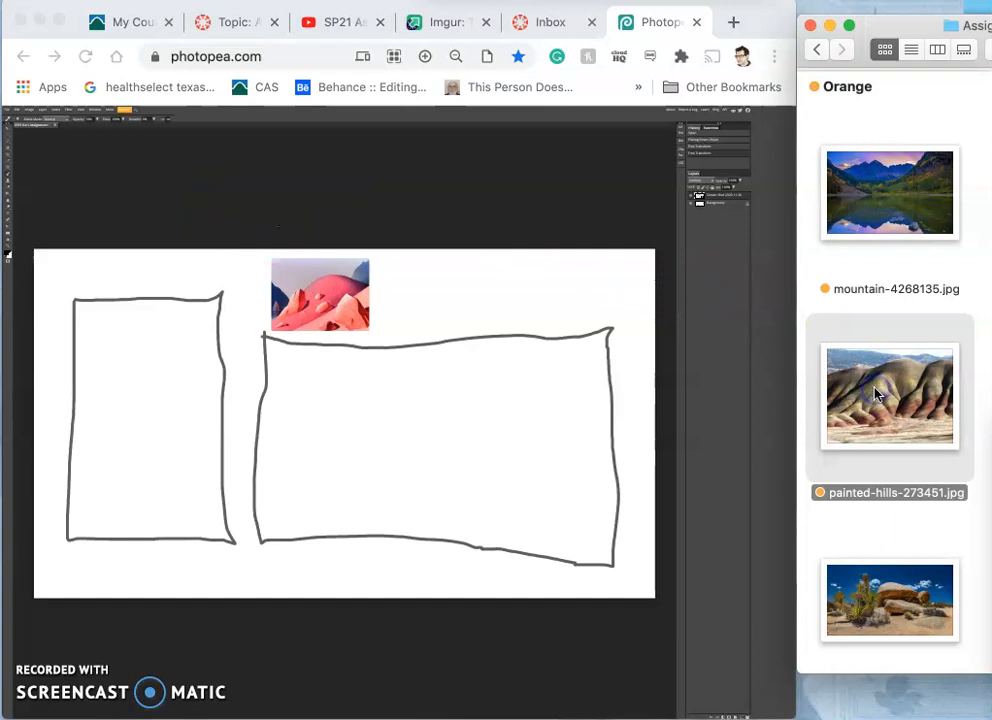
{"action": "double_click", "coordinate": [888, 396]}
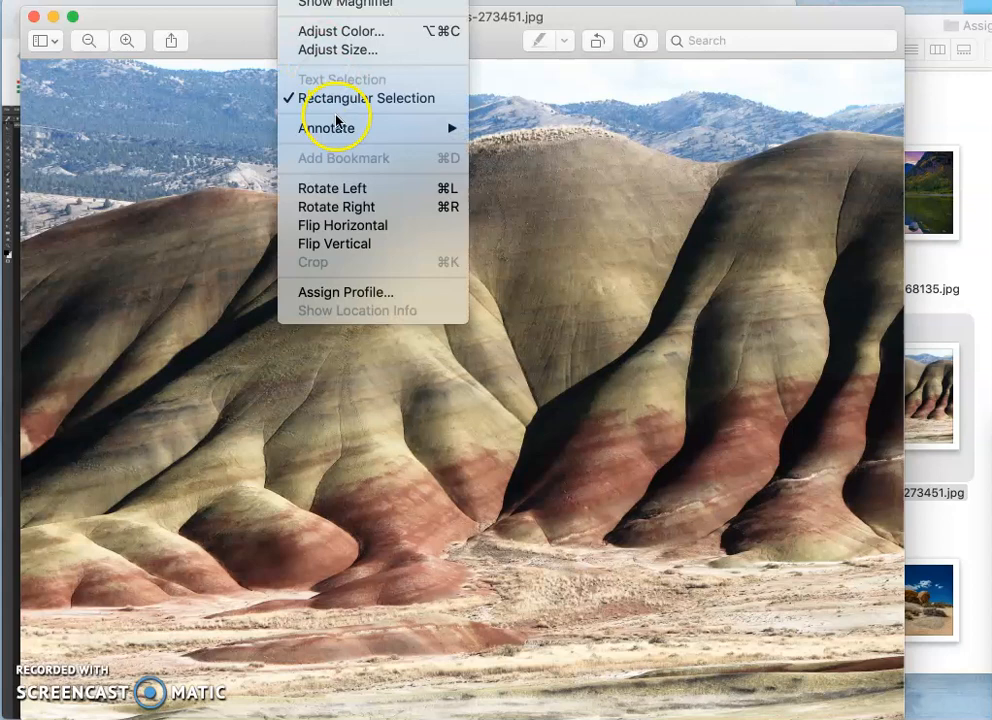
{"action": "mouse_move", "coordinate": [344, 224]}
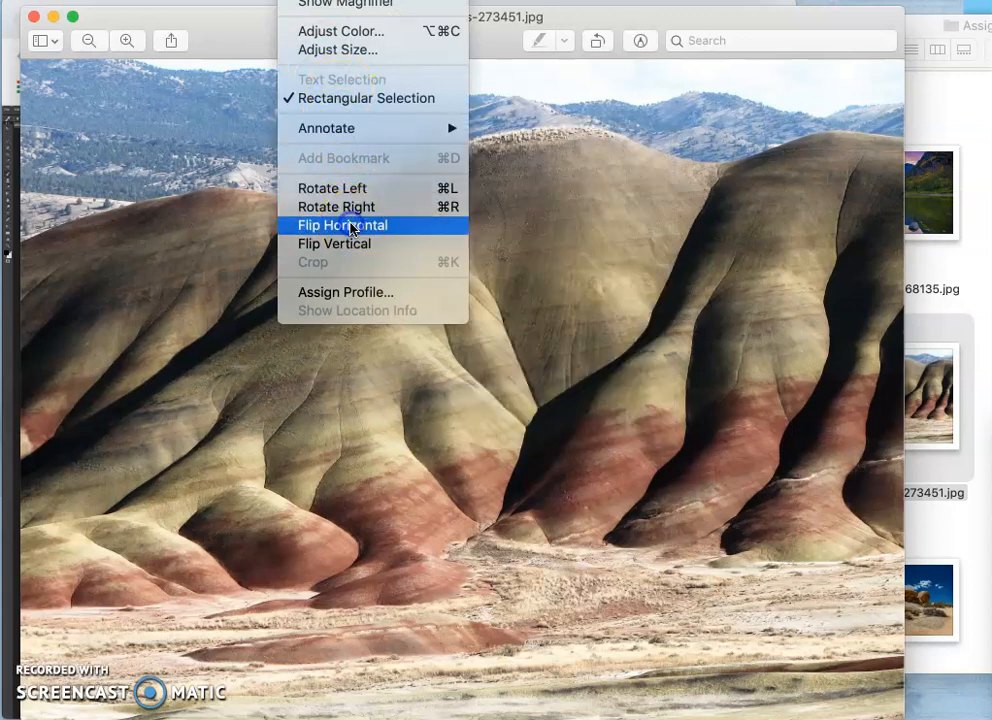
{"action": "left_click", "coordinate": [344, 224]}
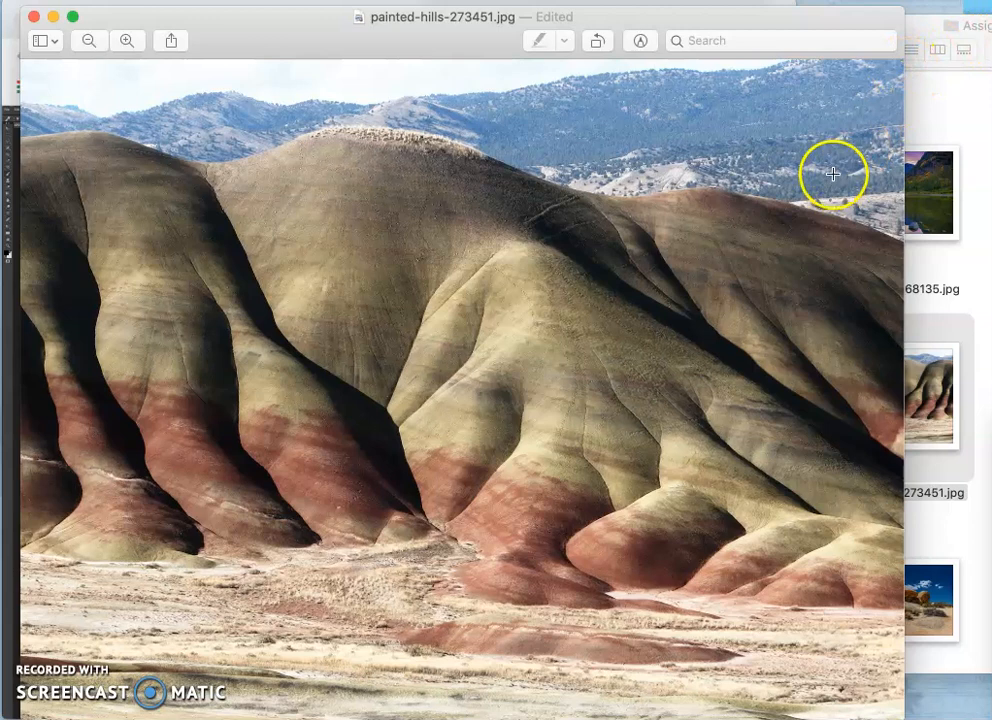
{"action": "mouse_move", "coordinate": [808, 104]}
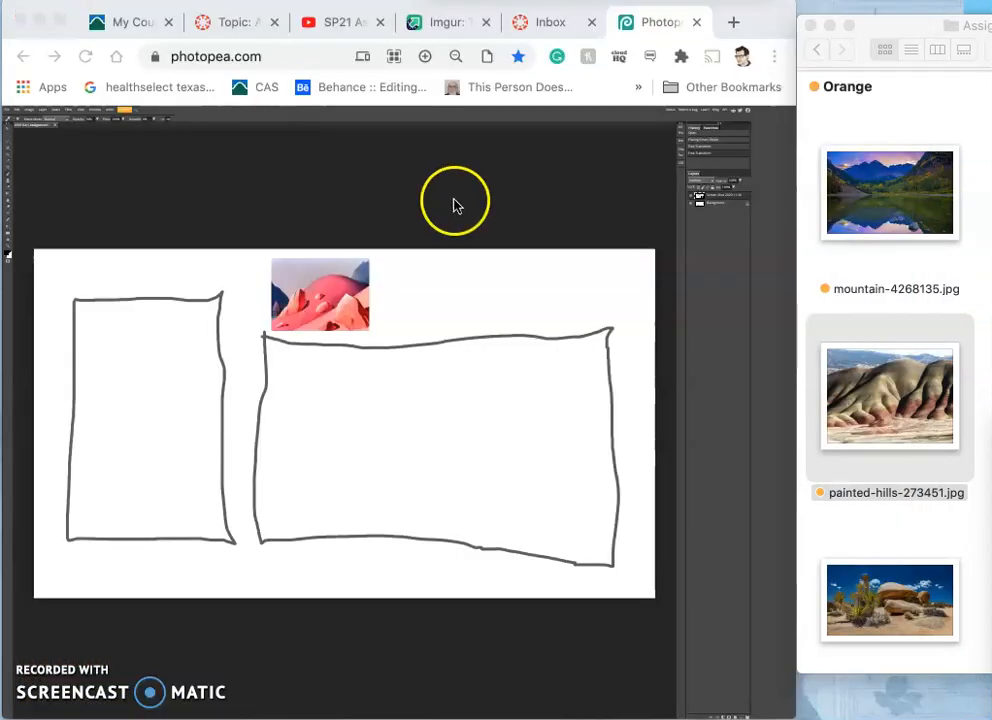
{"action": "mouse_move", "coordinate": [920, 404]}
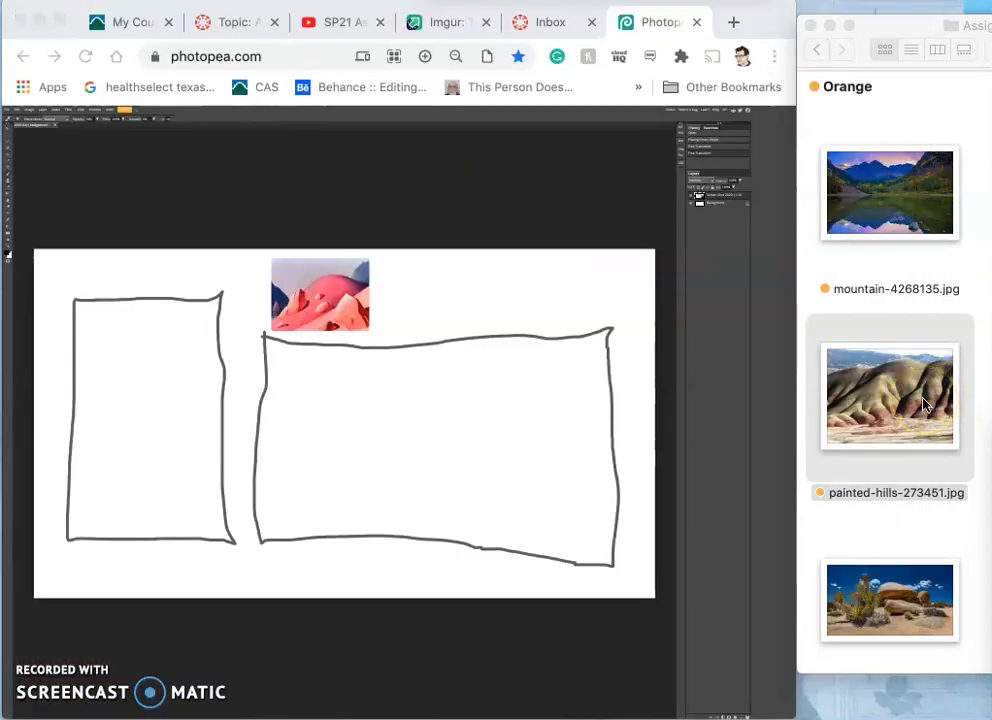
{"action": "left_click", "coordinate": [888, 420]}
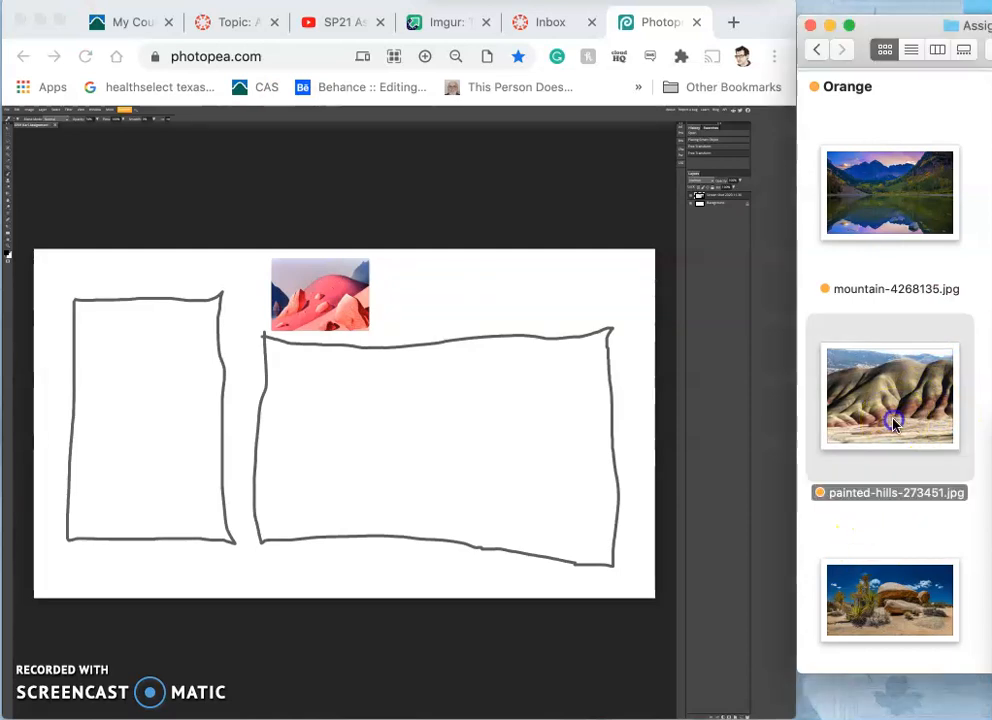
{"action": "double_click", "coordinate": [888, 396]}
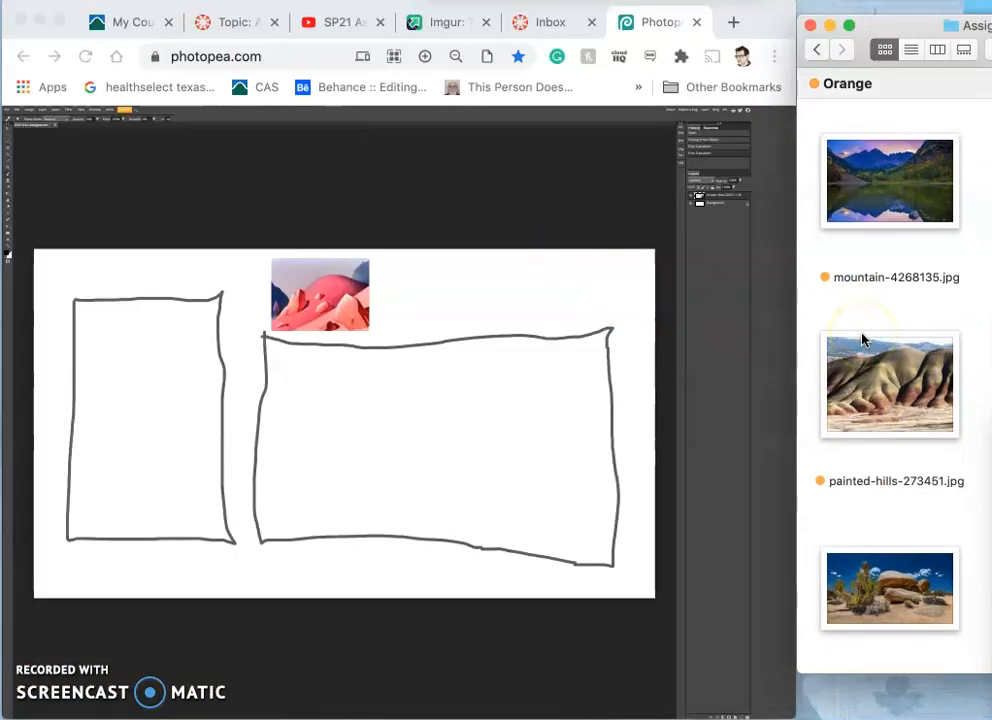
{"action": "mouse_move", "coordinate": [866, 308]}
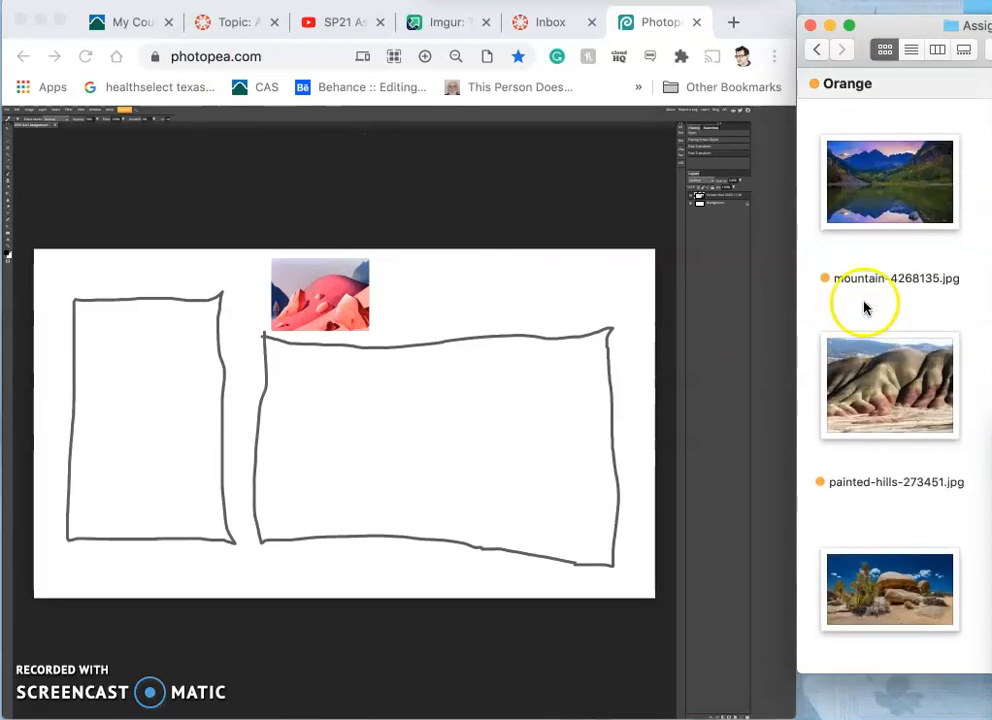
{"action": "left_click", "coordinate": [816, 48]}
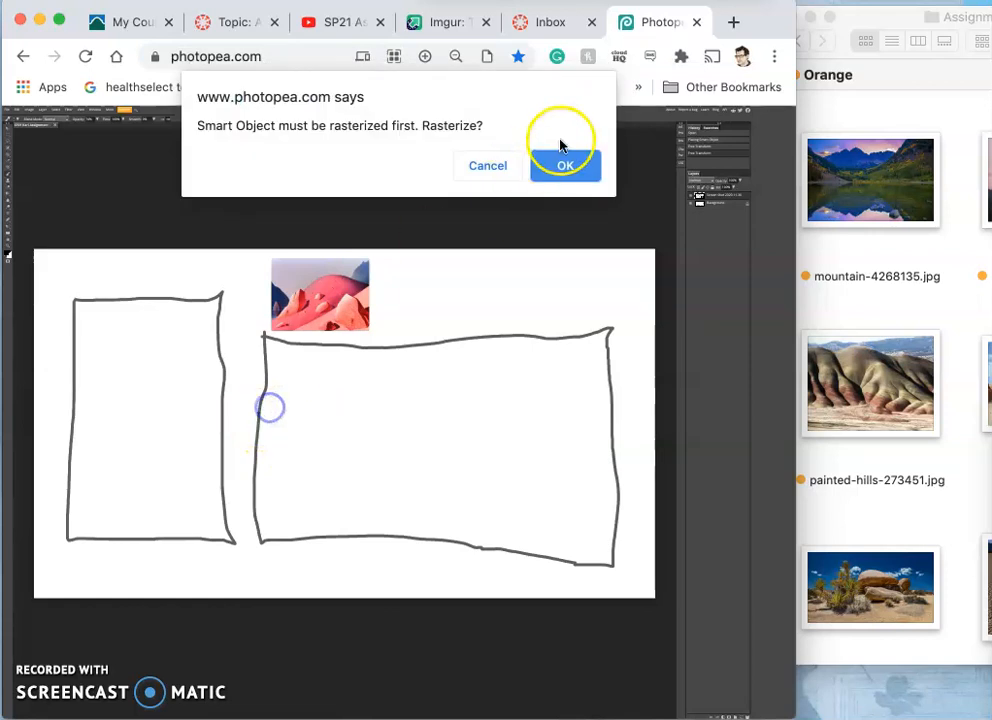
Step: Rasterize the pasted image and brush a ridge line sloping from the wide frame's left edge to its lower right
{"action": "left_click", "coordinate": [564, 164]}
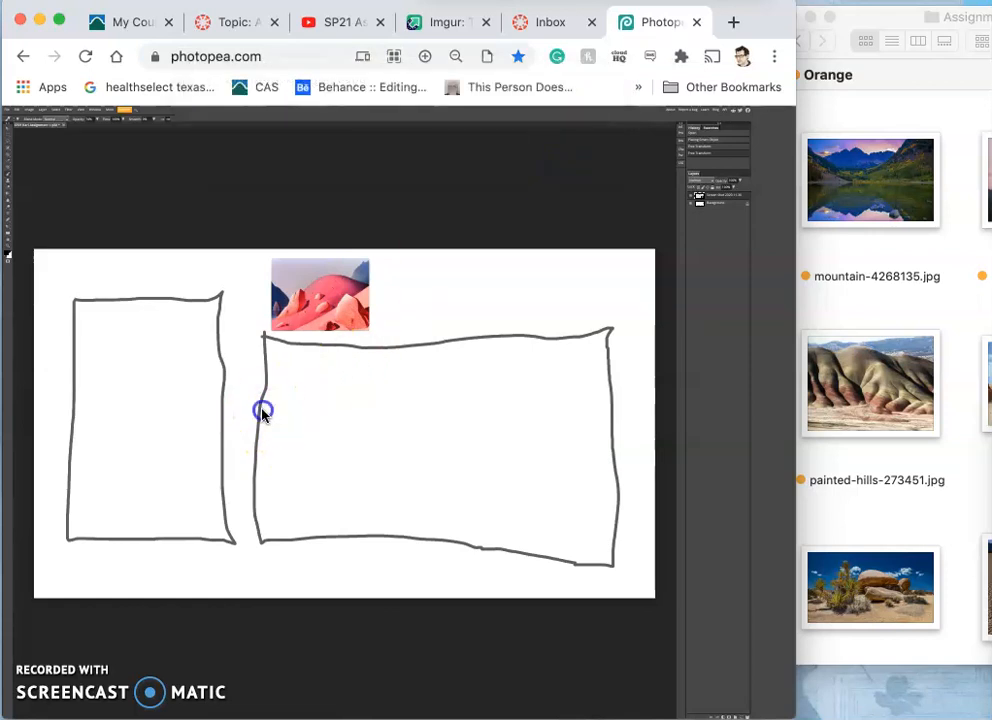
{"action": "left_click_drag", "start_coordinate": [264, 410], "coordinate": [350, 388]}
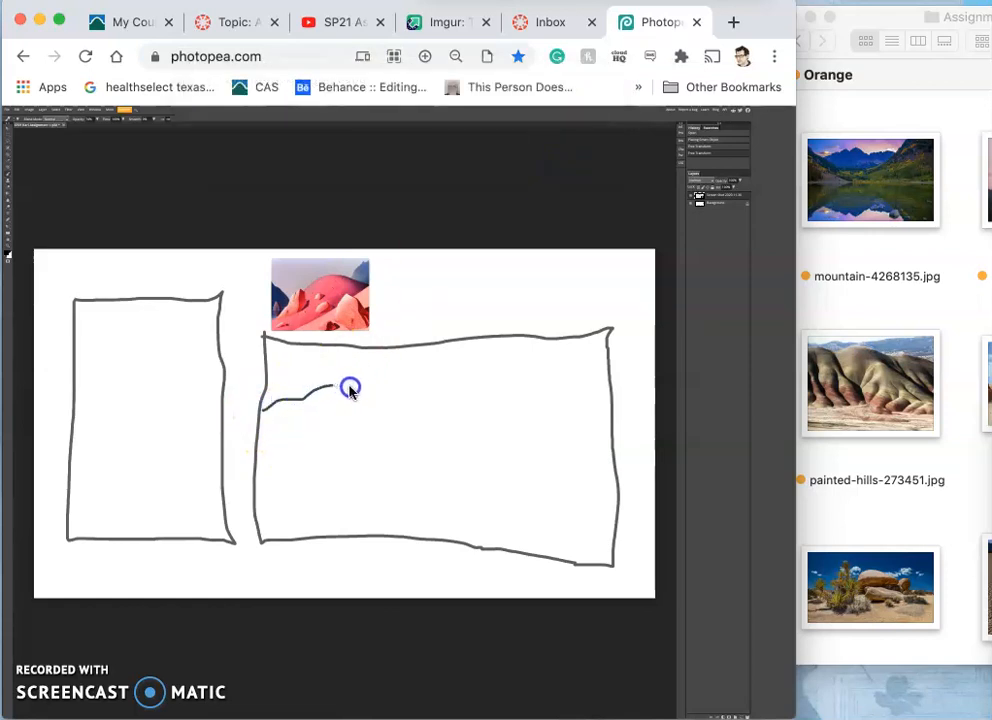
{"action": "left_click_drag", "start_coordinate": [350, 388], "coordinate": [412, 412]}
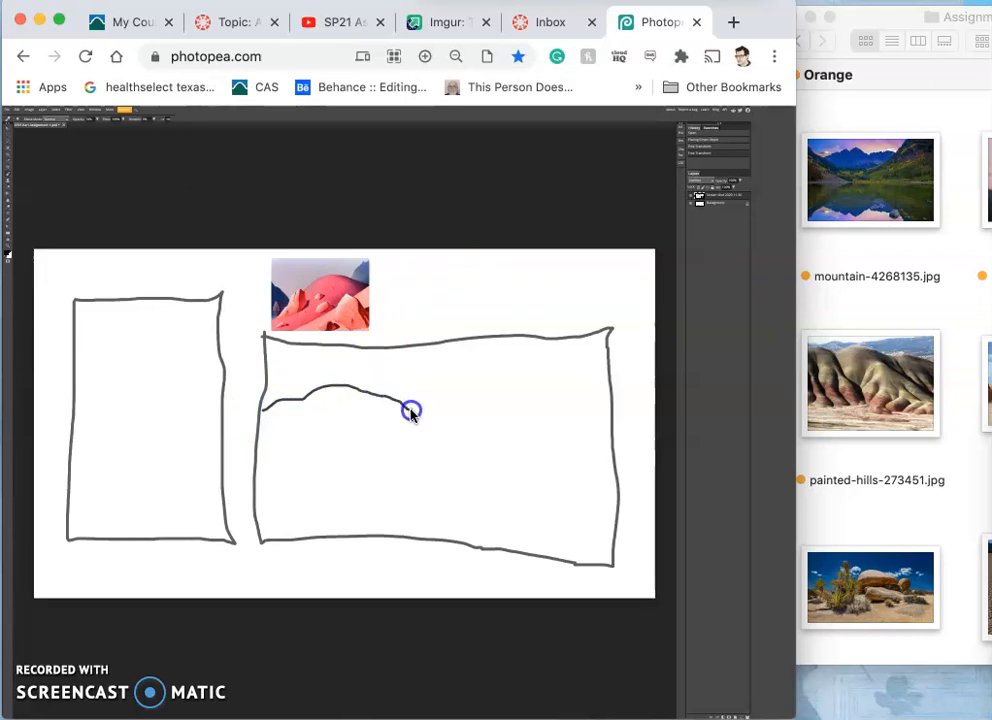
{"action": "left_click_drag", "start_coordinate": [410, 410], "coordinate": [496, 456]}
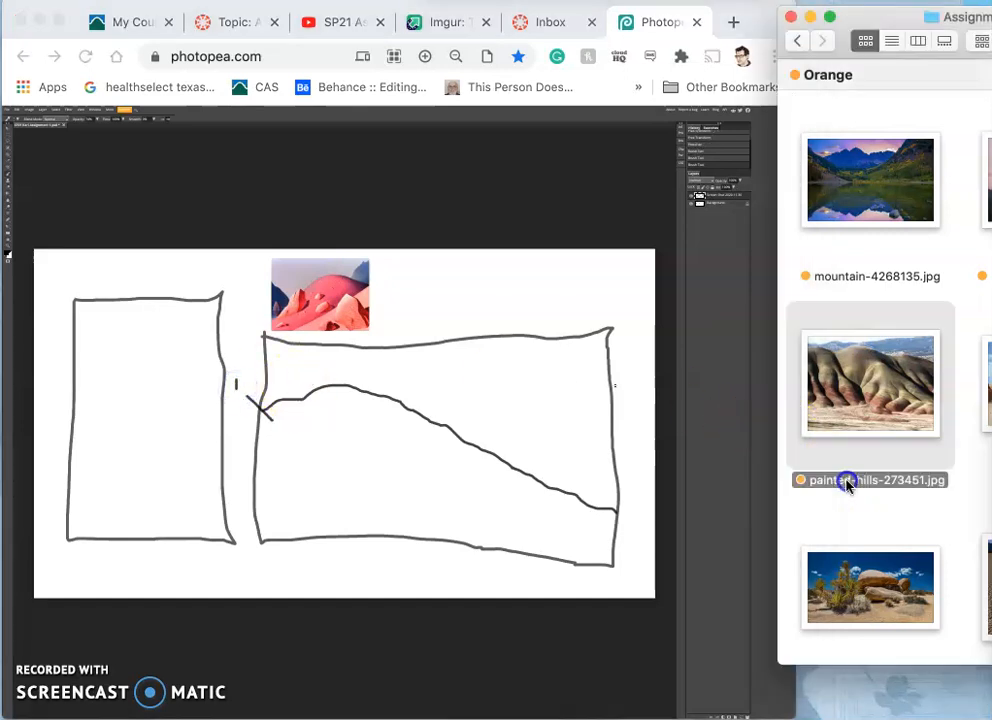
Step: Rename the painted-hills reference to 1.jpg in the Finder list
{"action": "double_click", "coordinate": [870, 384]}
{"action": "type", "text": "1.jpg"}
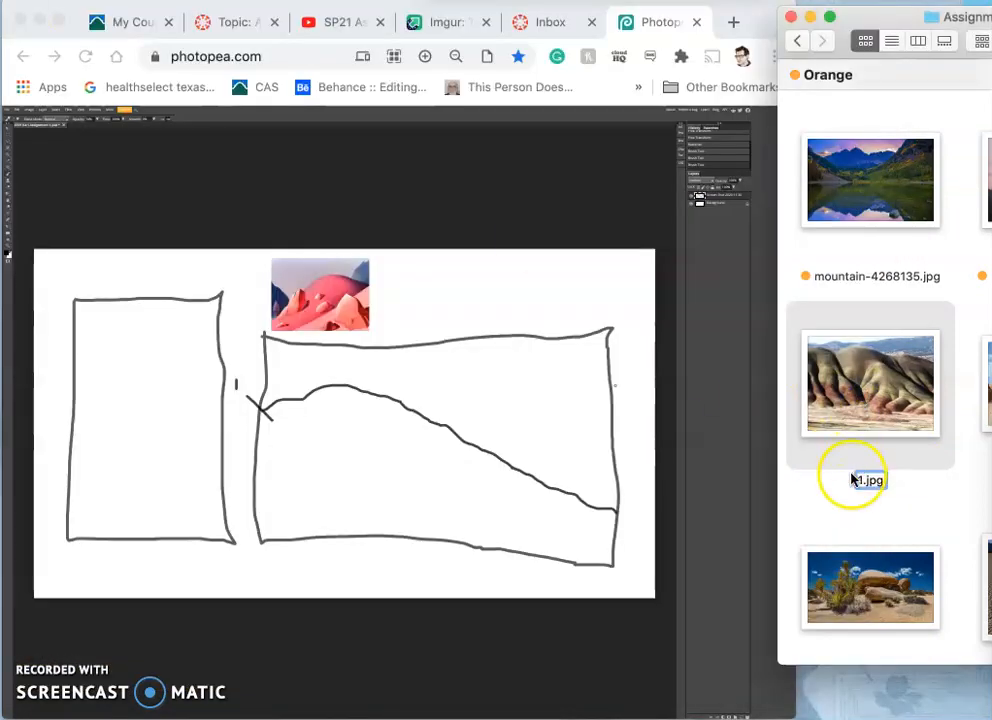
{"action": "scroll", "scroll_direction": "down", "scroll_amount": 3}
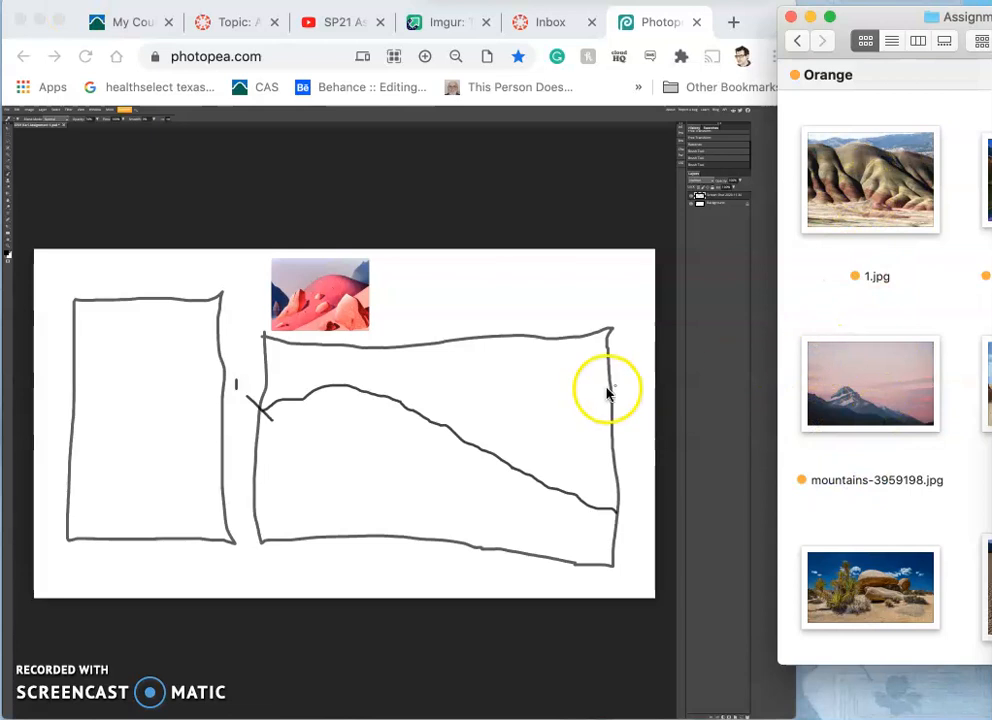
{"action": "mouse_move", "coordinate": [530, 384]}
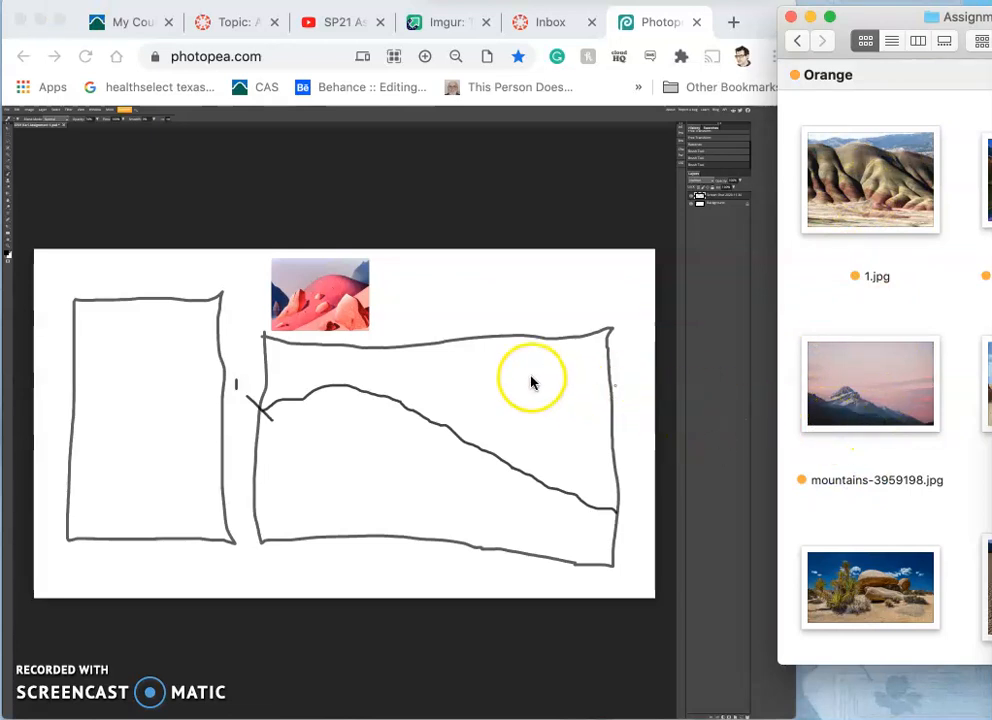
{"action": "mouse_move", "coordinate": [388, 318]}
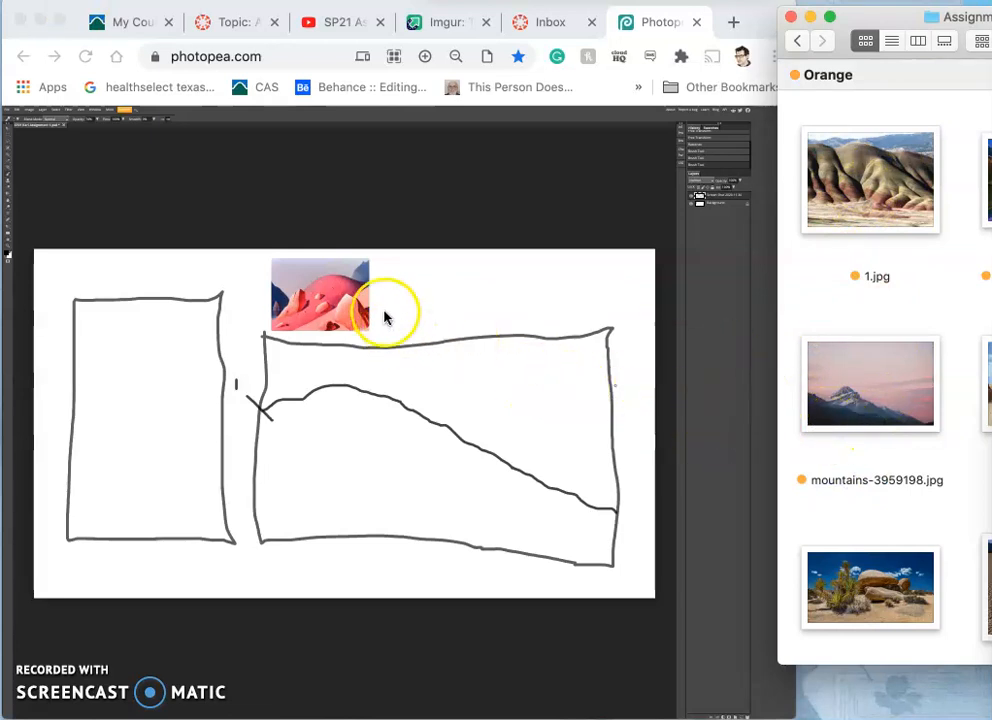
{"action": "mouse_move", "coordinate": [610, 464]}
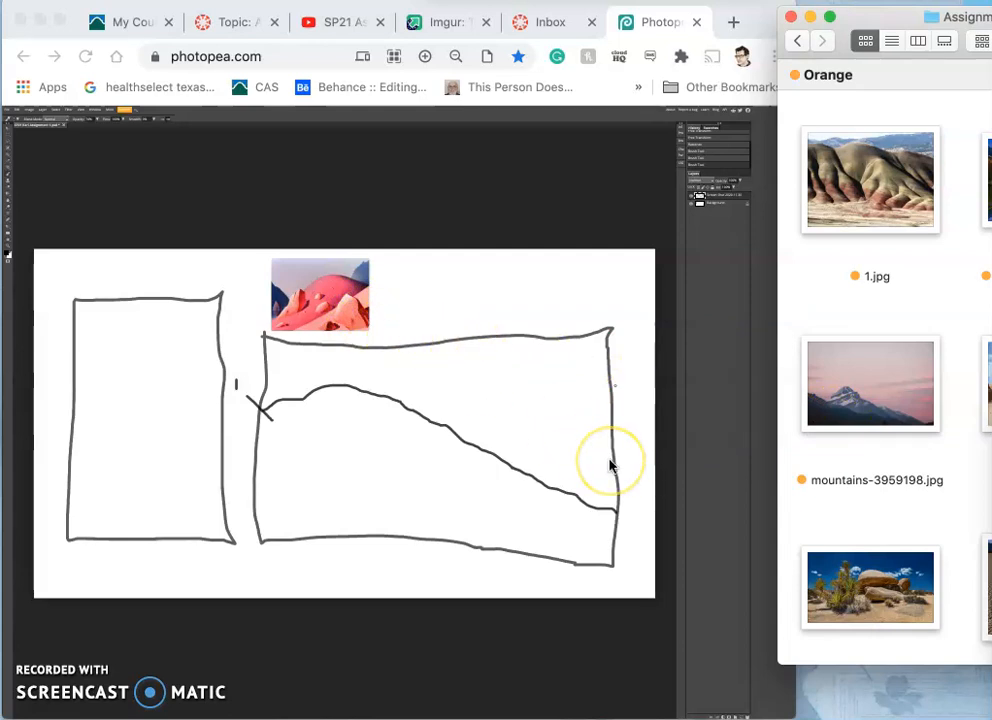
{"action": "mouse_move", "coordinate": [880, 576]}
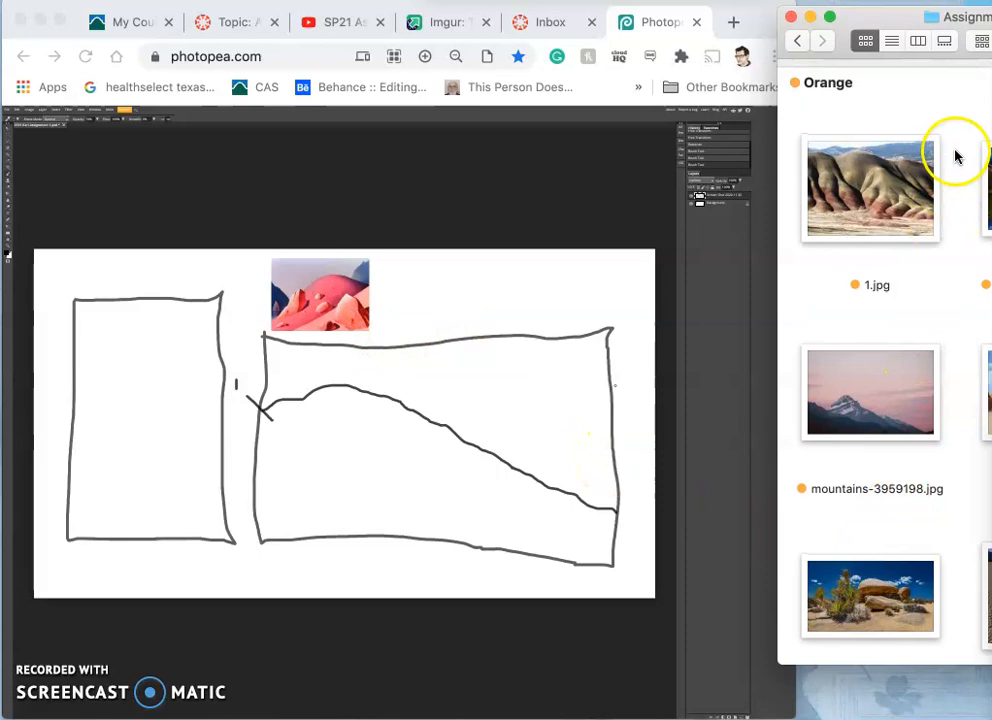
{"action": "mouse_move", "coordinate": [940, 16]}
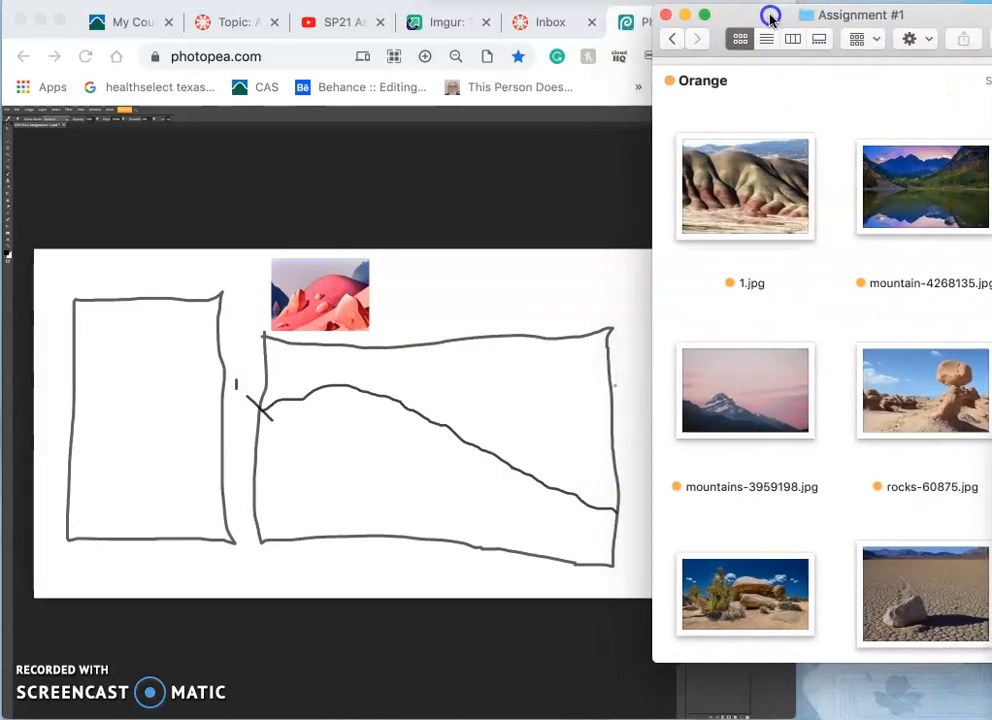
{"action": "mouse_move", "coordinate": [924, 612]}
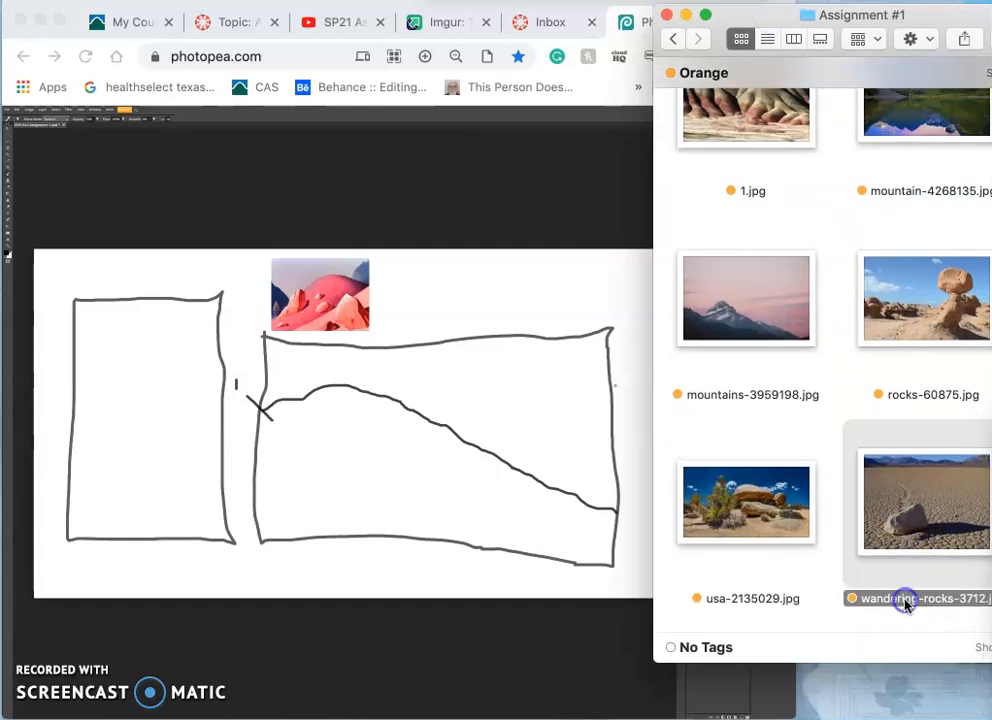
Step: Rename wandering-rocks to 2.jpg and brush a rock mound outline in the wide frame's lower right
{"action": "double_click", "coordinate": [910, 598]}
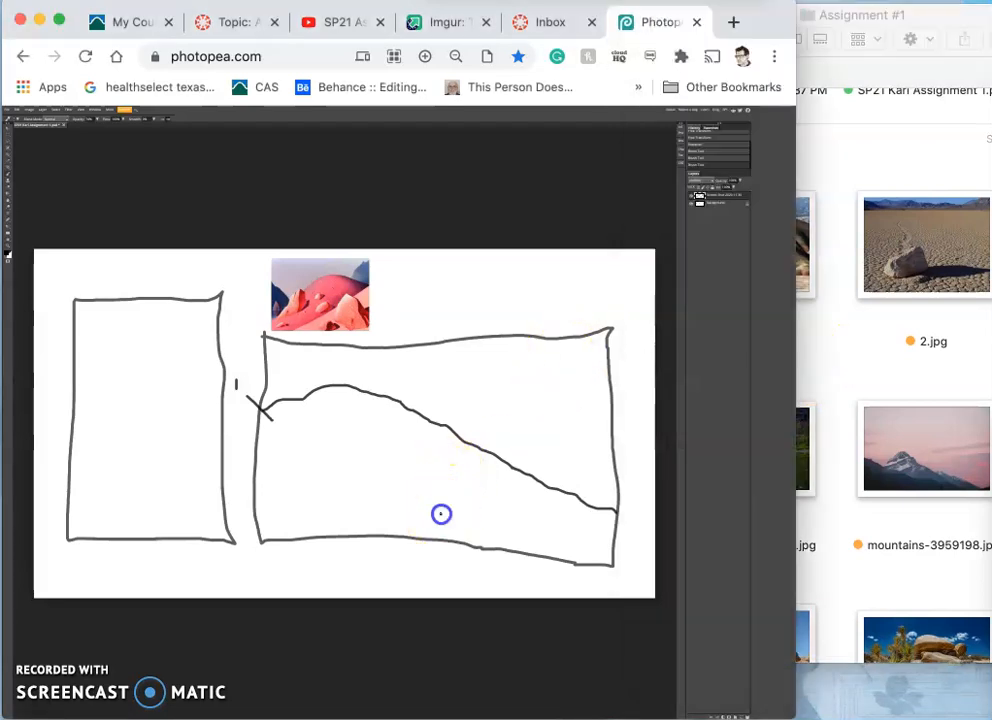
{"action": "left_click_drag", "start_coordinate": [440, 514], "coordinate": [492, 470]}
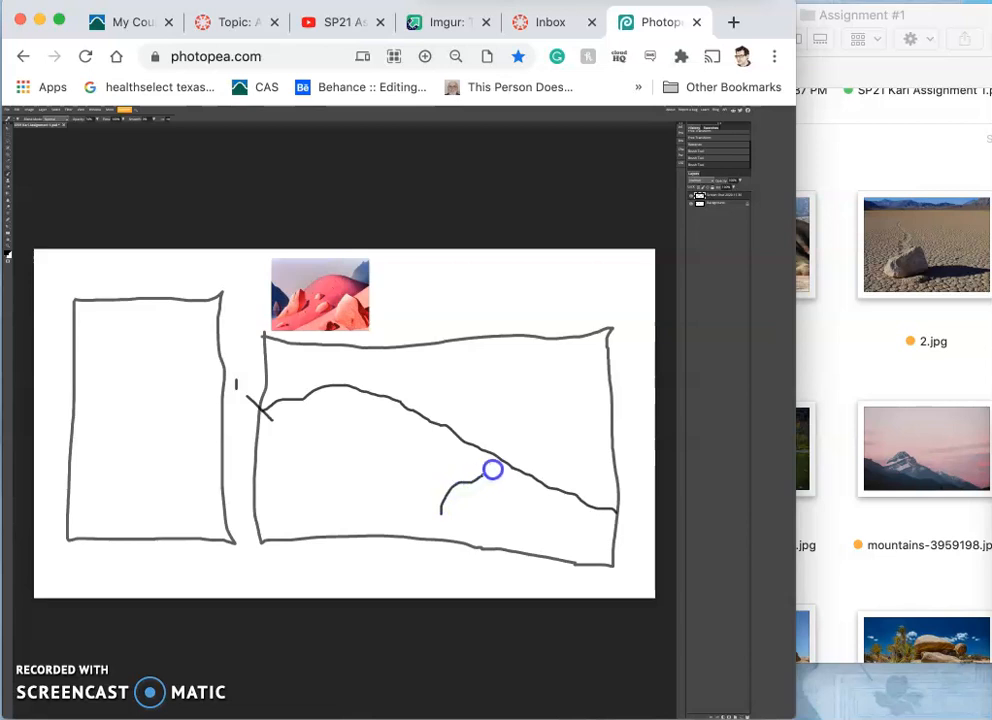
{"action": "left_click_drag", "start_coordinate": [490, 470], "coordinate": [552, 476]}
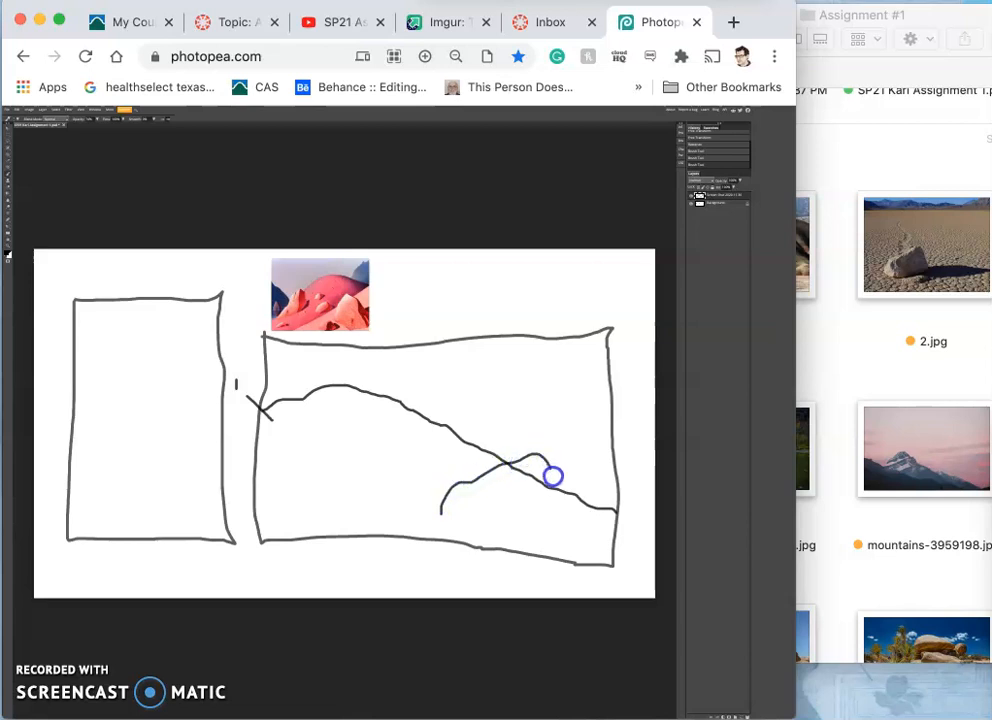
{"action": "left_click_drag", "start_coordinate": [552, 476], "coordinate": [544, 536]}
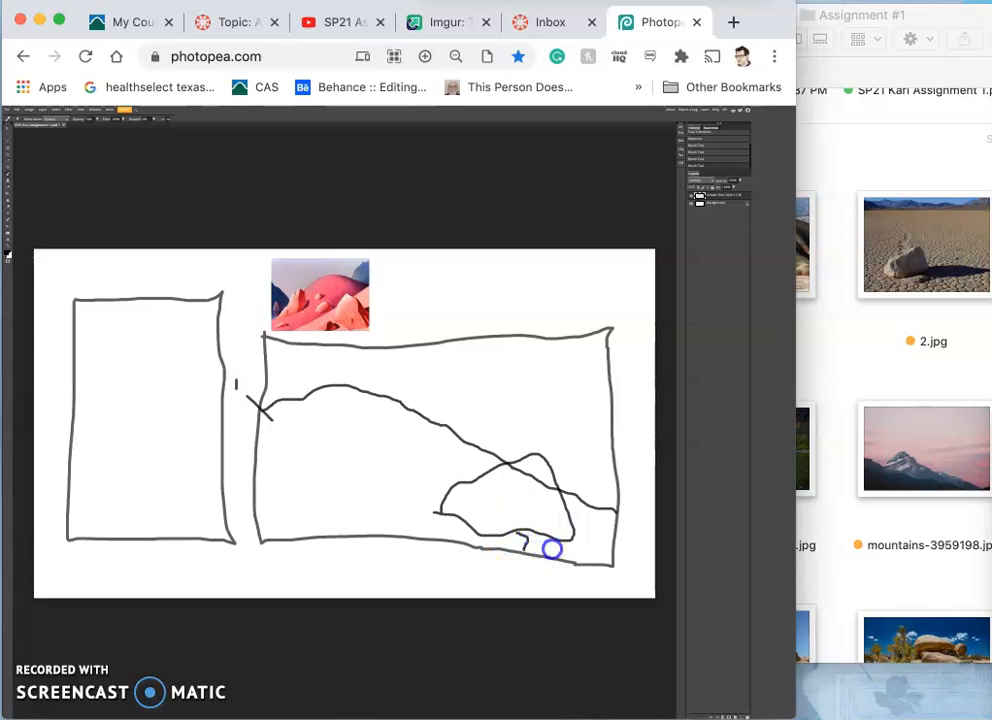
{"action": "left_click_drag", "start_coordinate": [550, 548], "coordinate": [576, 518]}
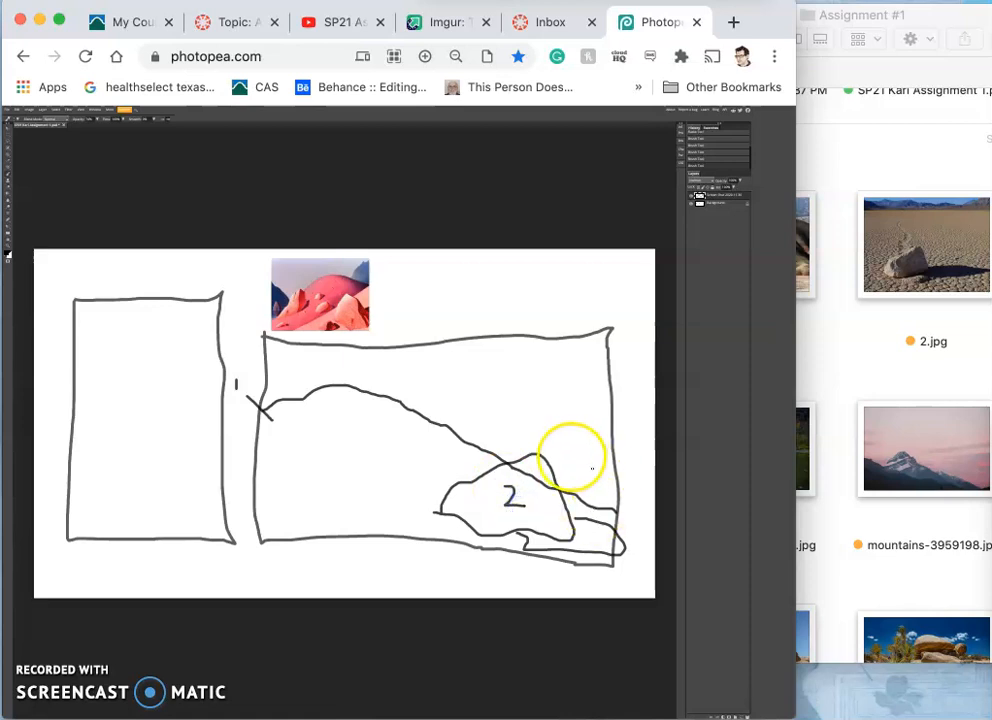
{"action": "mouse_move", "coordinate": [310, 324]}
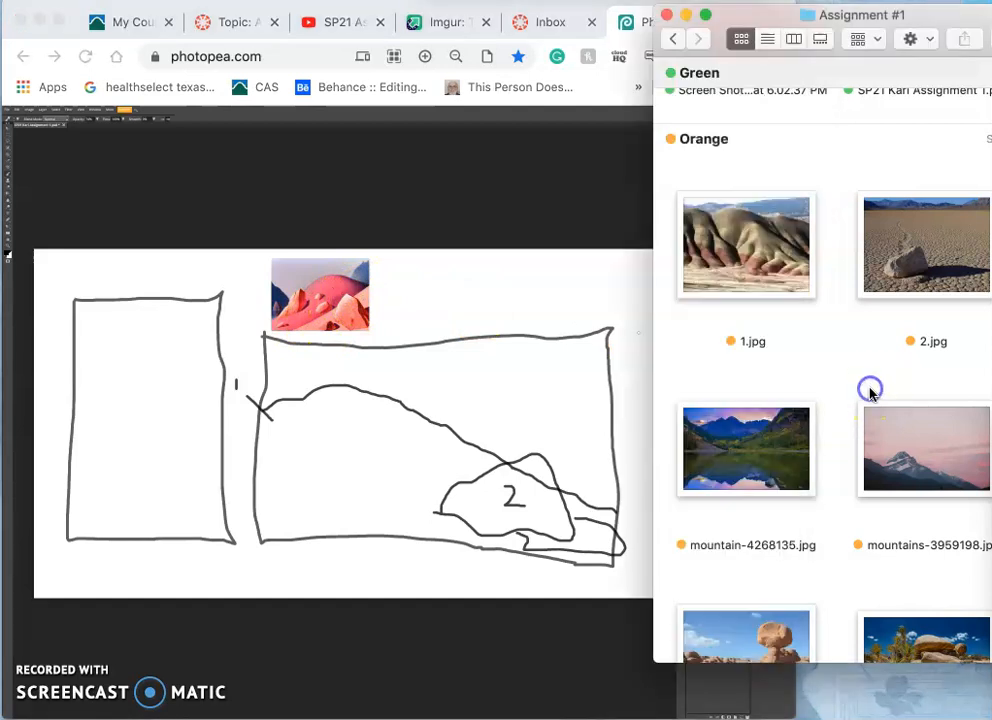
Step: Find the balanced-rock photo rocks-60875.jpg in the list and rename it 3.jpg
{"action": "scroll", "scroll_direction": "down", "scroll_amount": 3}
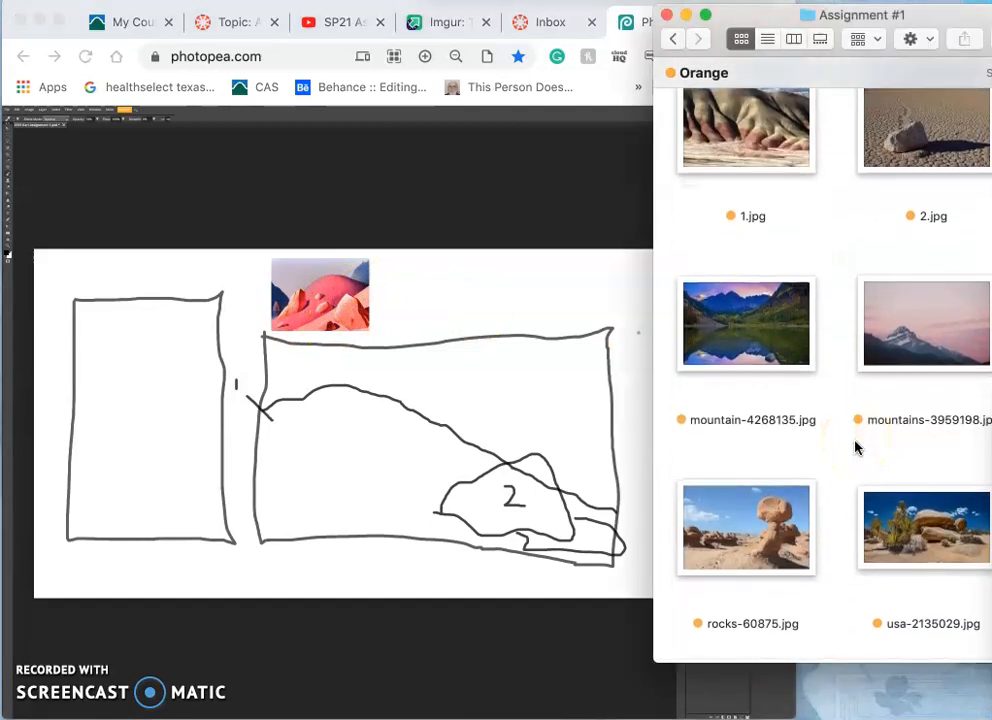
{"action": "scroll", "scroll_direction": "up", "scroll_amount": 3}
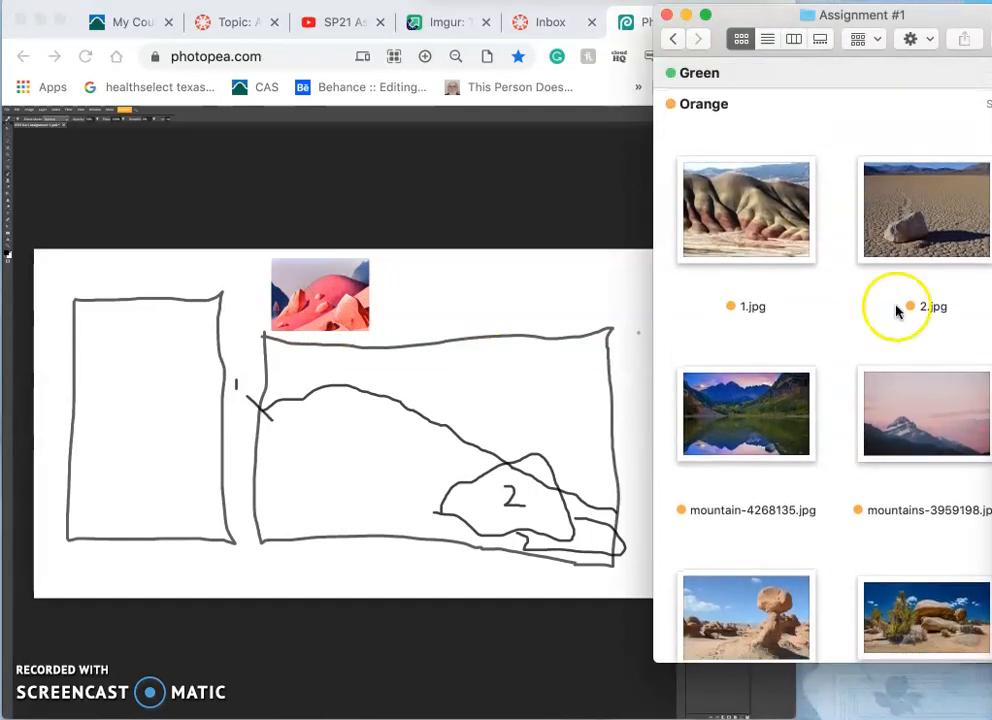
{"action": "mouse_move", "coordinate": [848, 440]}
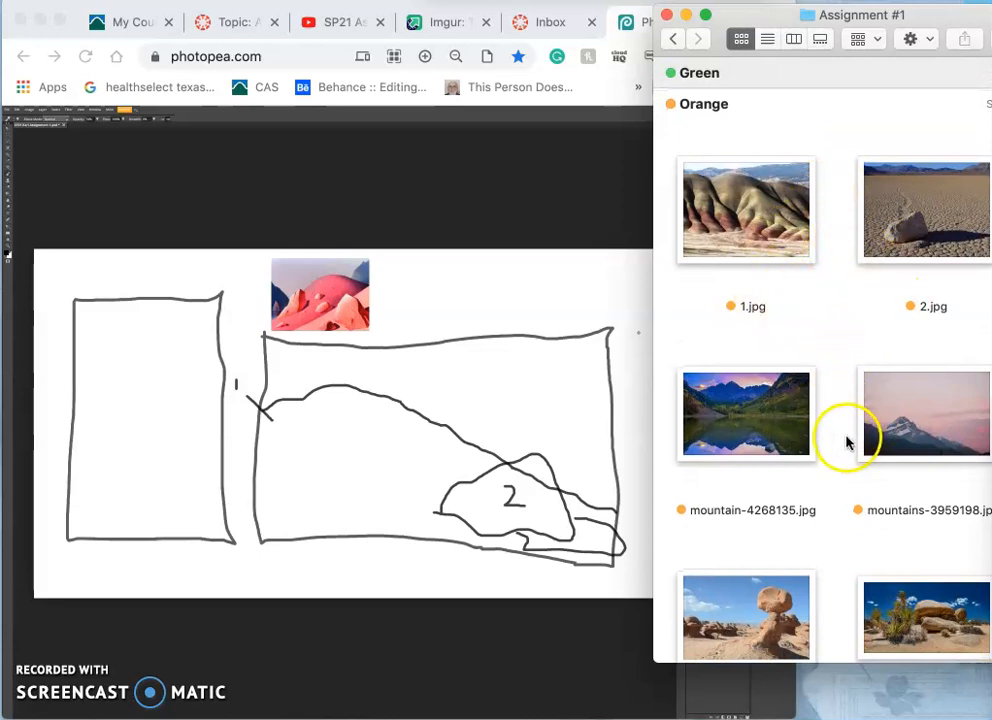
{"action": "scroll", "scroll_direction": "down", "scroll_amount": 3}
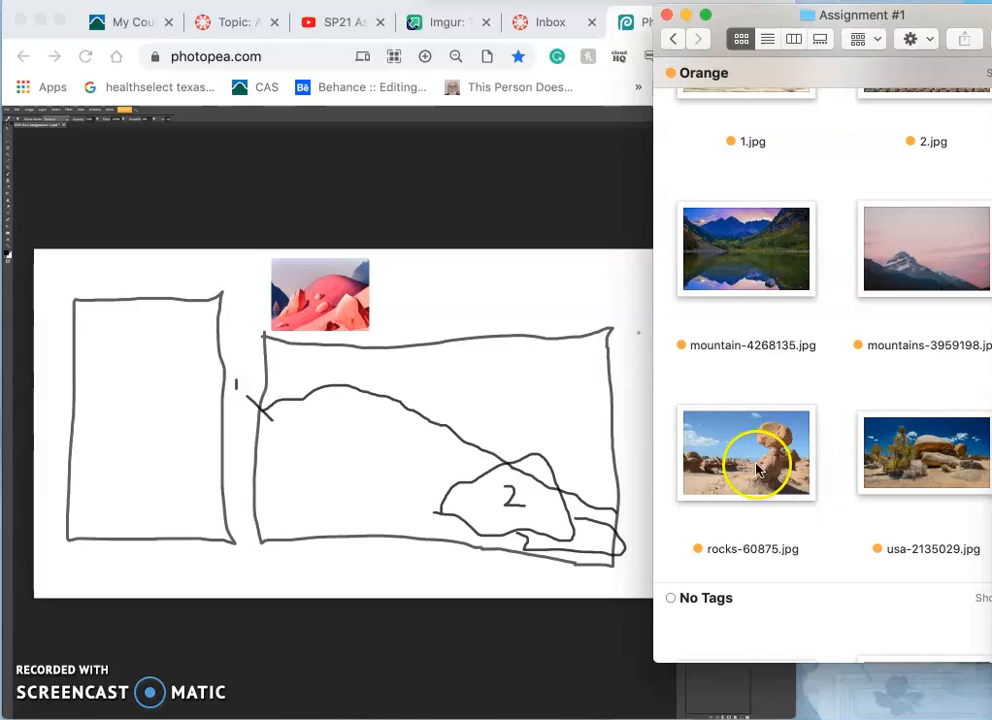
{"action": "mouse_move", "coordinate": [760, 476]}
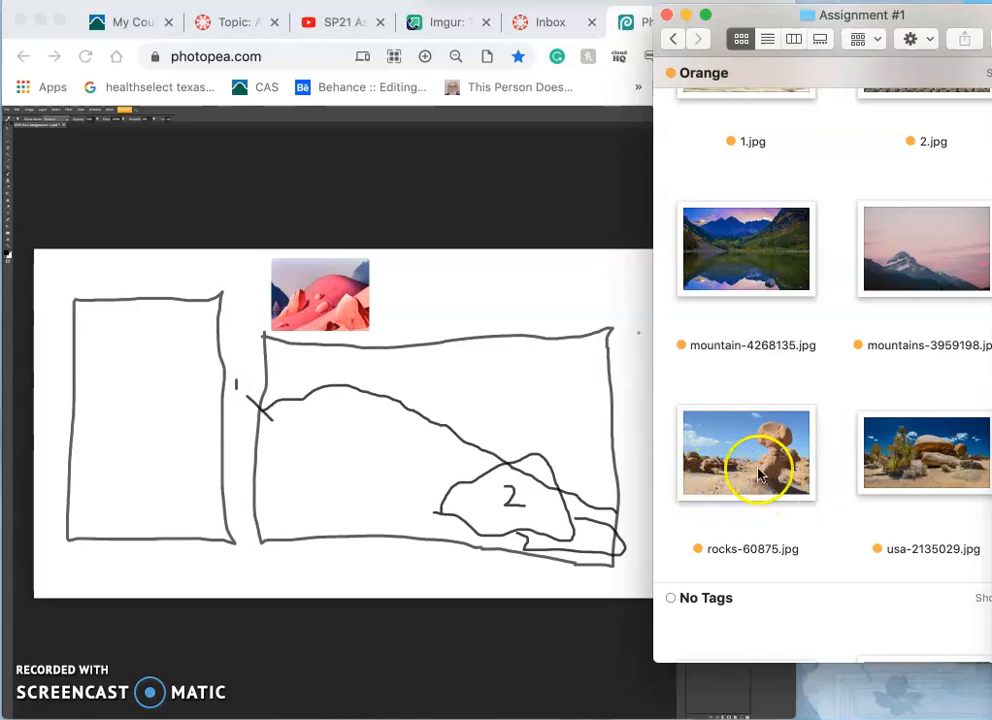
{"action": "left_click", "coordinate": [746, 452]}
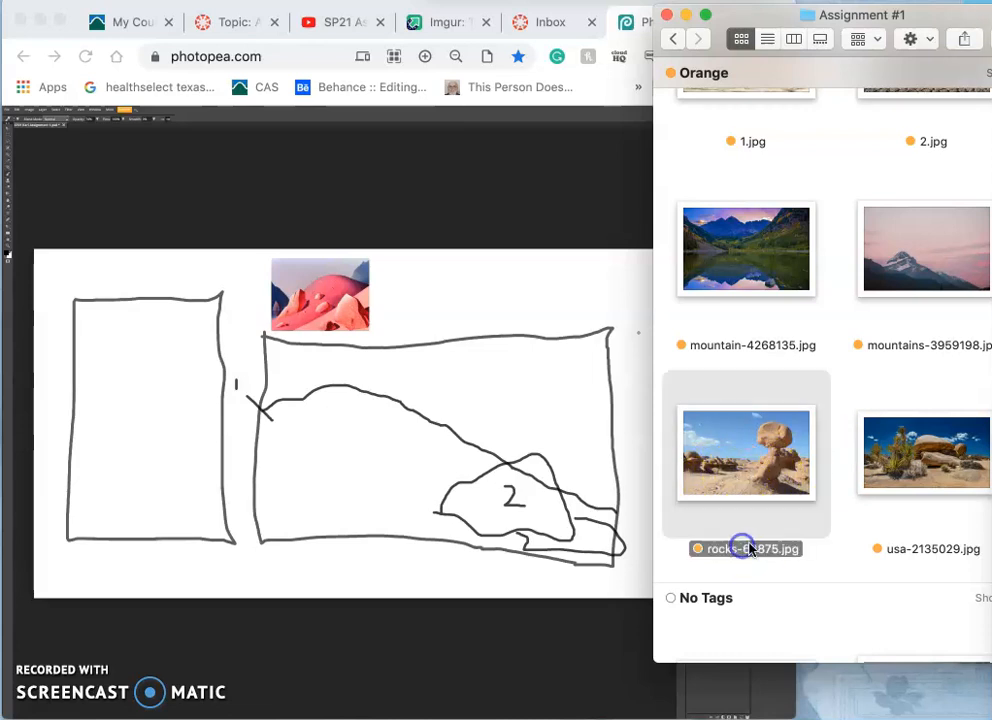
{"action": "double_click", "coordinate": [746, 548]}
{"action": "type", "text": "3"}
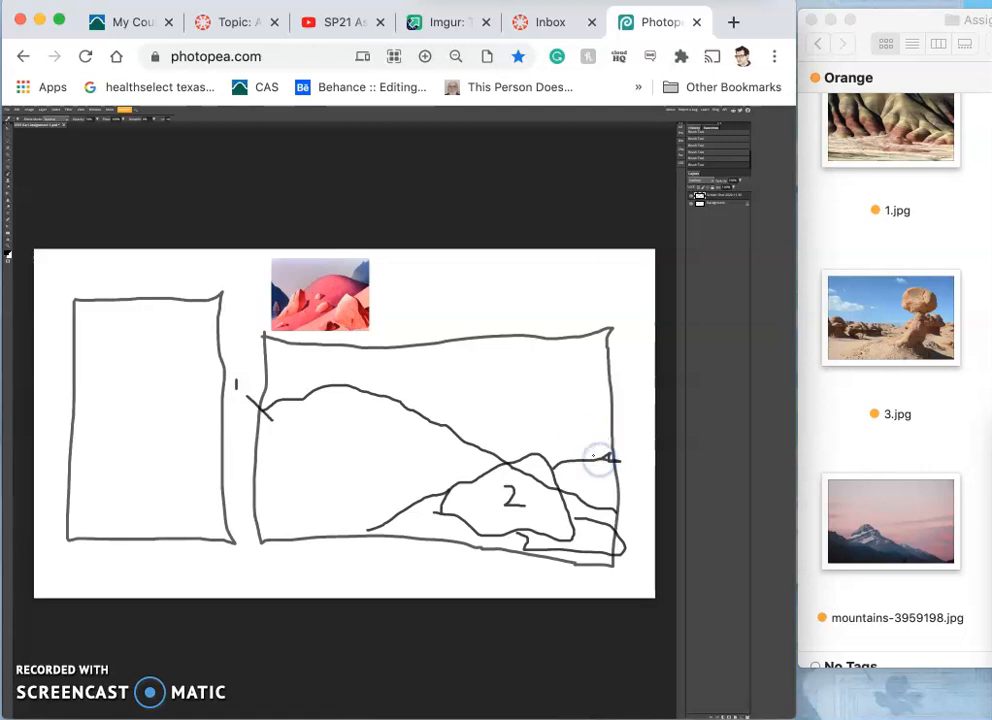
{"action": "mouse_move", "coordinate": [908, 340]}
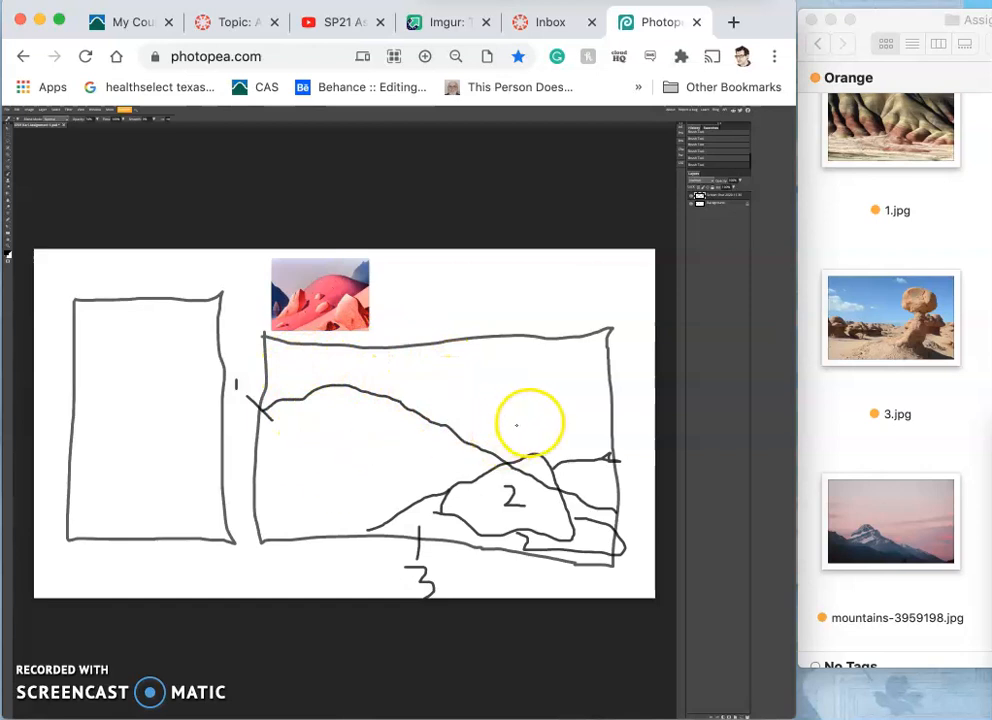
{"action": "mouse_move", "coordinate": [350, 440]}
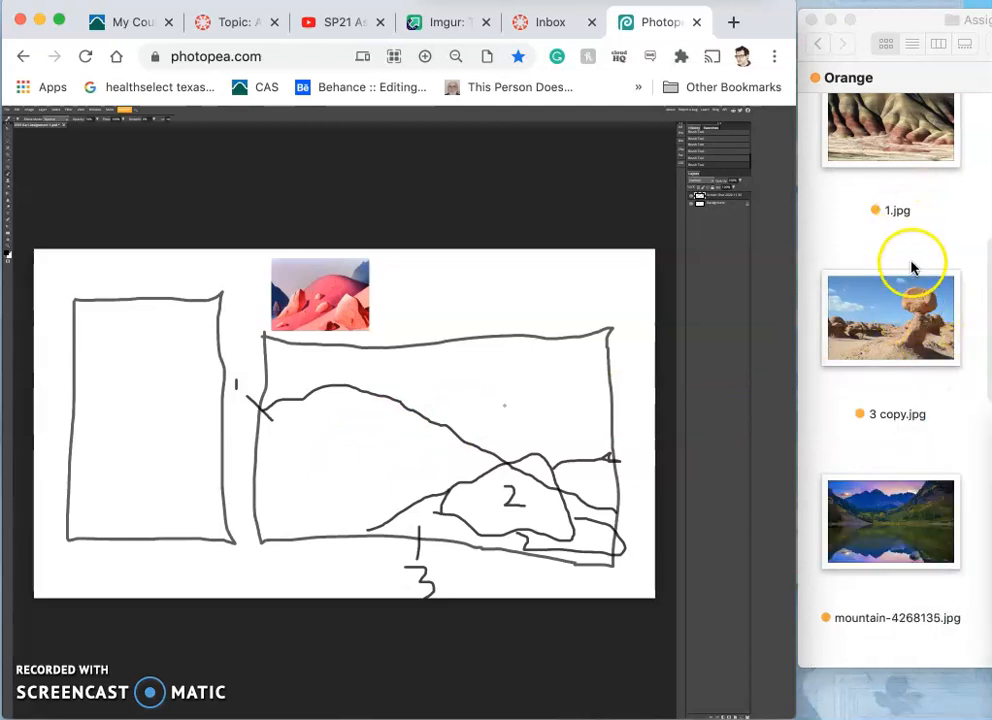
Step: Mirror the duplicated rock photo left to right in Preview so the hoodoo stands on the left
{"action": "double_click", "coordinate": [890, 318]}
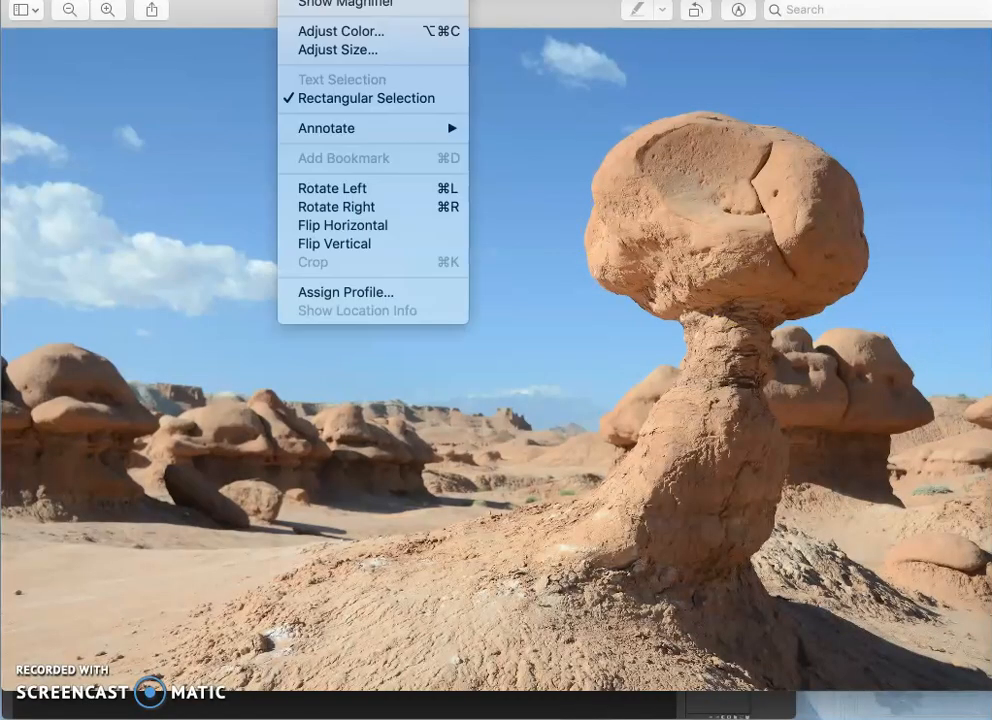
{"action": "mouse_move", "coordinate": [342, 224]}
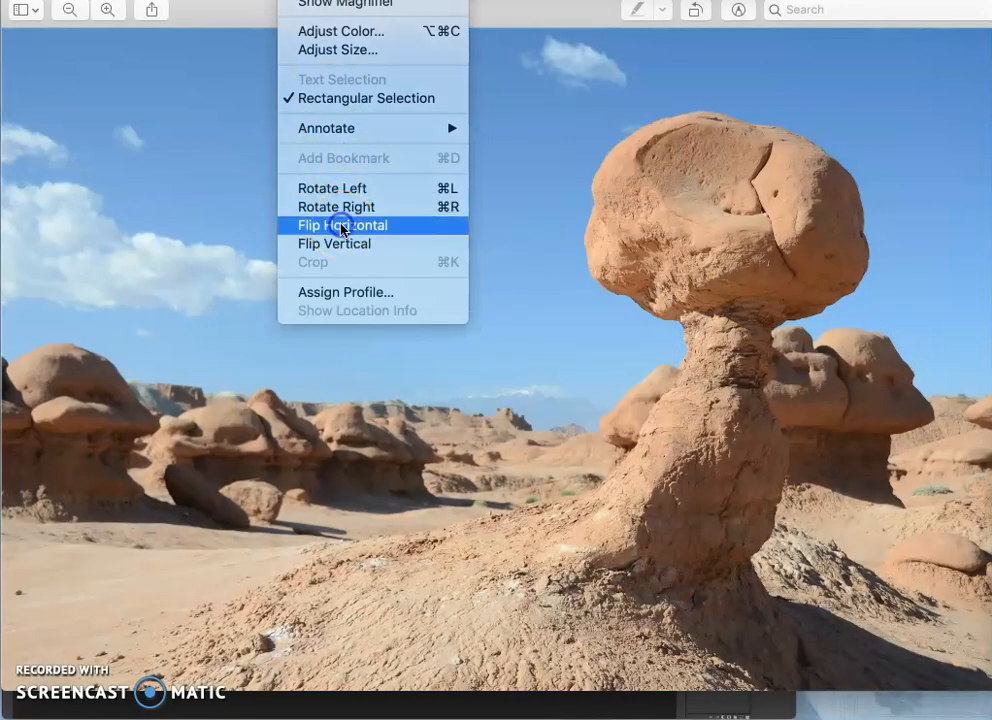
{"action": "left_click", "coordinate": [344, 224]}
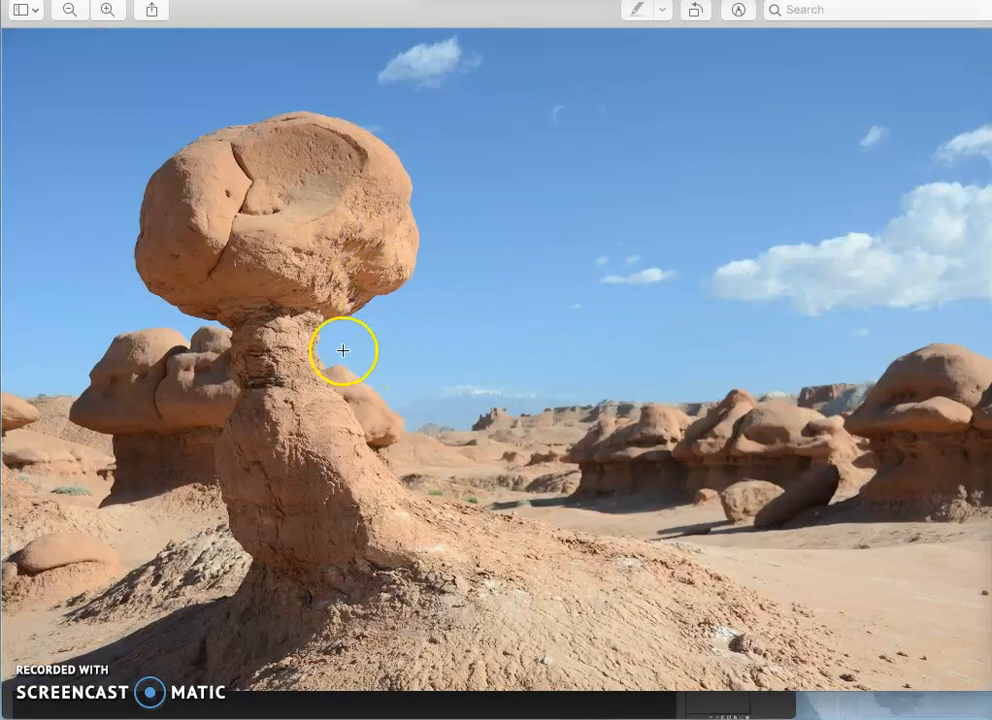
{"action": "mouse_move", "coordinate": [392, 486]}
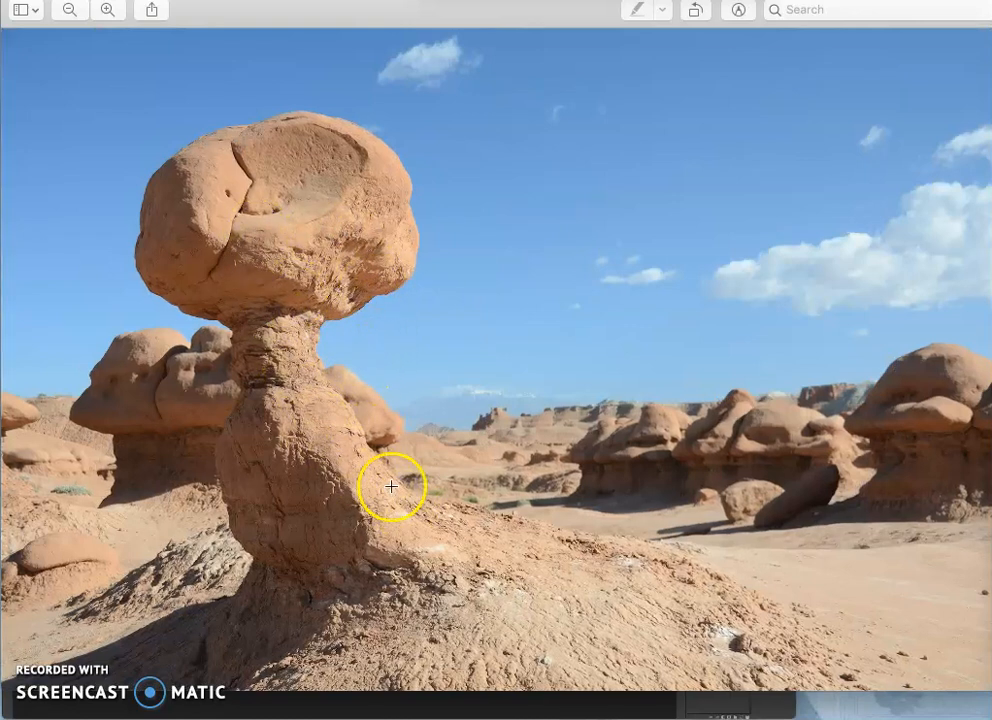
{"action": "mouse_move", "coordinate": [614, 546]}
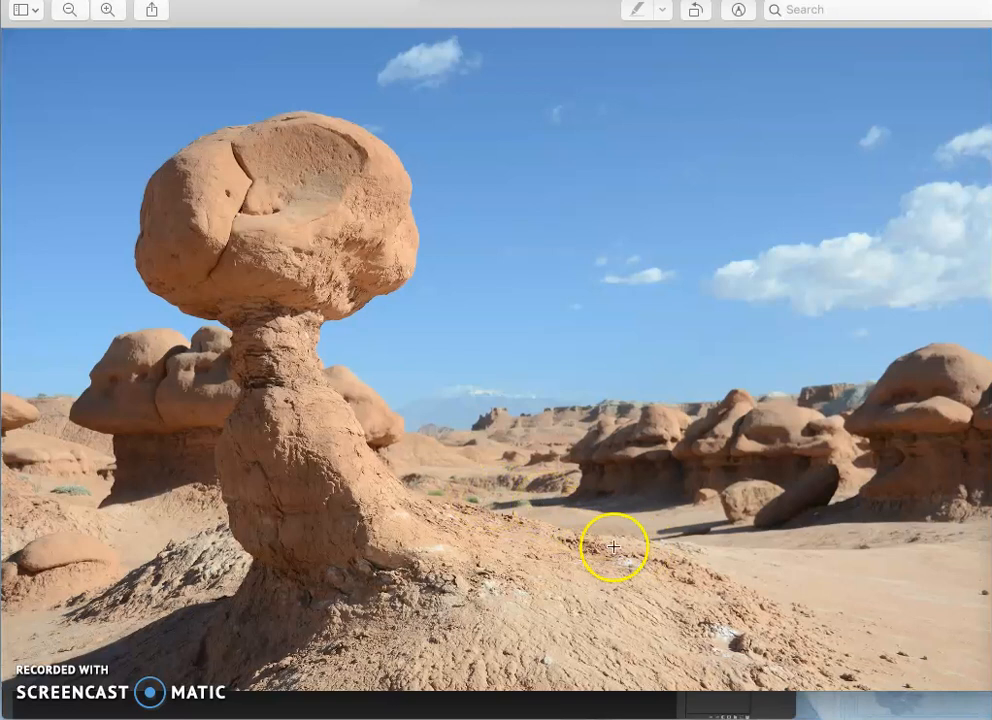
{"action": "mouse_move", "coordinate": [566, 408]}
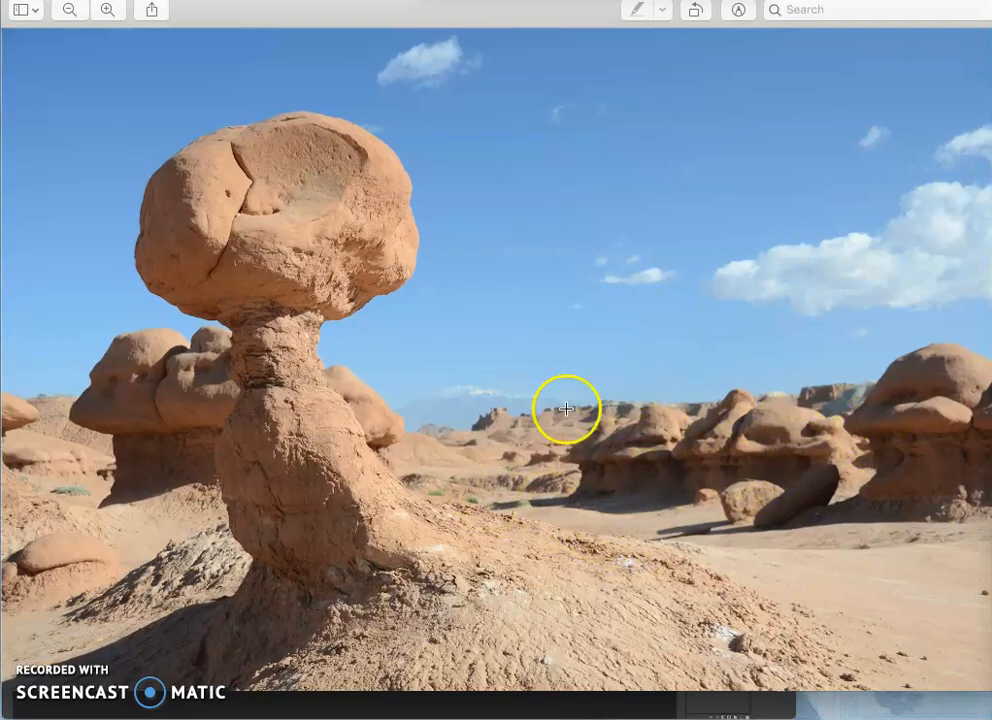
{"action": "mouse_move", "coordinate": [308, 362]}
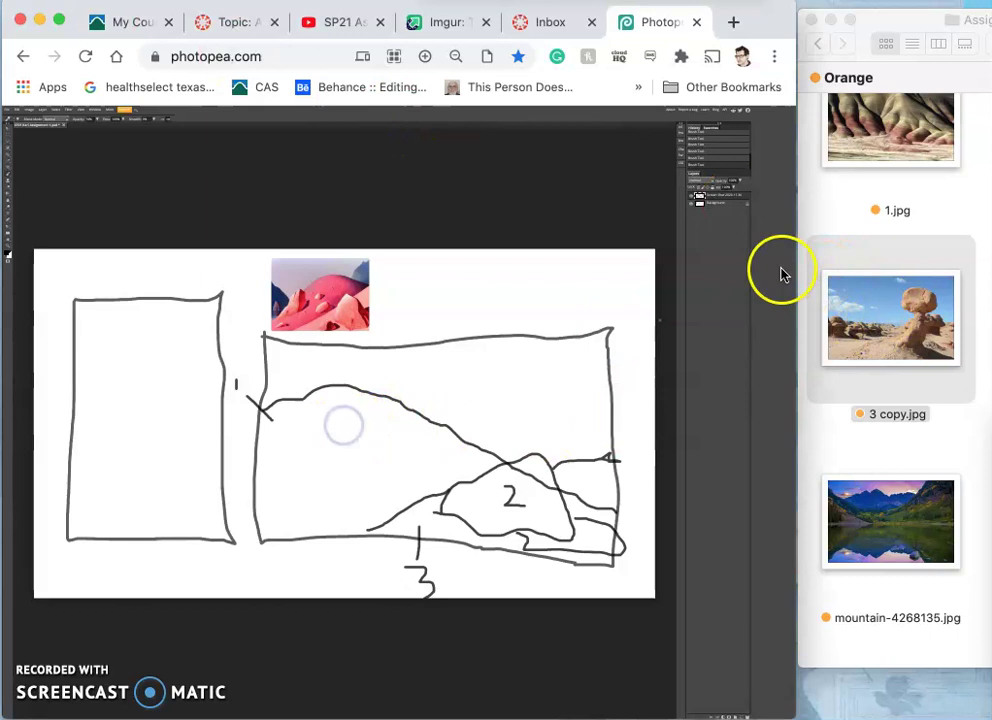
Step: Show the orange-tagged reference files in the Finder folder for the rock photo
{"action": "left_click", "coordinate": [844, 44]}
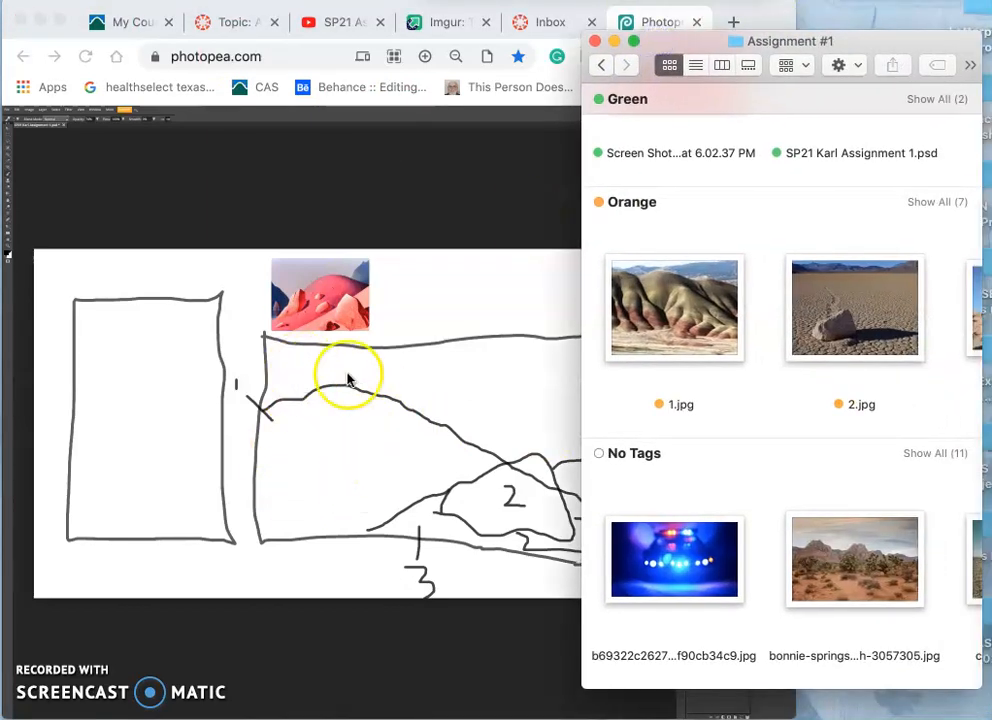
{"action": "mouse_move", "coordinate": [800, 344]}
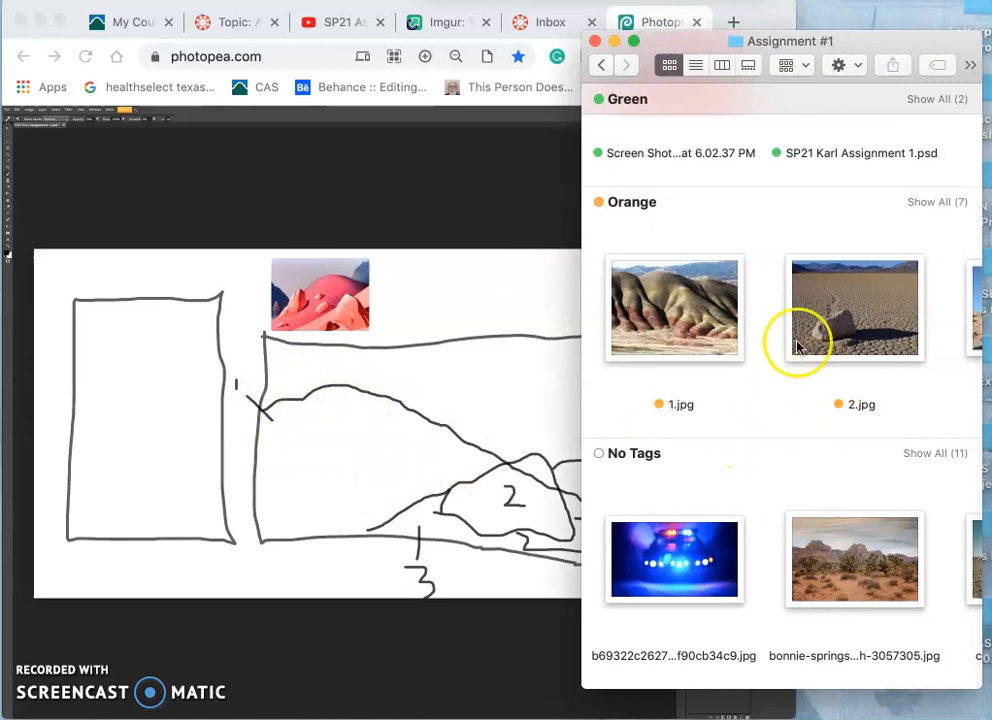
{"action": "left_click", "coordinate": [936, 200]}
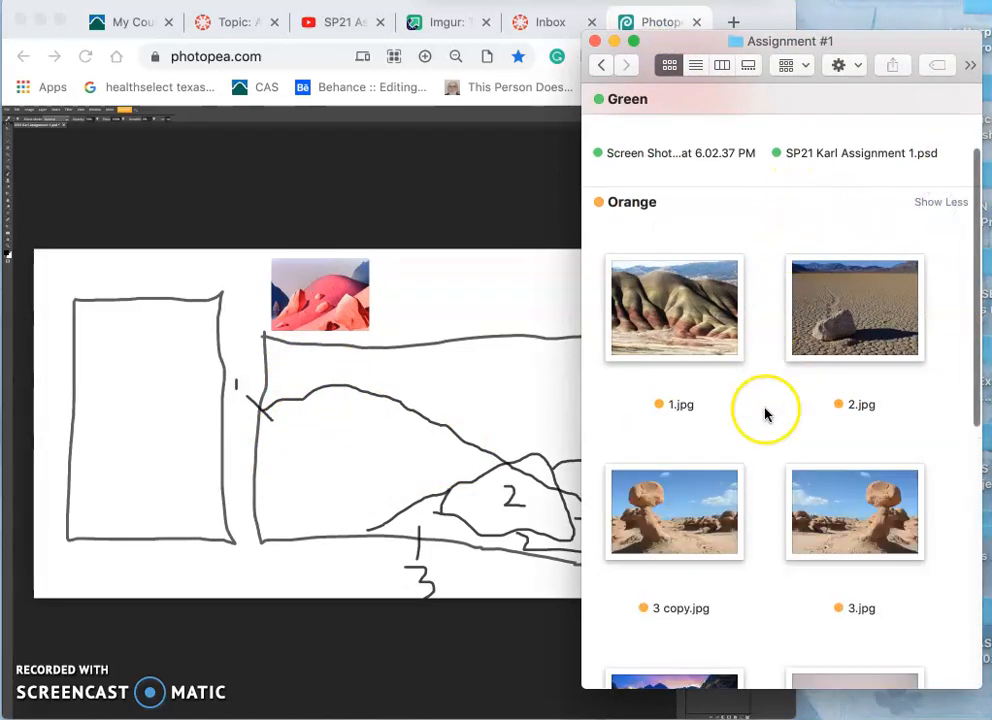
{"action": "scroll", "scroll_direction": "down", "scroll_amount": 3}
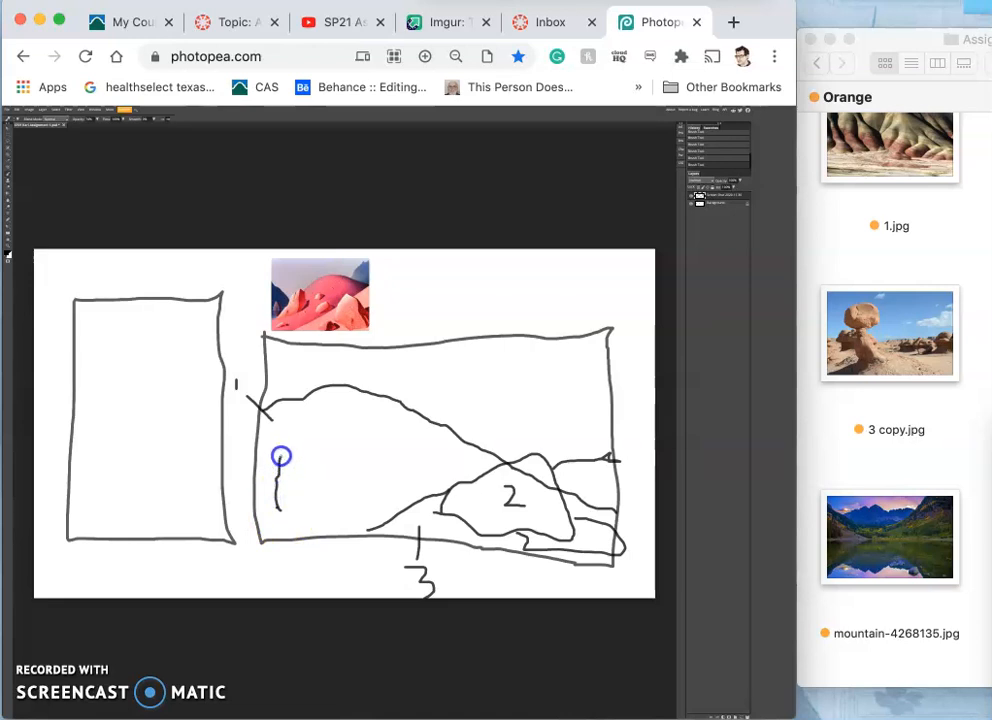
Step: Sketch the mirrored hoodoo rock with small boulders on the wide frame's left, labelled 3c
{"action": "left_click_drag", "start_coordinate": [280, 456], "coordinate": [330, 492]}
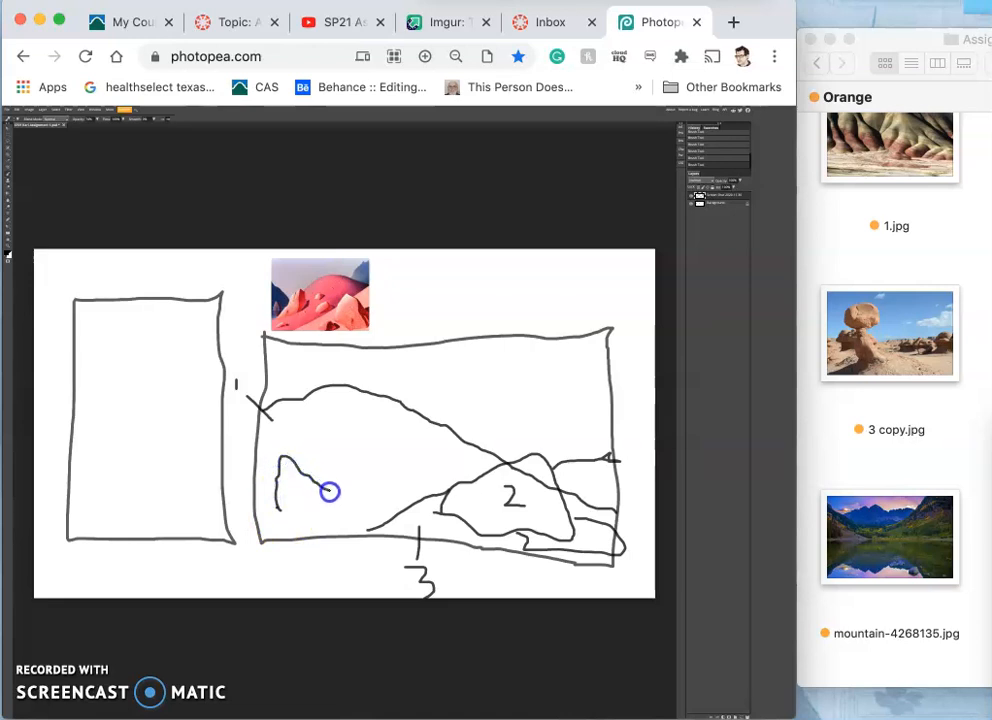
{"action": "left_click_drag", "start_coordinate": [330, 490], "coordinate": [282, 510]}
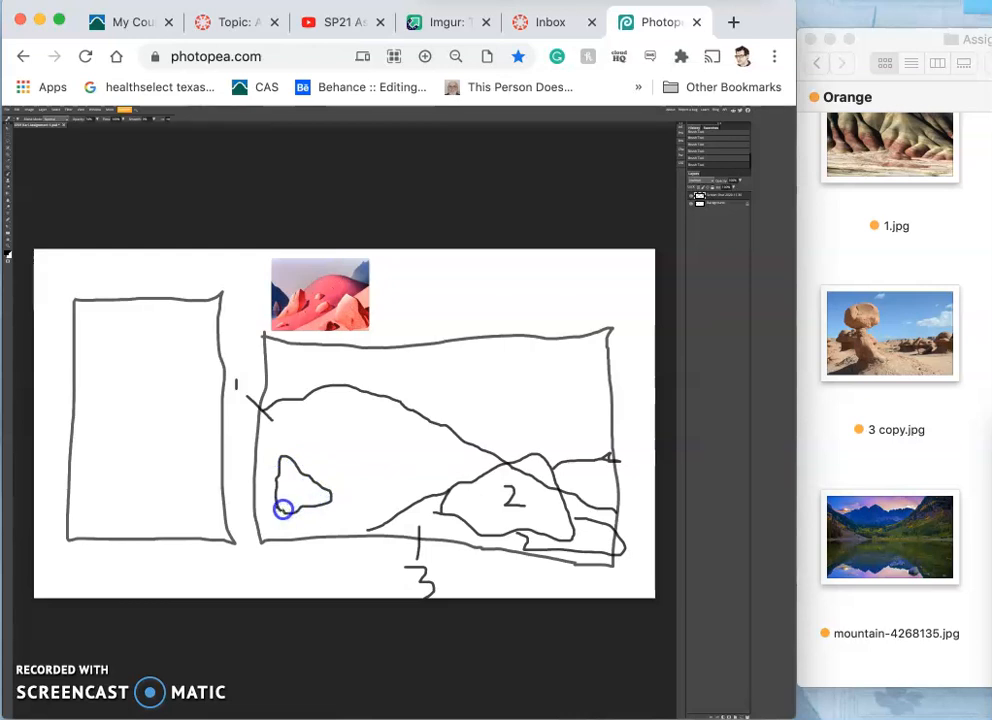
{"action": "mouse_move", "coordinate": [564, 364]}
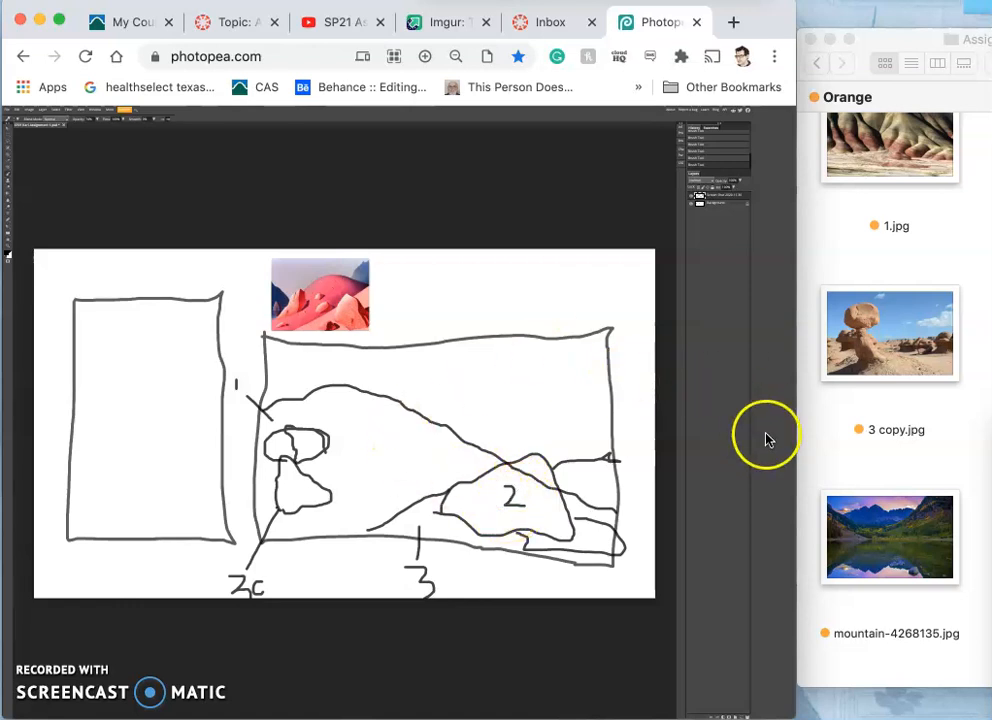
{"action": "mouse_move", "coordinate": [620, 428]}
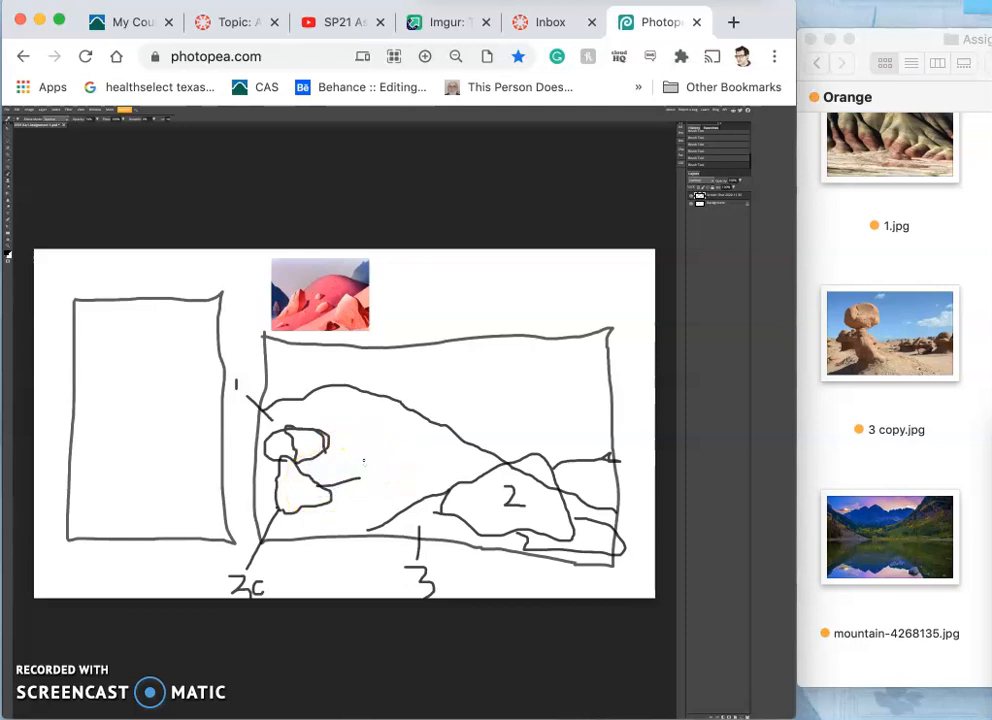
{"action": "left_click", "coordinate": [370, 490]}
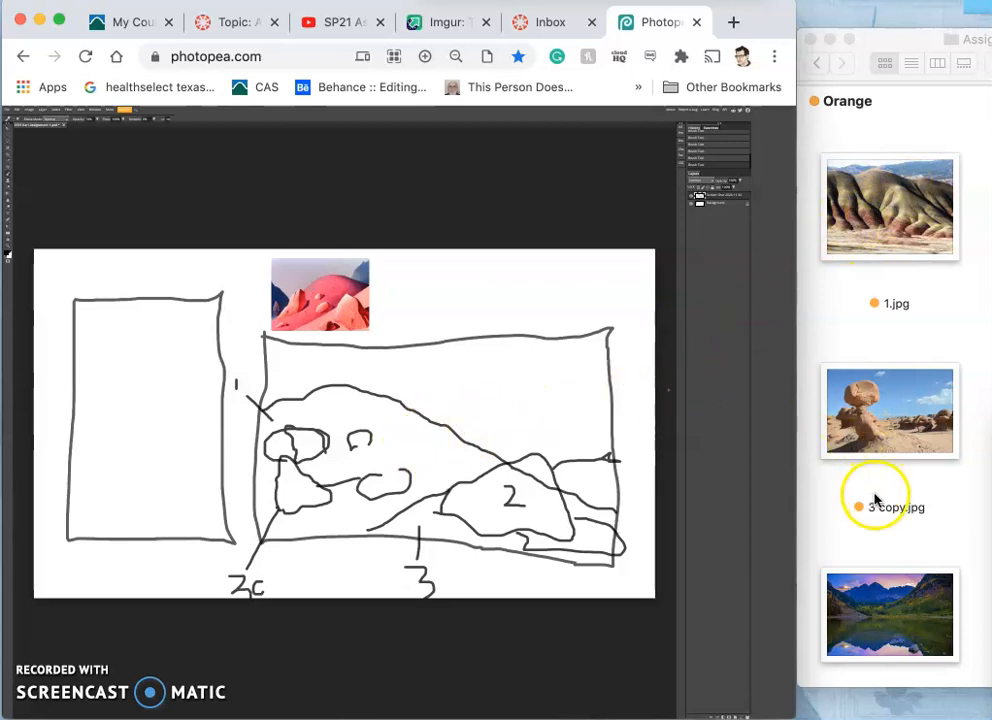
{"action": "mouse_move", "coordinate": [912, 608]}
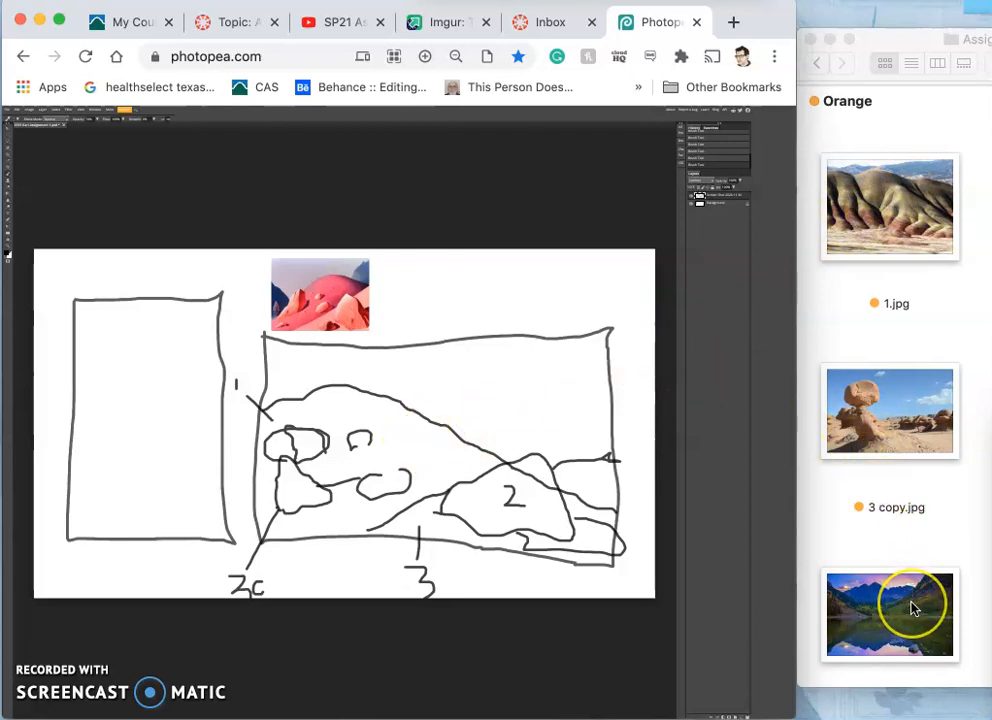
{"action": "mouse_move", "coordinate": [768, 518]}
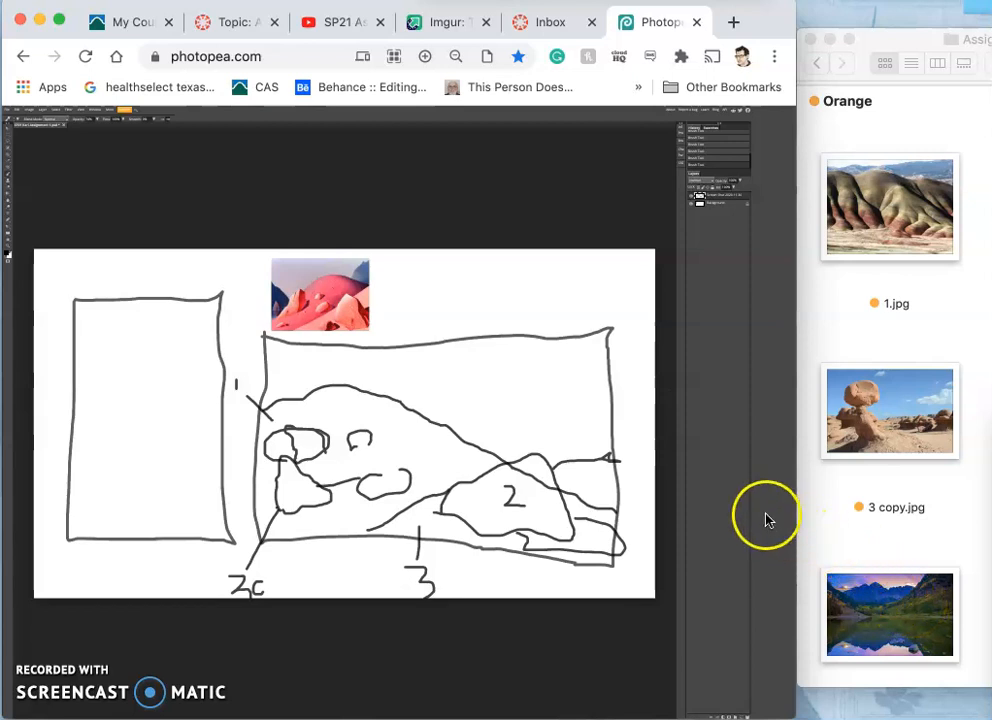
{"action": "mouse_move", "coordinate": [688, 488]}
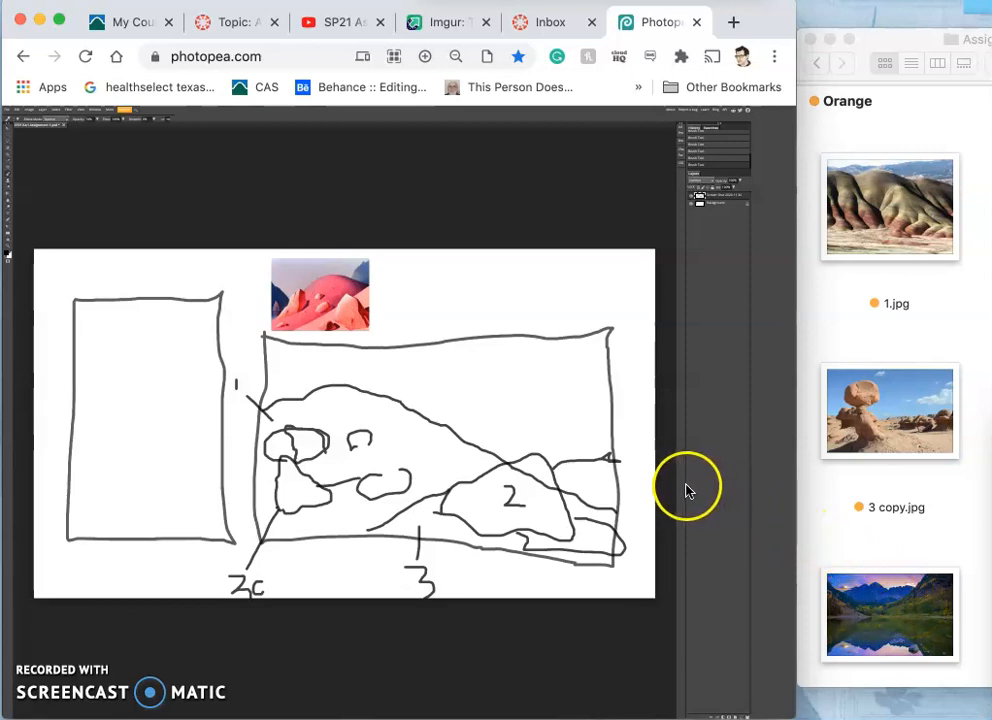
{"action": "mouse_move", "coordinate": [648, 448]}
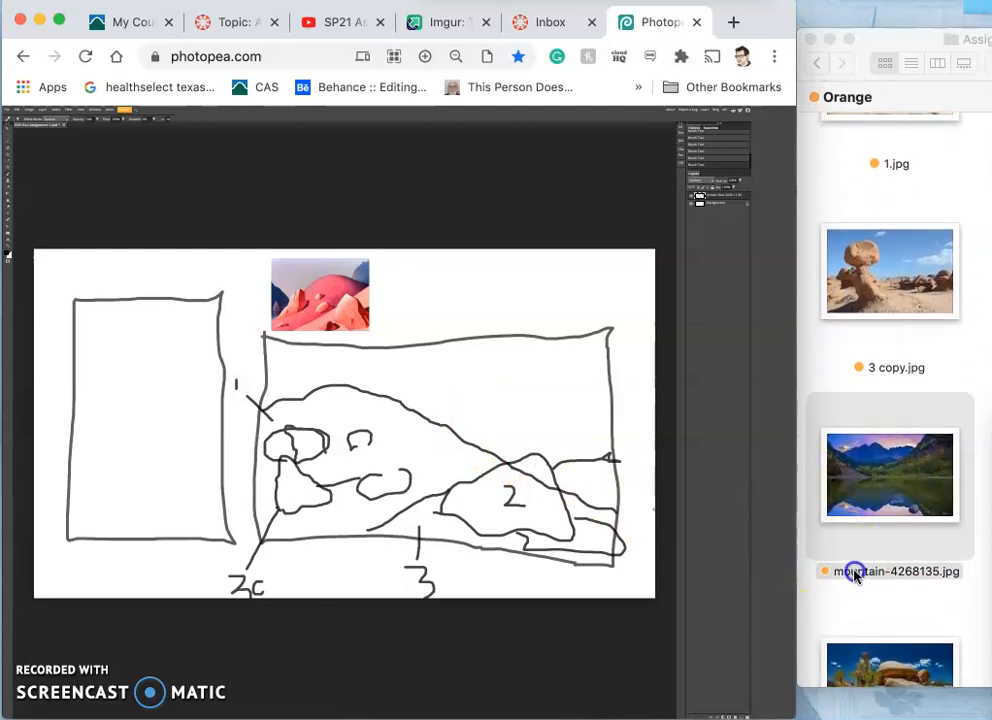
Step: Rename the mountain lake photo 4.jpg and sketch its ridge line in the wide frame's upper right
{"action": "double_click", "coordinate": [888, 572]}
{"action": "type", "text": "4"}
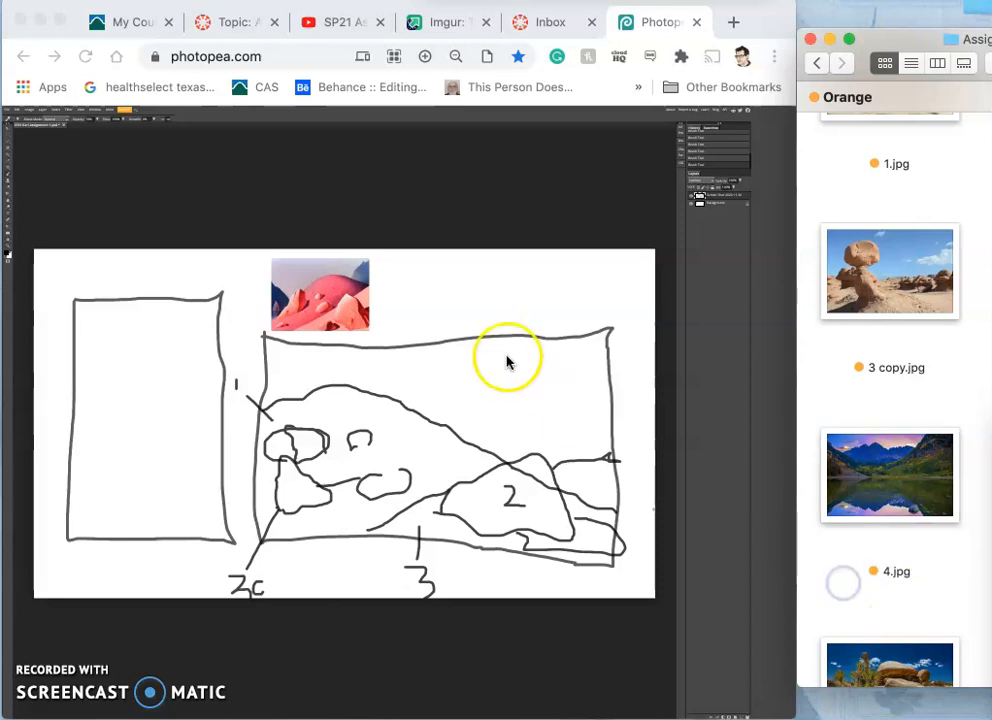
{"action": "mouse_move", "coordinate": [444, 418]}
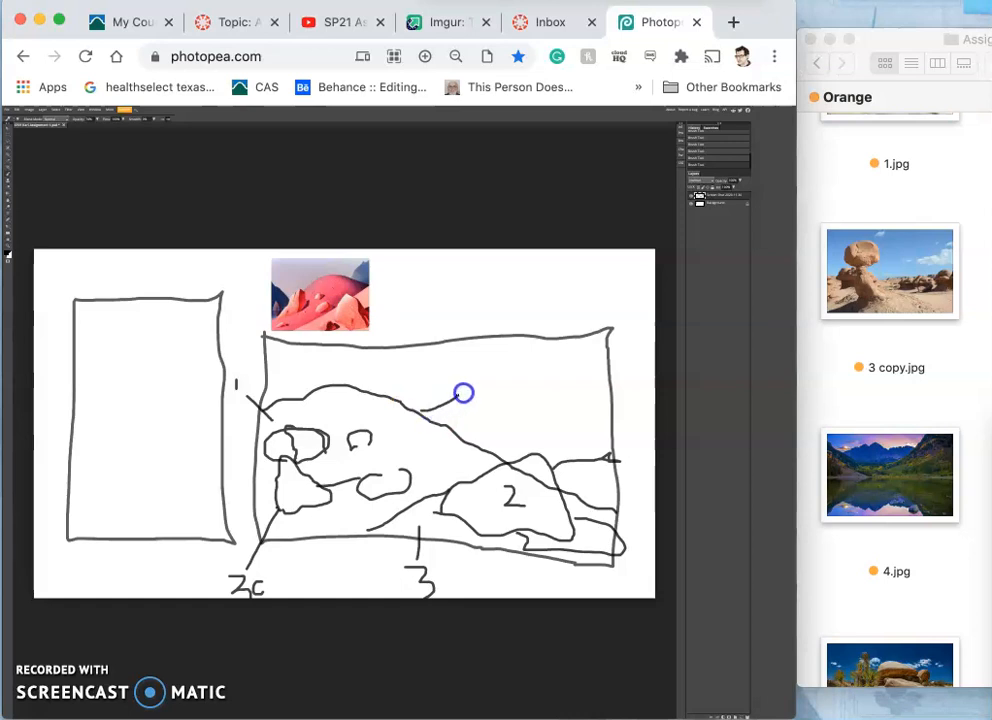
{"action": "left_click_drag", "start_coordinate": [464, 392], "coordinate": [536, 406]}
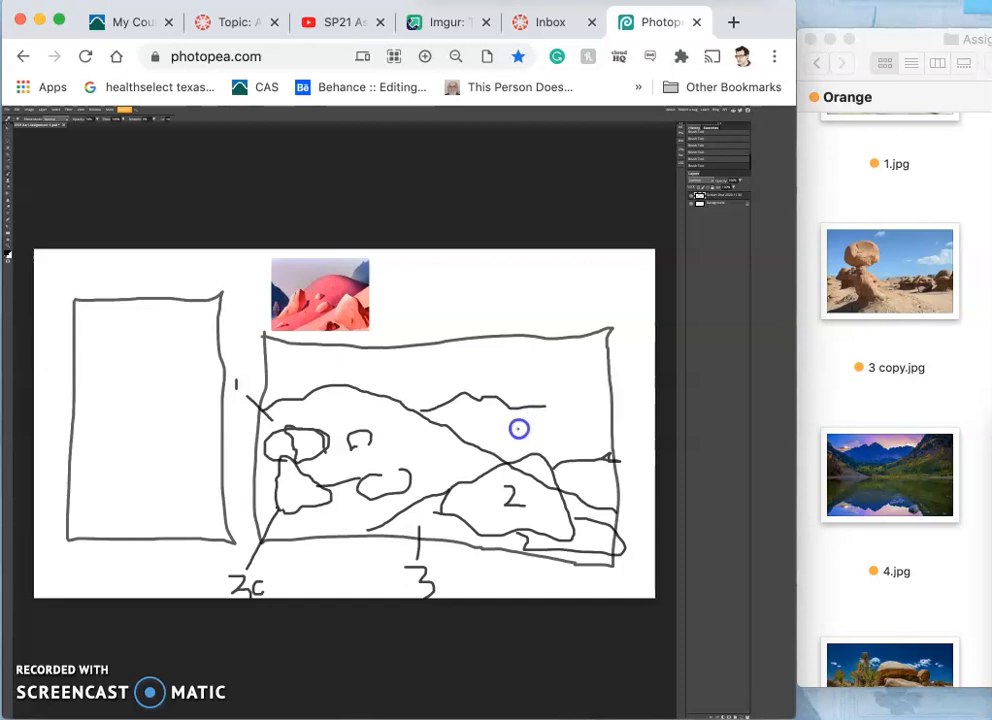
{"action": "mouse_move", "coordinate": [604, 352]}
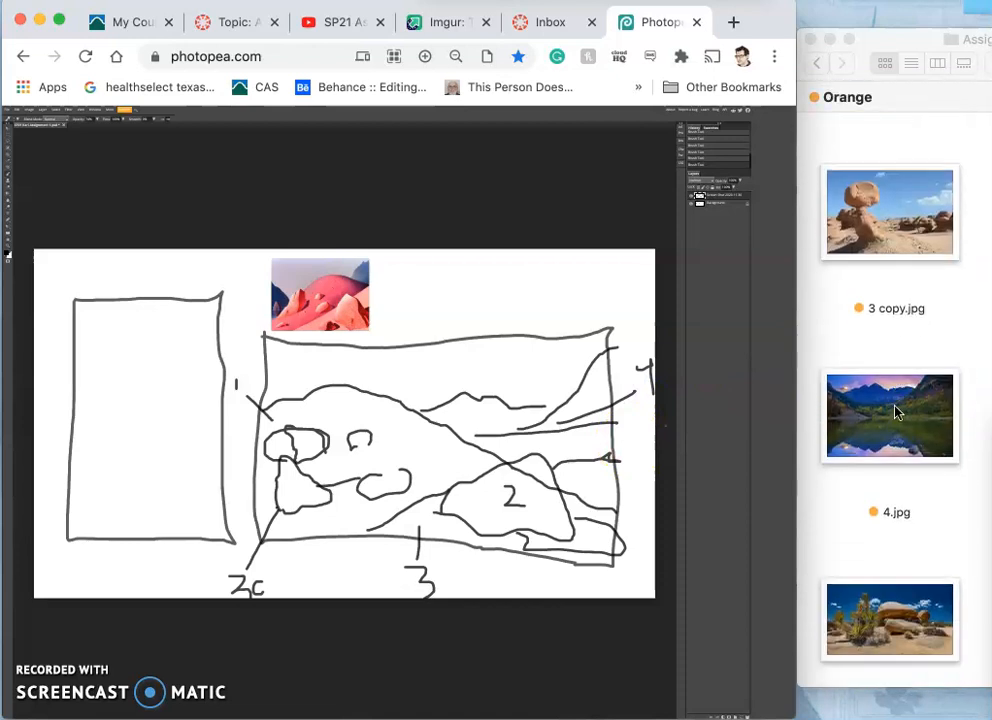
Step: Mark the sky as 5 above the wide frame, then select the untagged desert rocks photo in Finder
{"action": "scroll", "scroll_direction": "down", "scroll_amount": 3}
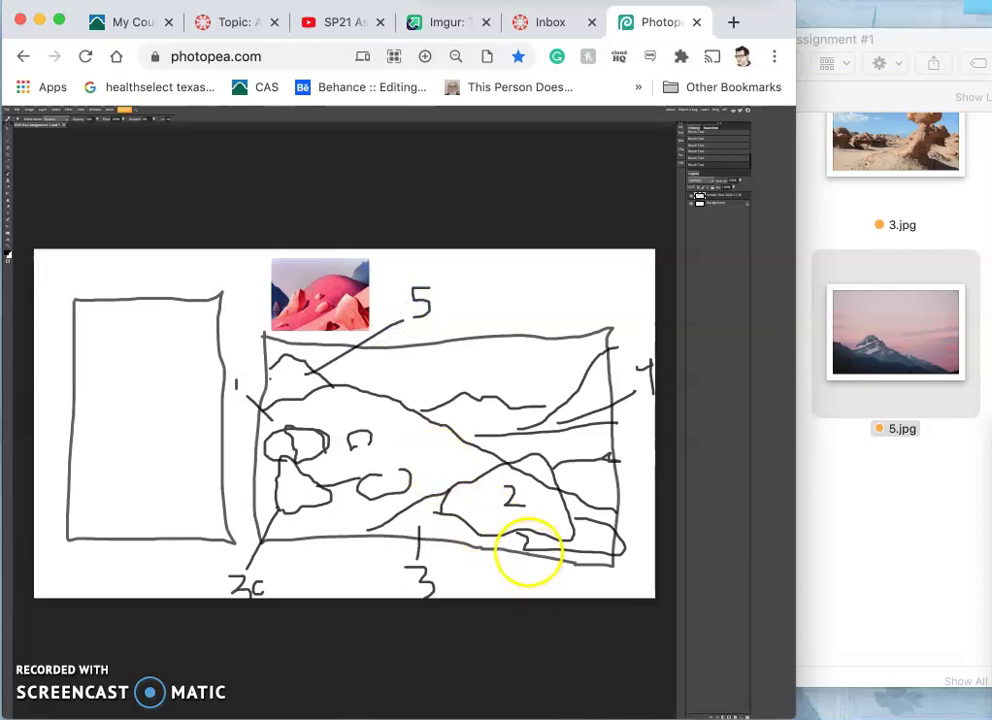
{"action": "mouse_move", "coordinate": [940, 504]}
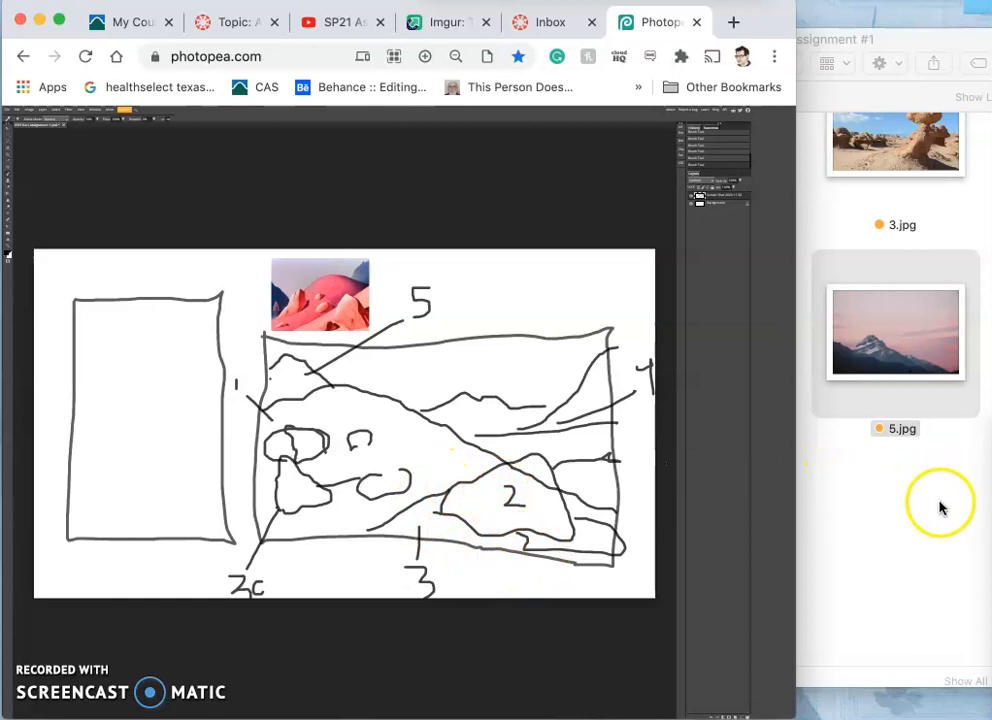
{"action": "left_click", "coordinate": [830, 40]}
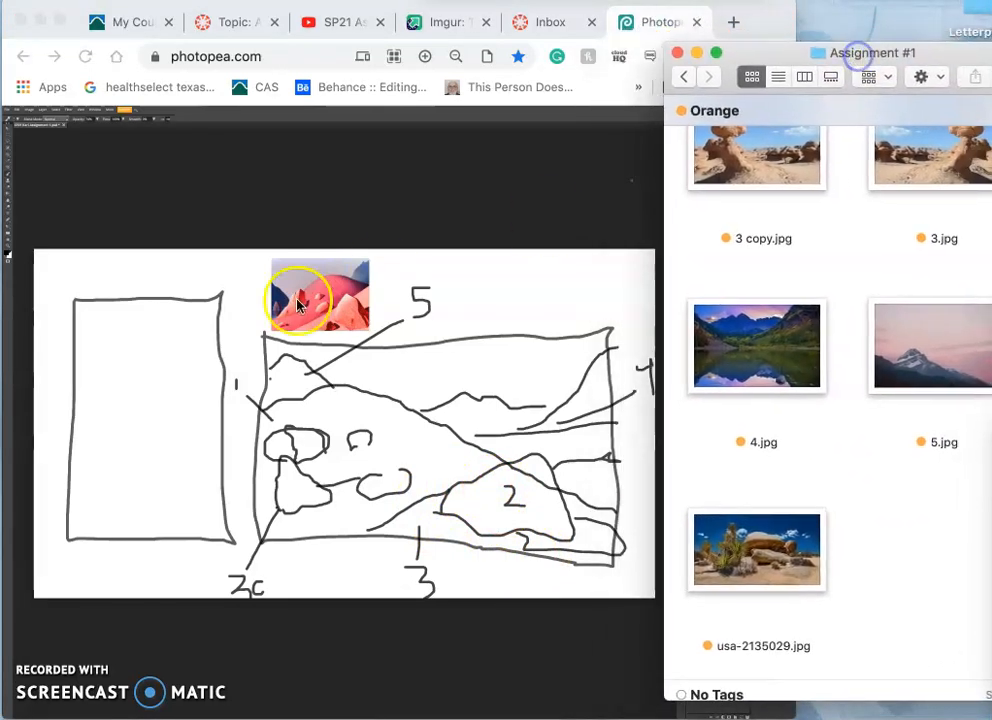
{"action": "mouse_move", "coordinate": [176, 456]}
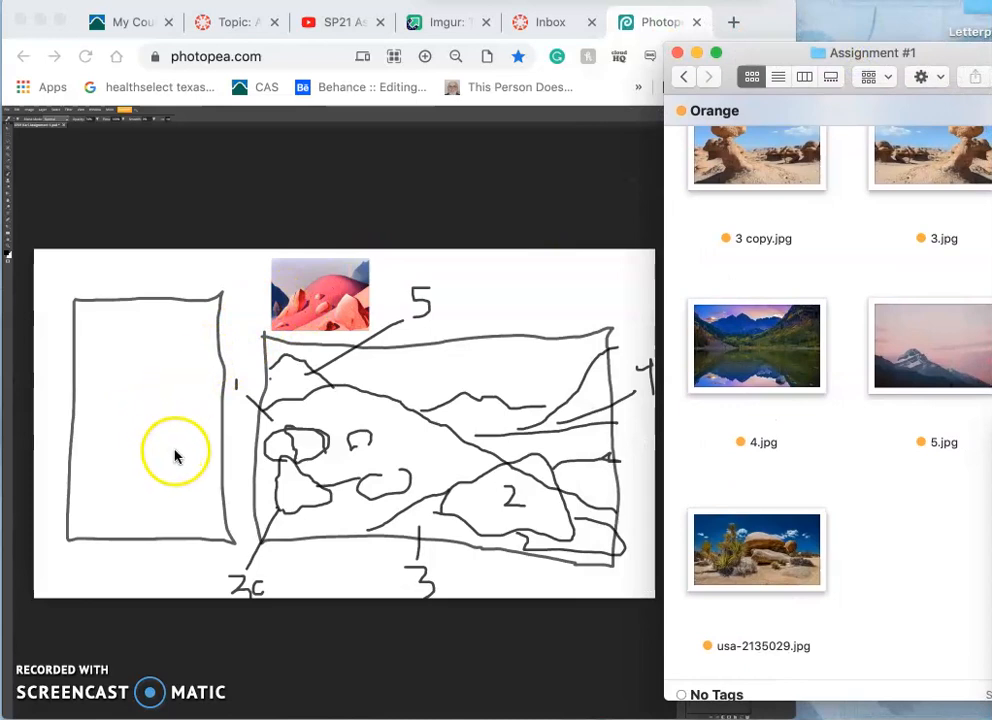
{"action": "mouse_move", "coordinate": [756, 560]}
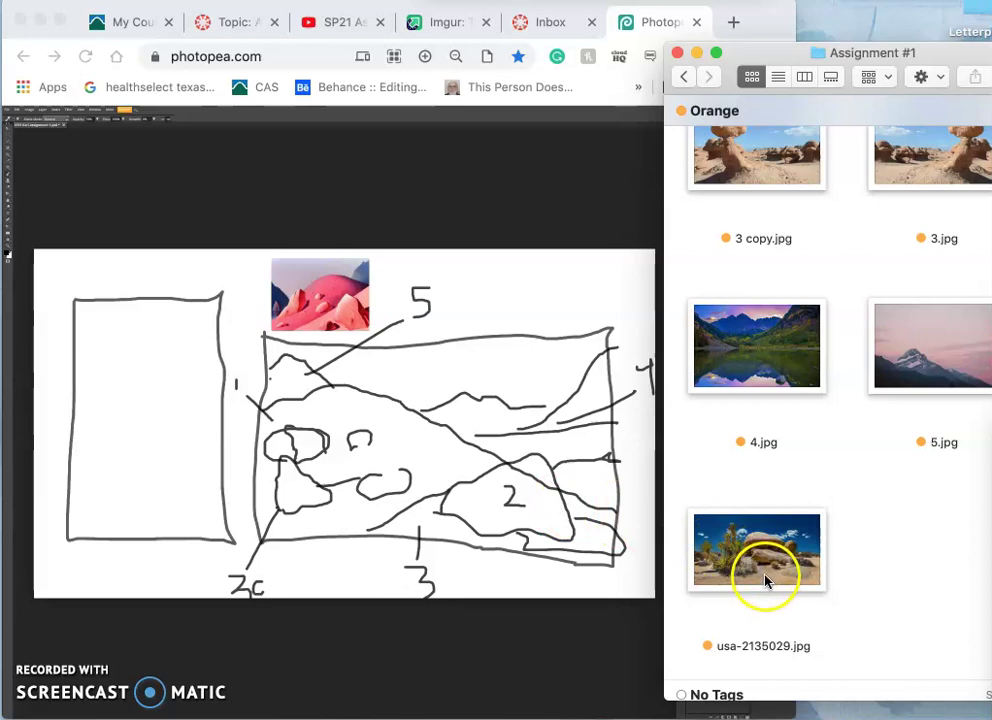
{"action": "left_click", "coordinate": [756, 550]}
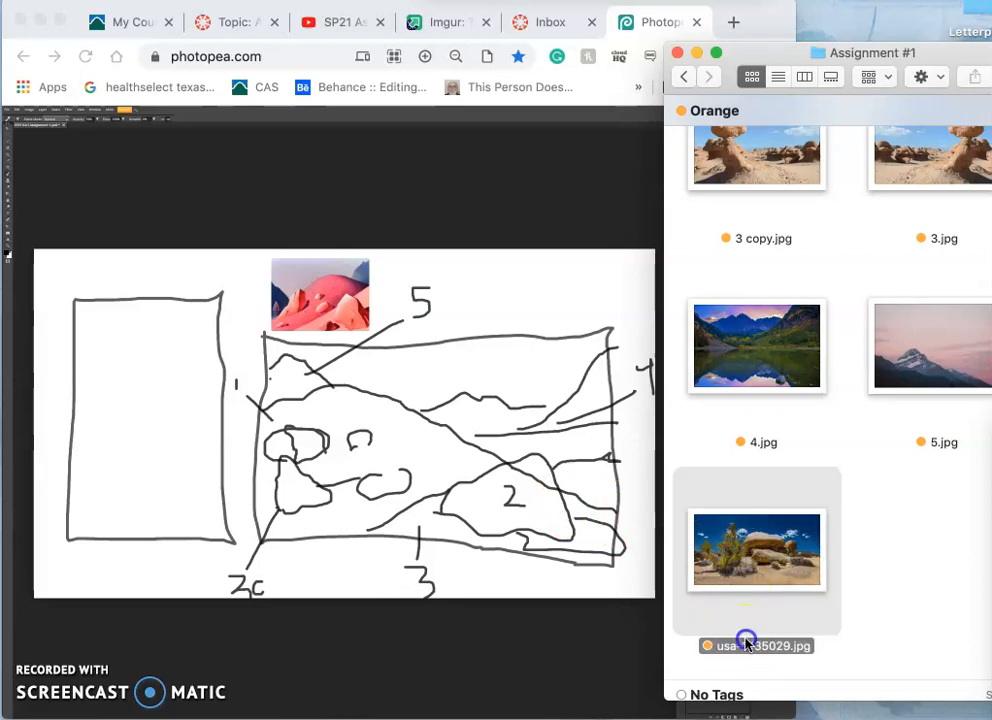
Step: Rename the desert rocks photo as reference 6 for the wide frame
{"action": "double_click", "coordinate": [756, 644]}
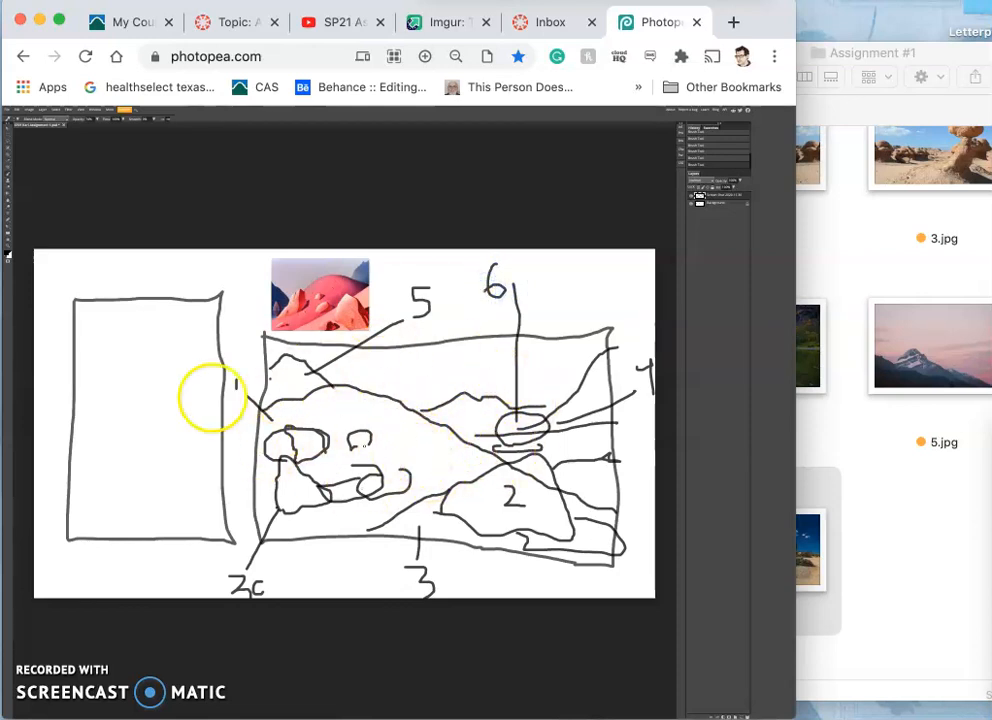
{"action": "mouse_move", "coordinate": [168, 408]}
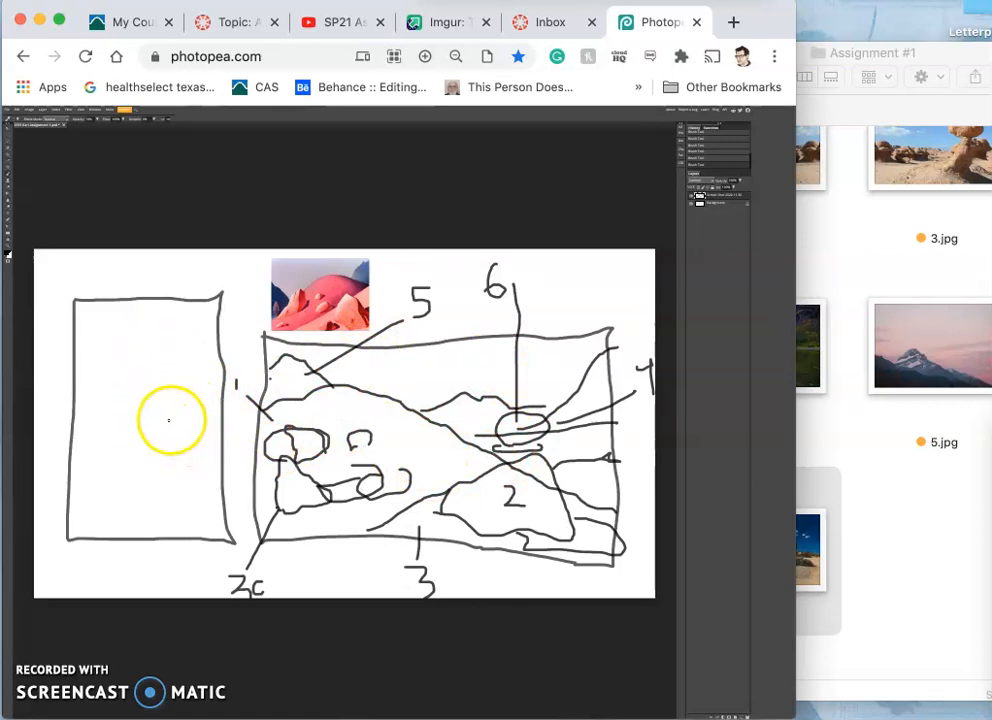
{"action": "mouse_move", "coordinate": [80, 364]}
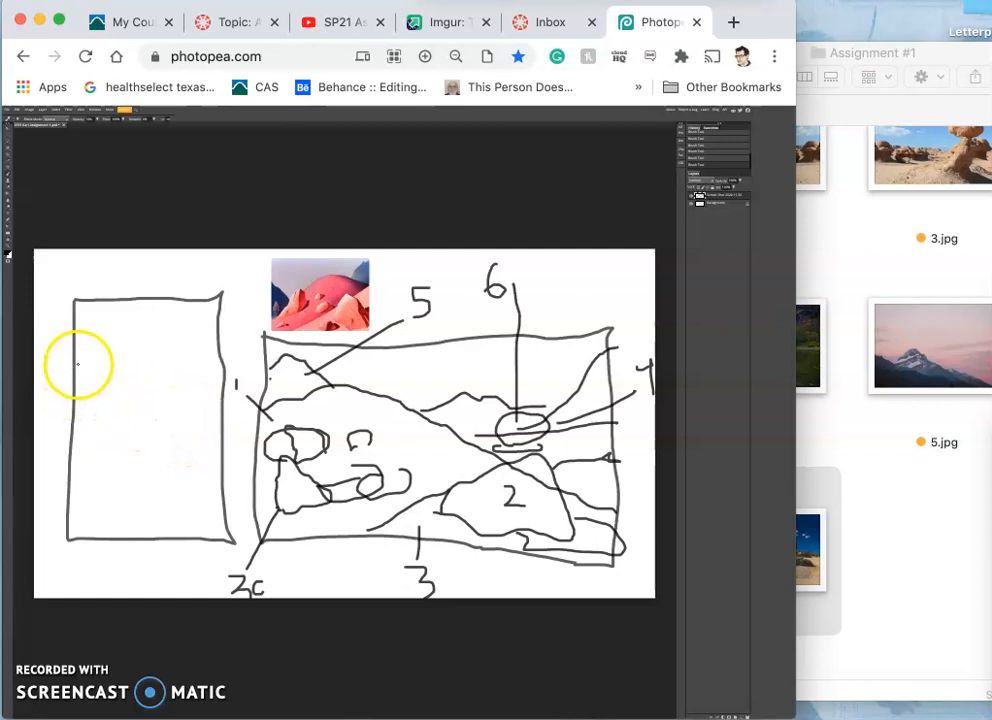
{"action": "mouse_move", "coordinate": [76, 400]}
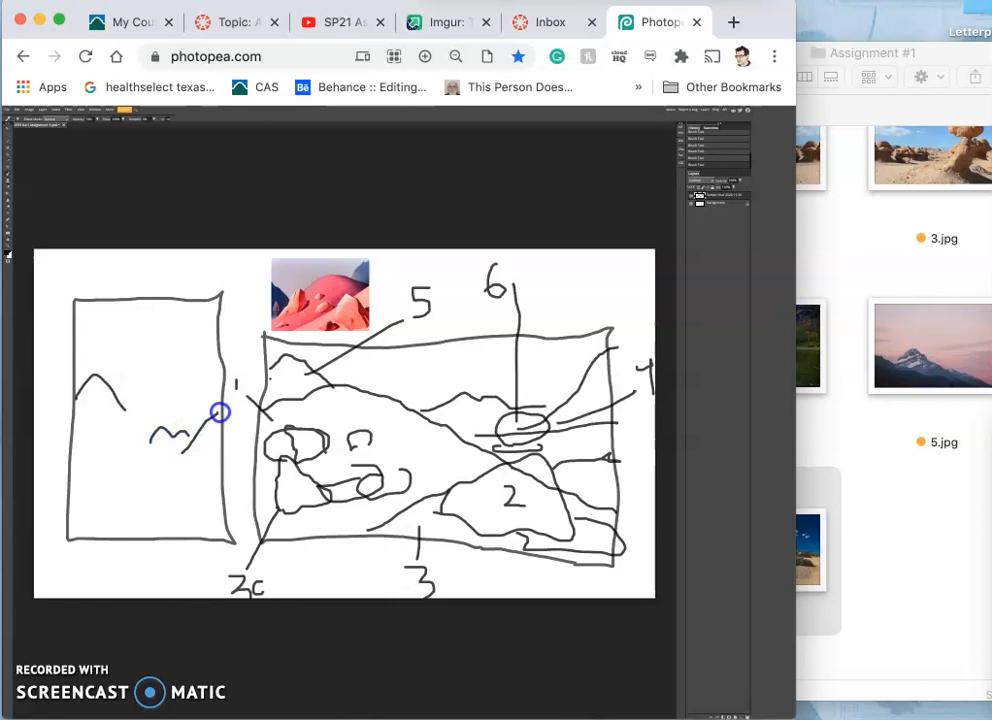
{"action": "mouse_move", "coordinate": [68, 428]}
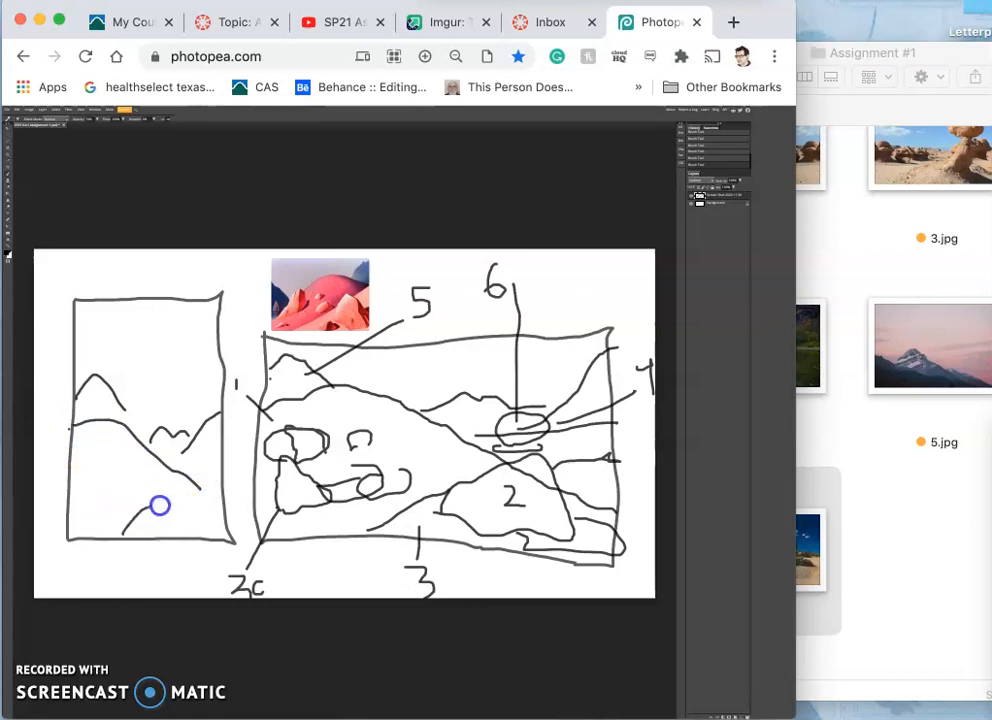
{"action": "mouse_move", "coordinate": [182, 496]}
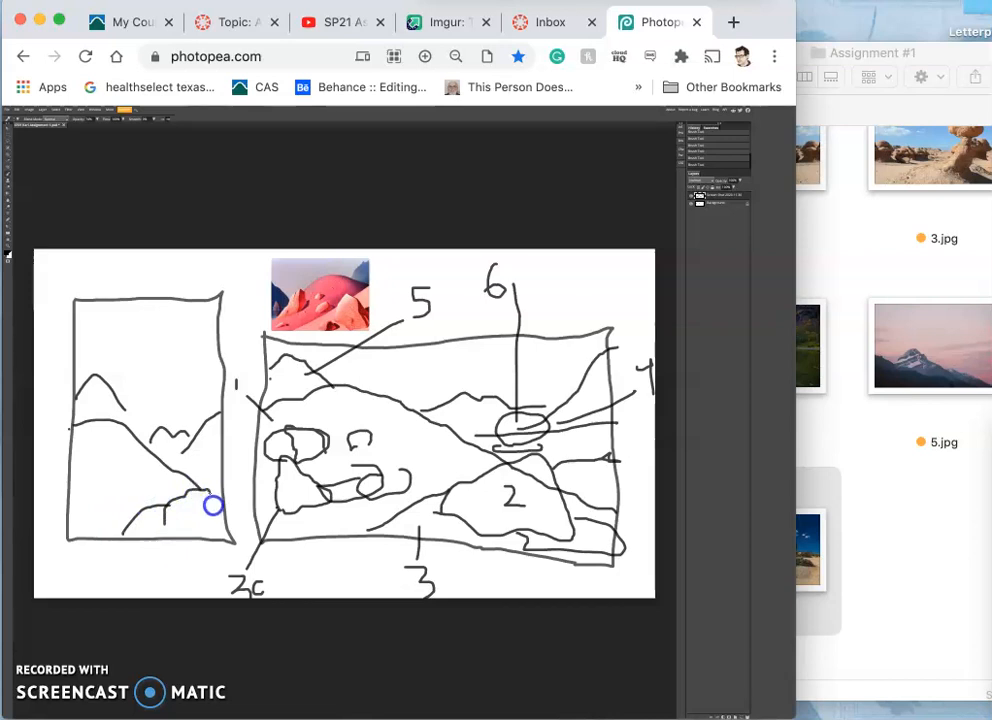
{"action": "mouse_move", "coordinate": [170, 530]}
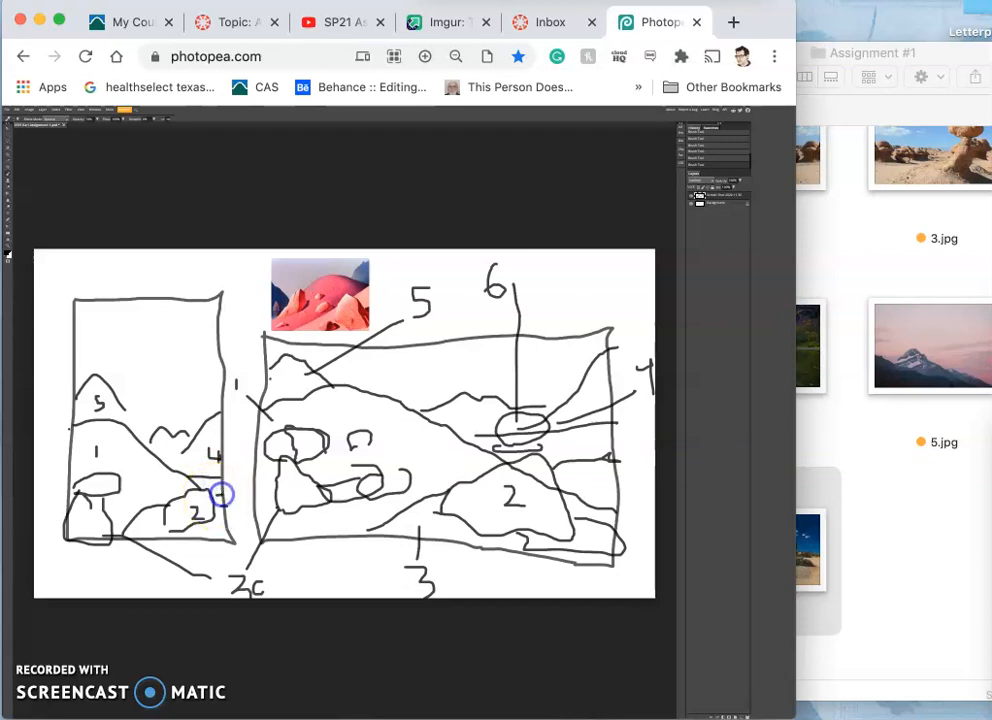
{"action": "mouse_move", "coordinate": [168, 392]}
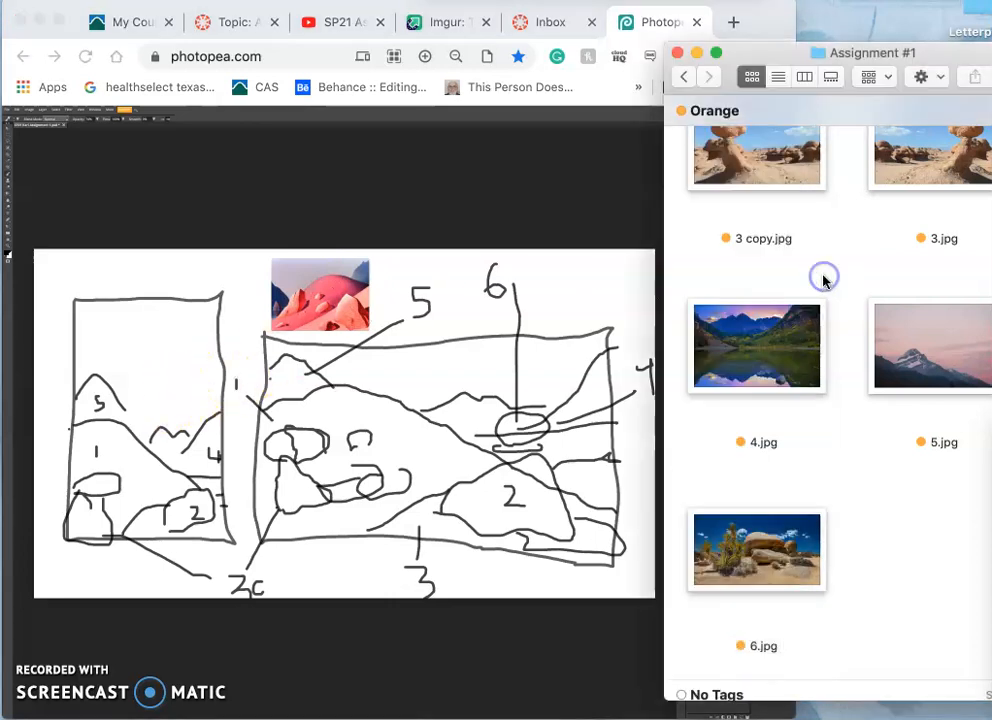
Step: Locate and select the red volcanic mountain photo among the untagged files
{"action": "scroll", "scroll_direction": "down", "scroll_amount": 3}
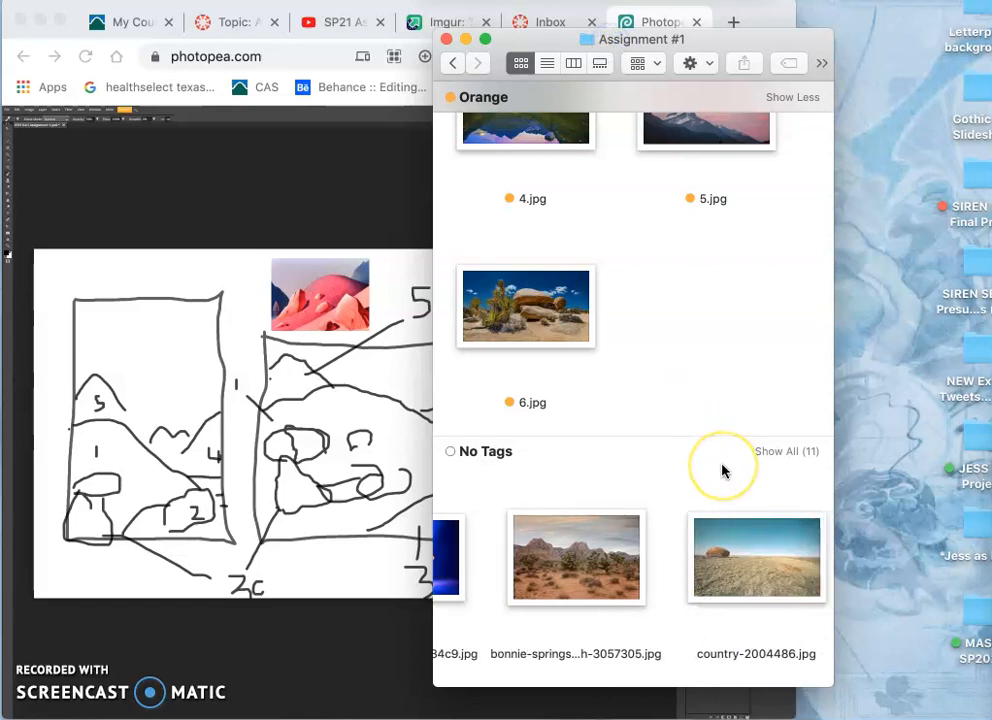
{"action": "scroll", "scroll_direction": "right", "scroll_amount": 3}
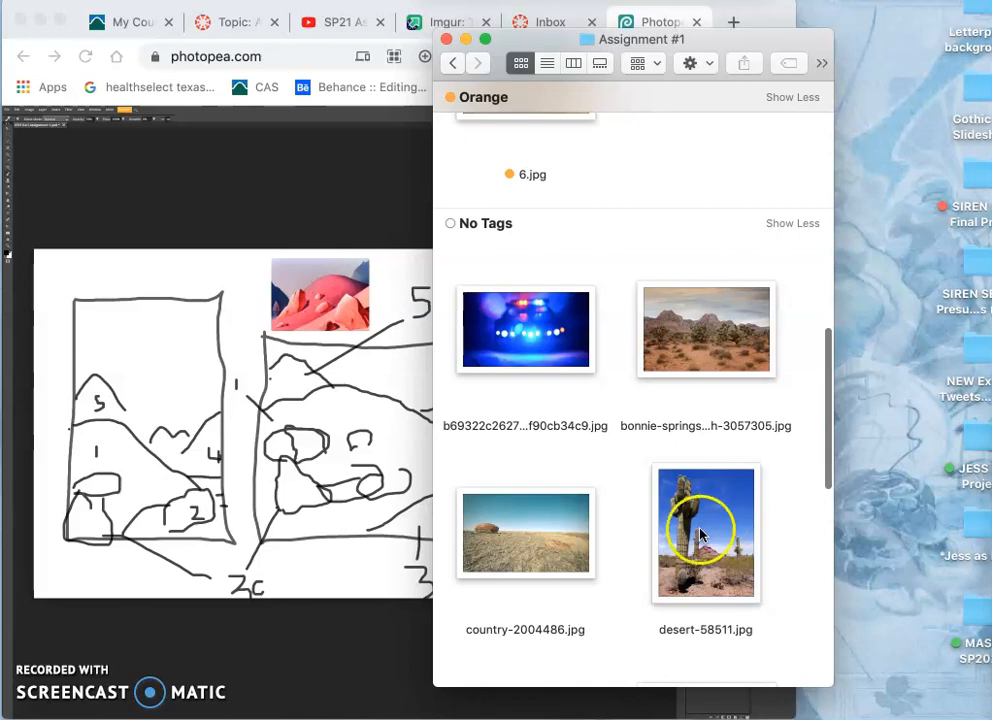
{"action": "scroll", "scroll_direction": "down", "scroll_amount": 3}
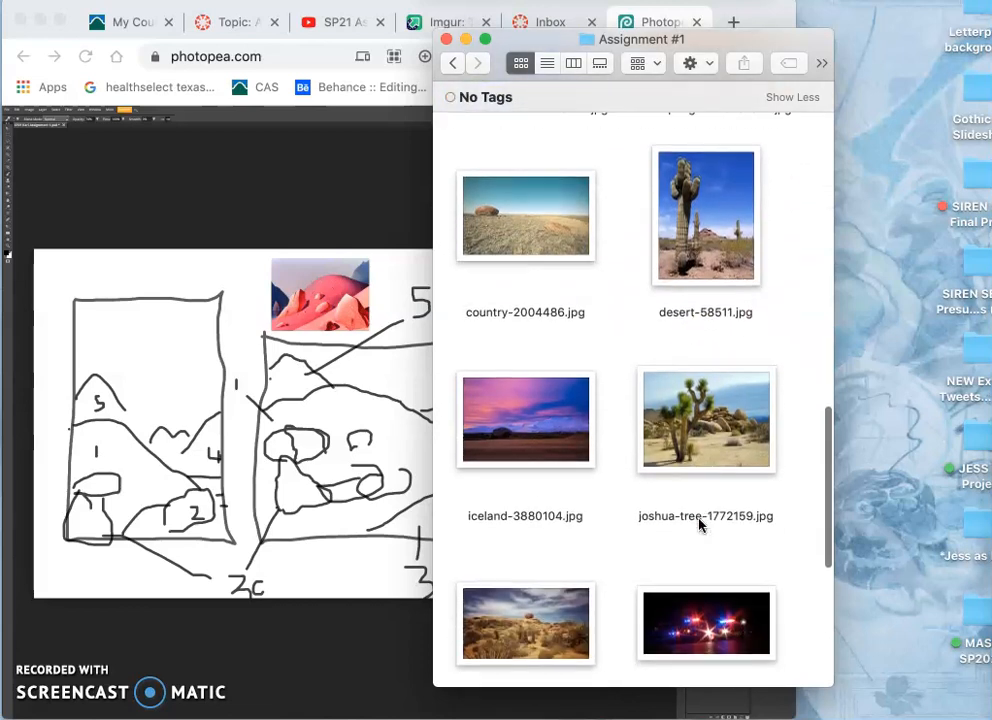
{"action": "scroll", "scroll_direction": "down", "scroll_amount": 3}
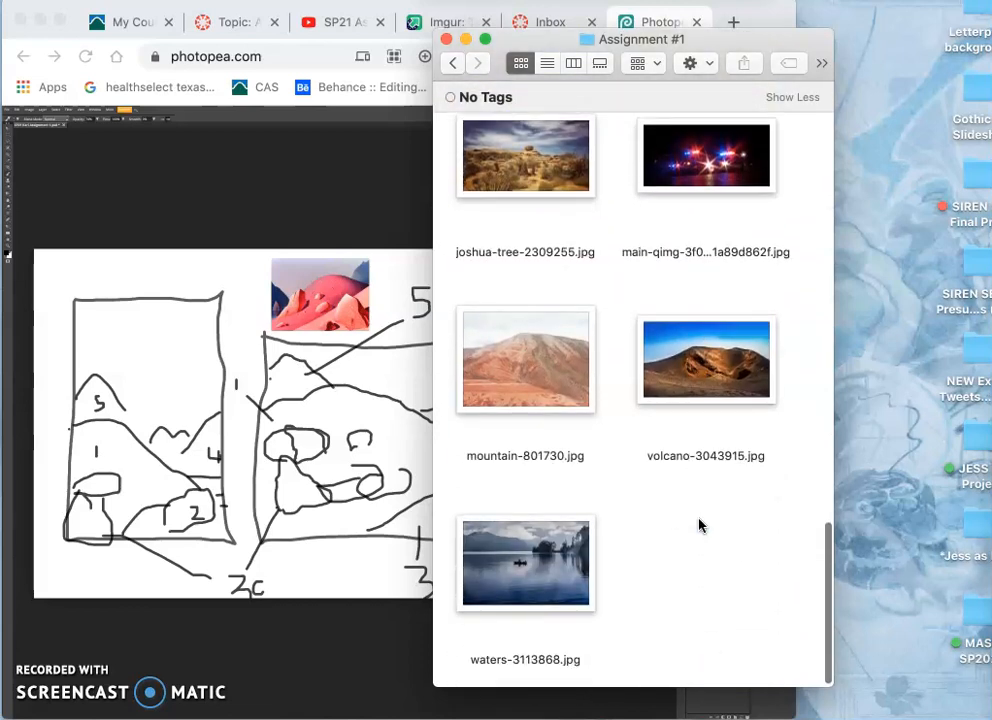
{"action": "scroll", "scroll_direction": "up", "scroll_amount": 3}
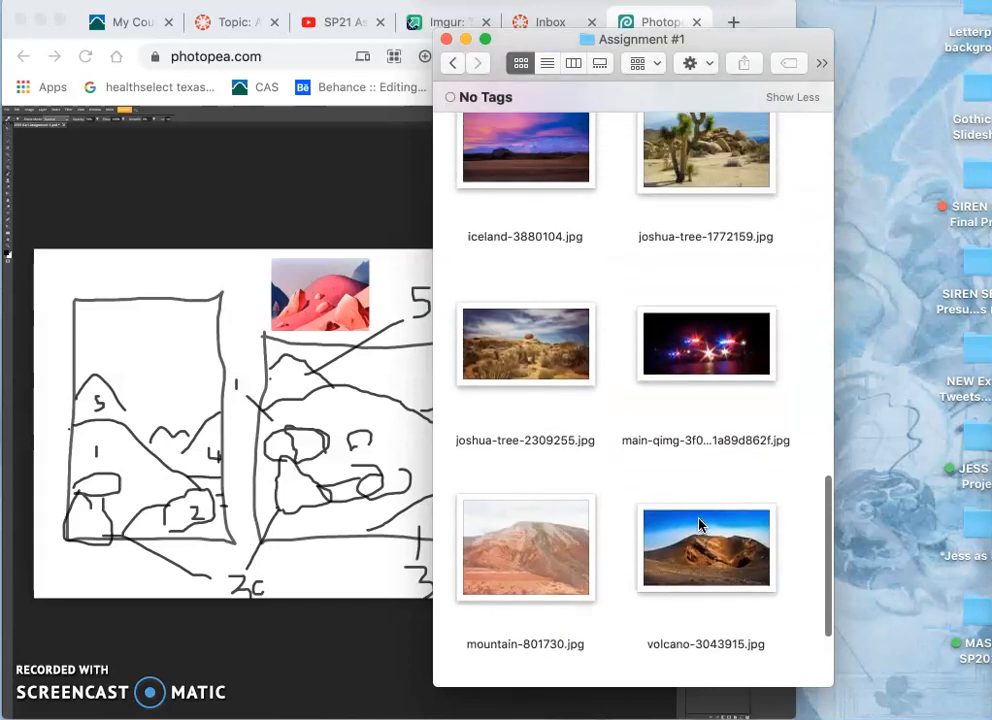
{"action": "left_click", "coordinate": [524, 548]}
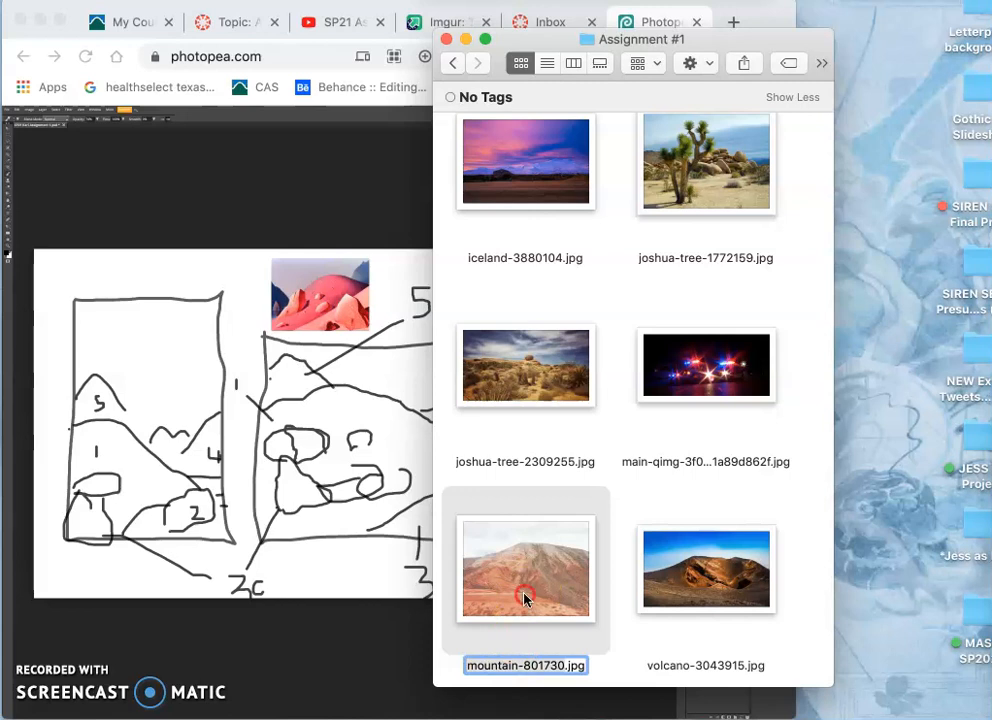
Step: Rename the red mountain photo 7.jpg and tag it Orange with the other references
{"action": "scroll", "scroll_direction": "down", "scroll_amount": 3}
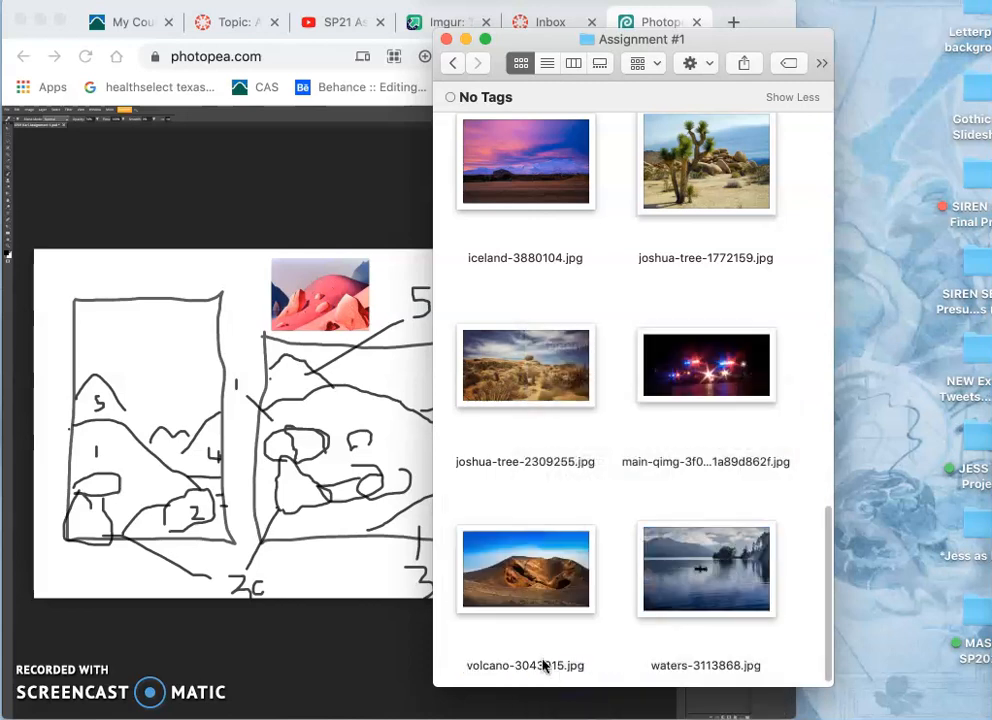
{"action": "scroll", "scroll_direction": "up", "scroll_amount": 3}
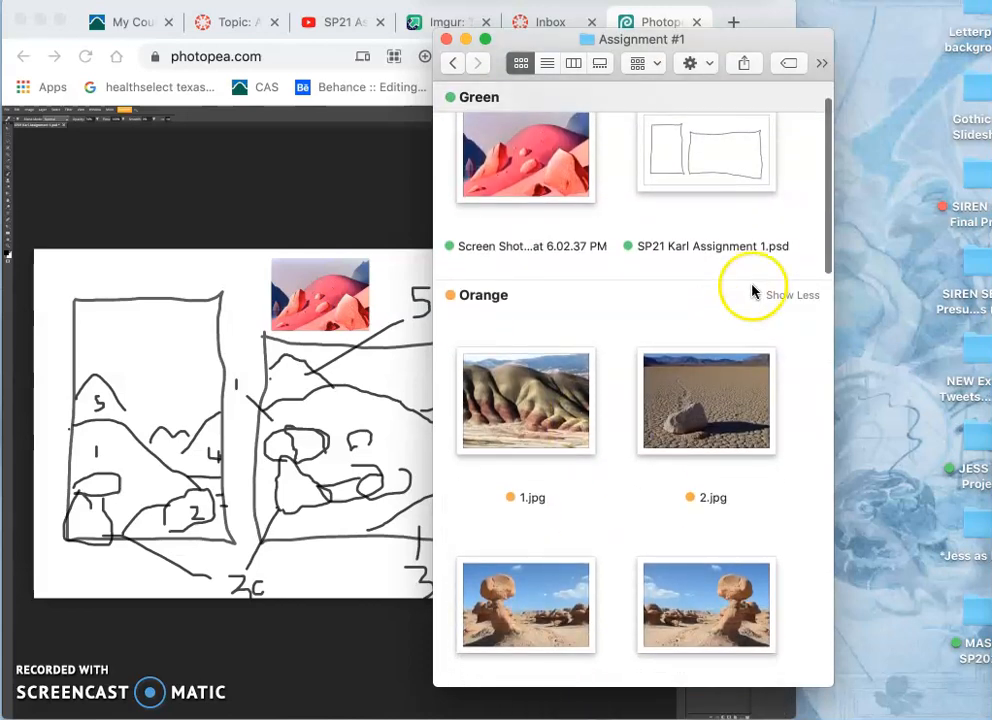
{"action": "scroll", "scroll_direction": "down", "scroll_amount": 3}
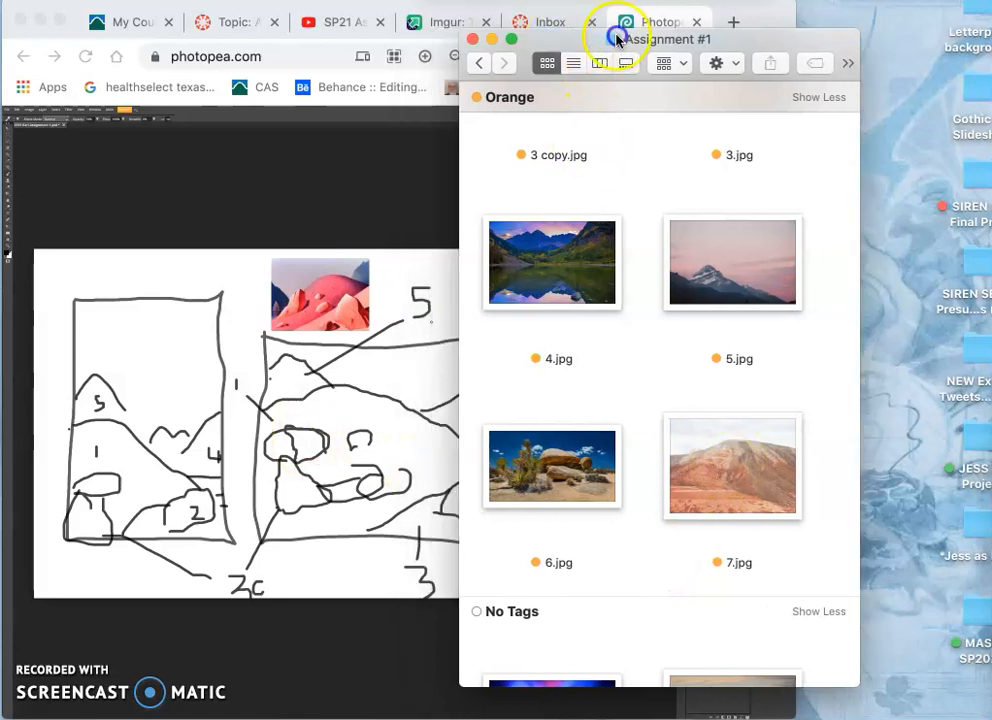
{"action": "left_click", "coordinate": [884, 448]}
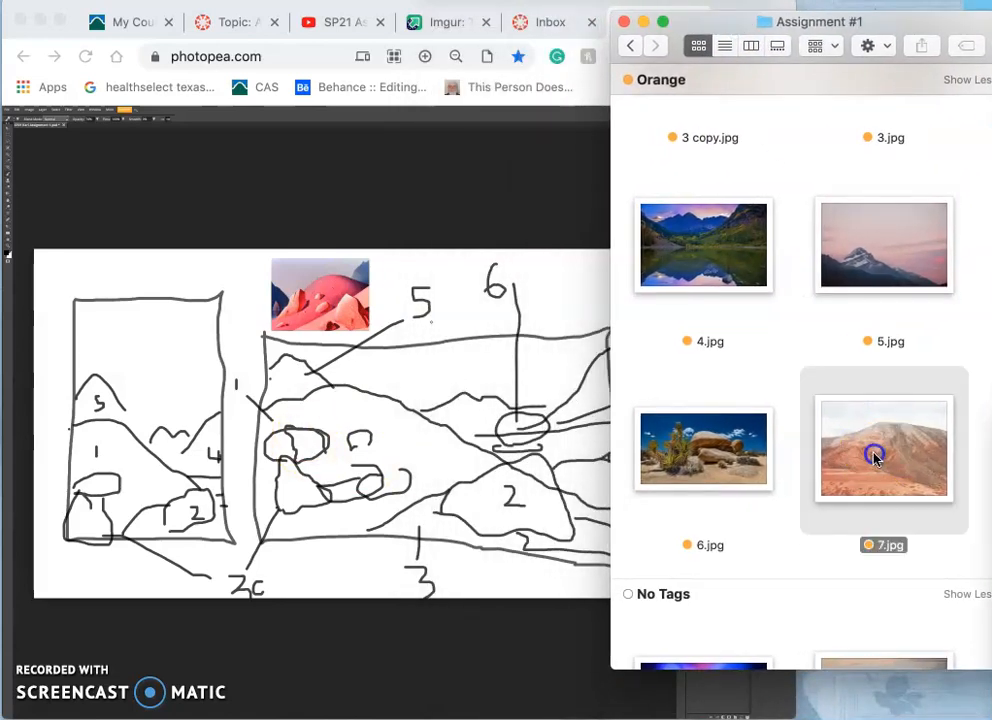